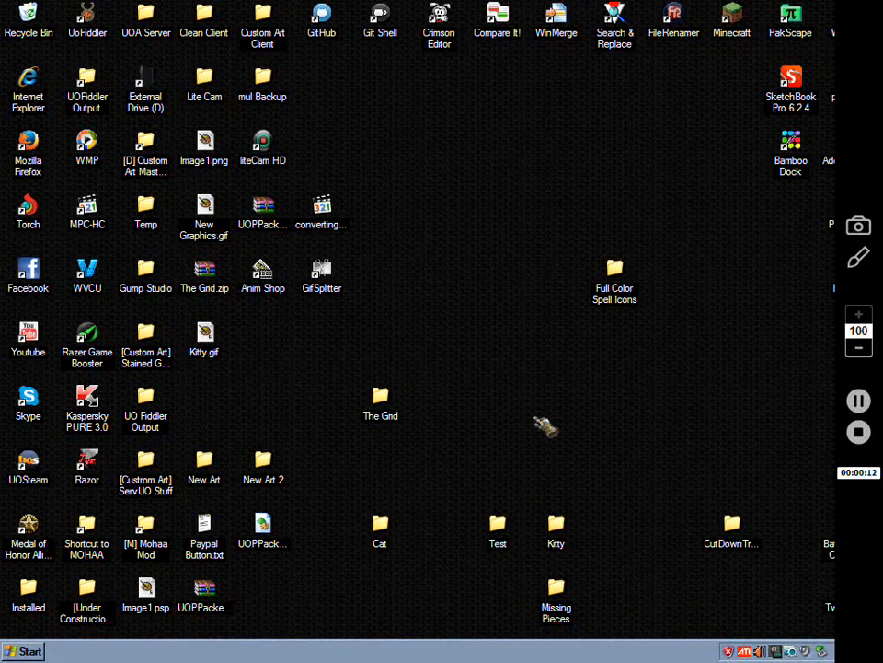
pyautogui.moveTo(730, 435)
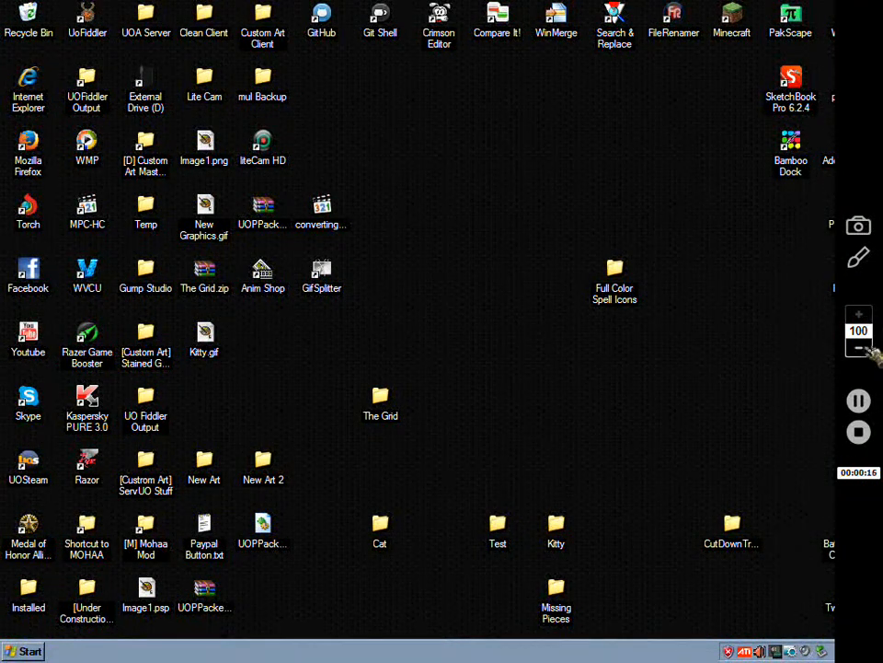
# Open Kitty.gif in Animation Shop, inspect its four 44x44 frames, then close both views.
pyautogui.click(856, 348)
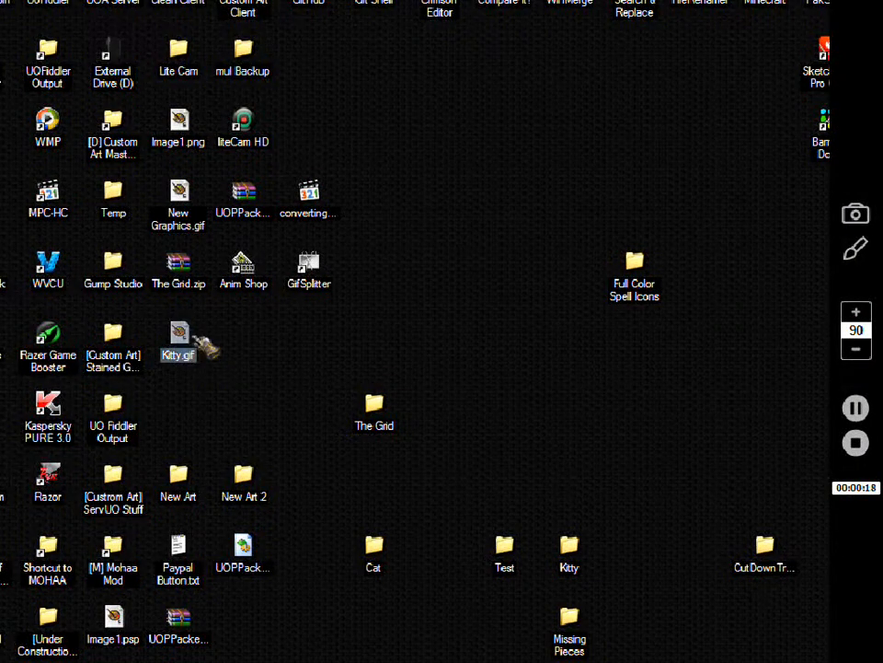
pyautogui.doubleClick(177, 341)
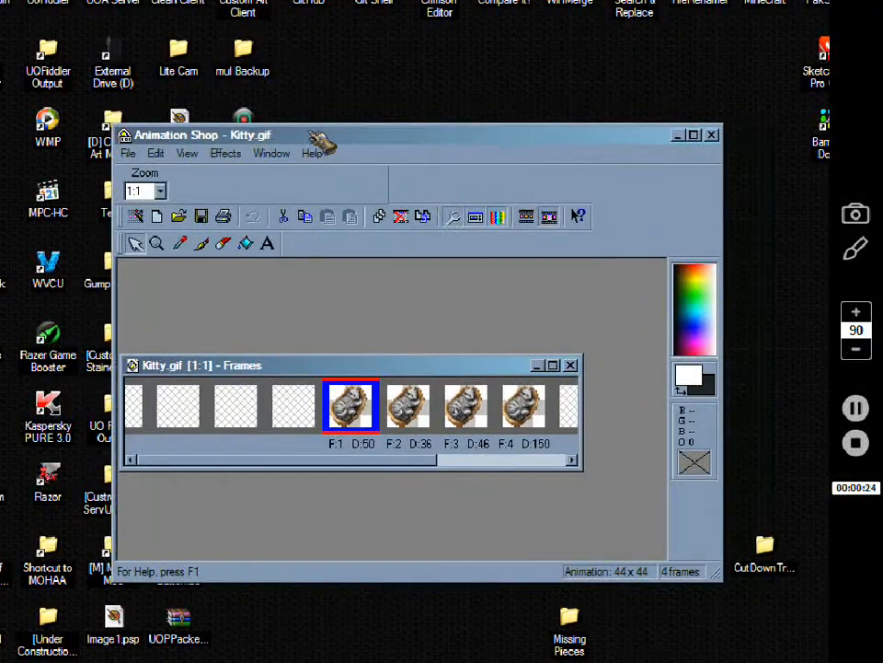
pyautogui.moveTo(672, 409)
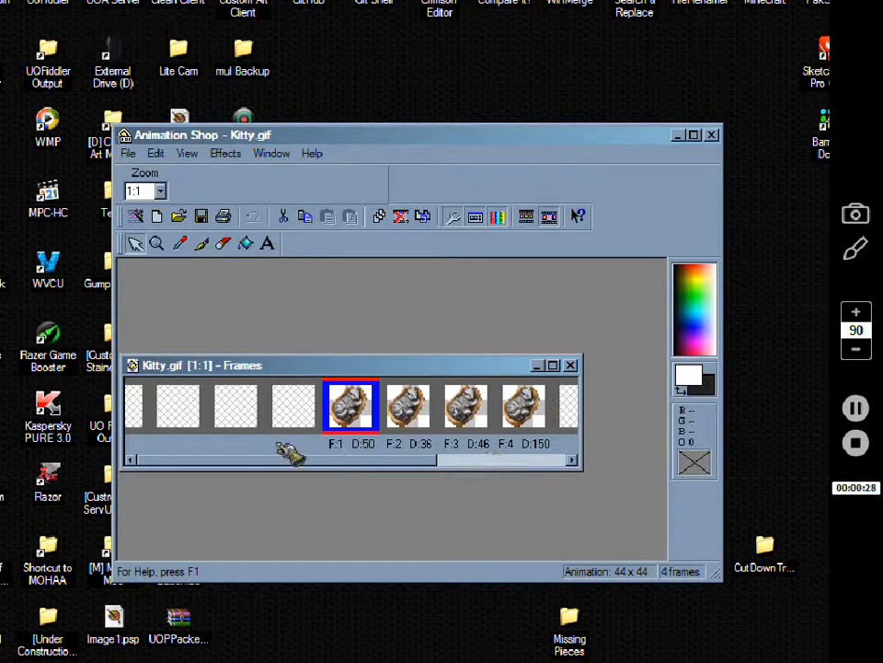
pyautogui.click(522, 406)
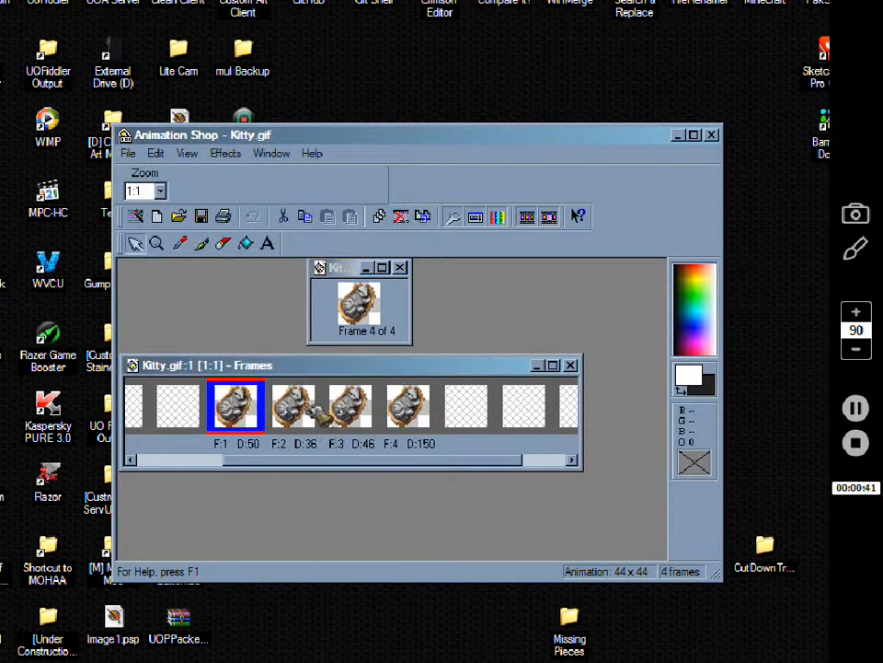
pyautogui.rightClick(235, 405)
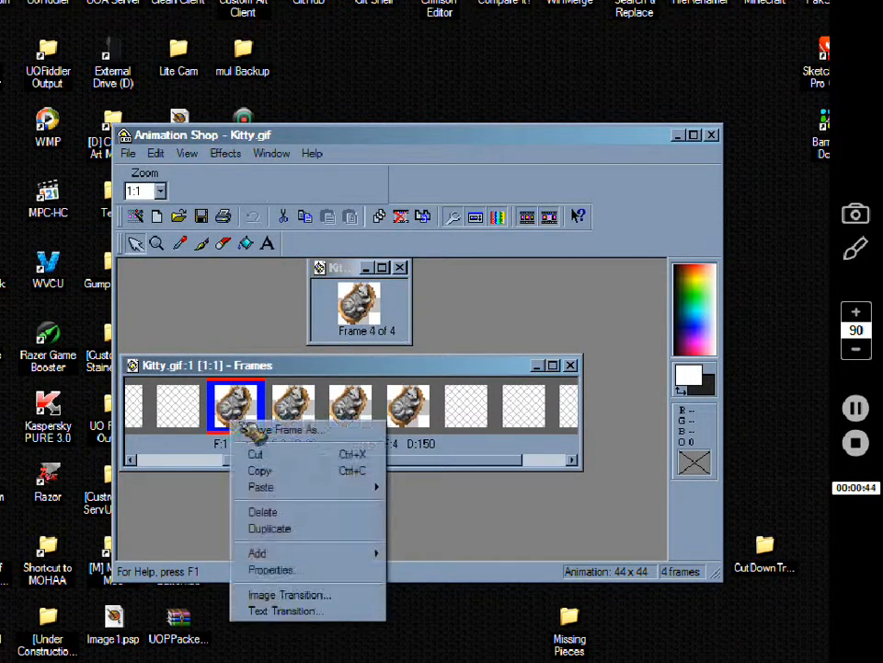
pyautogui.click(286, 429)
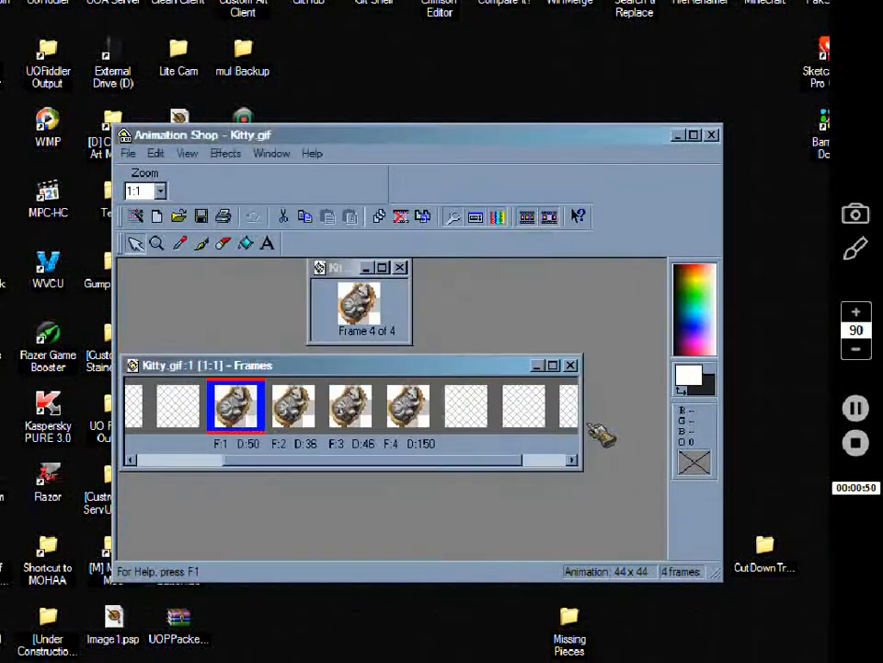
pyautogui.click(571, 366)
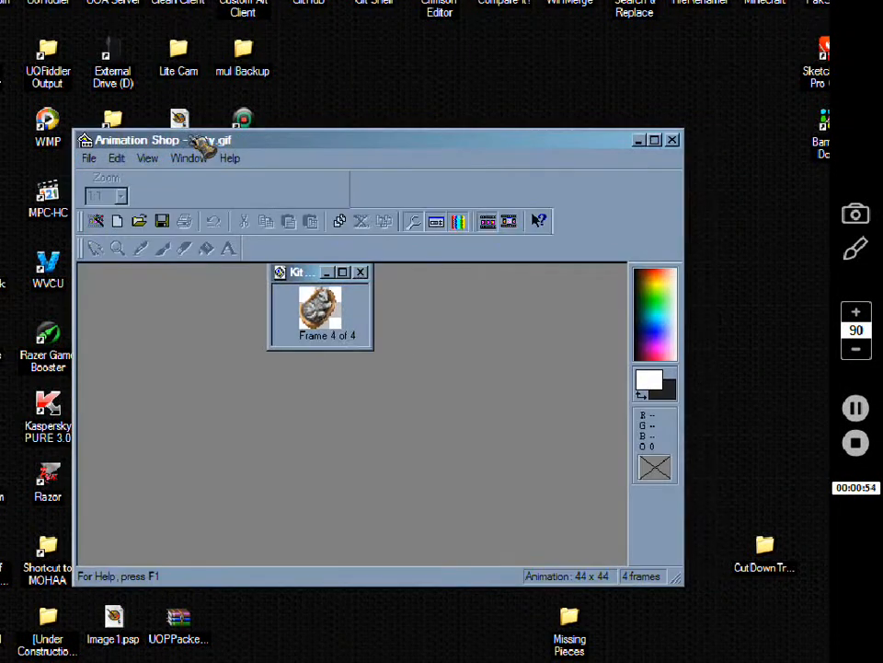
pyautogui.click(360, 273)
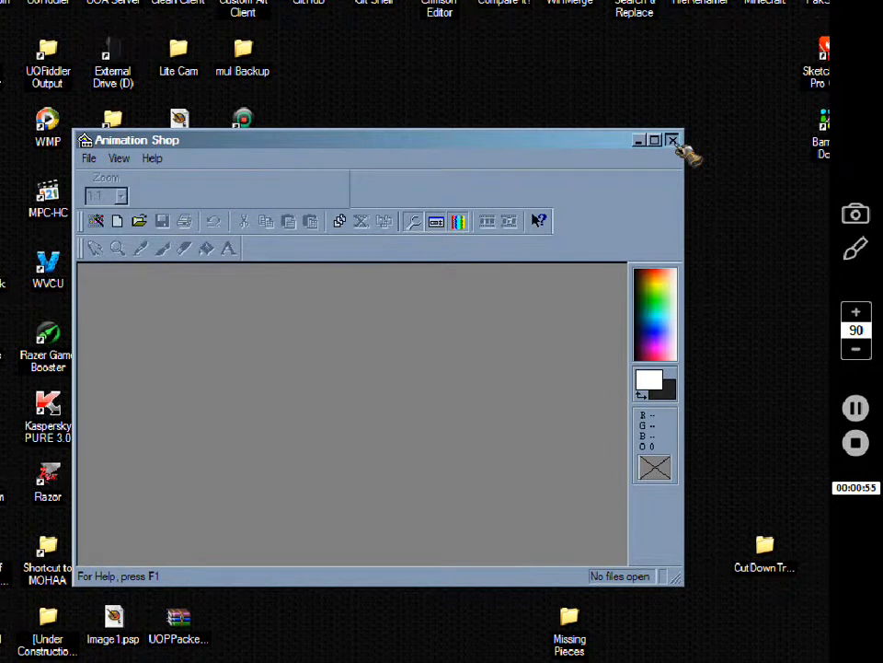
# Quit Animation Shop and split Kitty.gif in GifSplitter into the desktop Kitty folder.
pyautogui.click(673, 140)
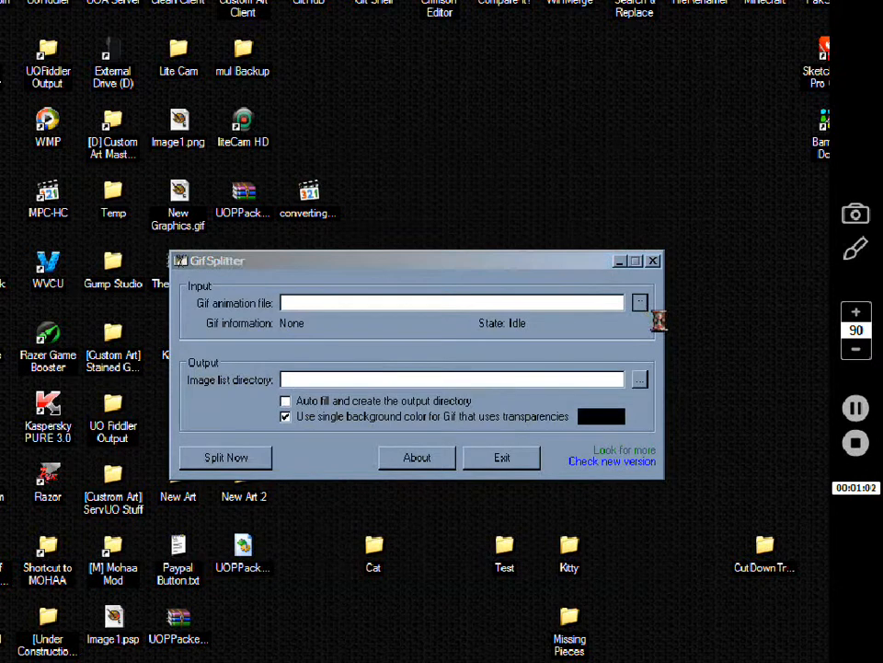
pyautogui.click(639, 301)
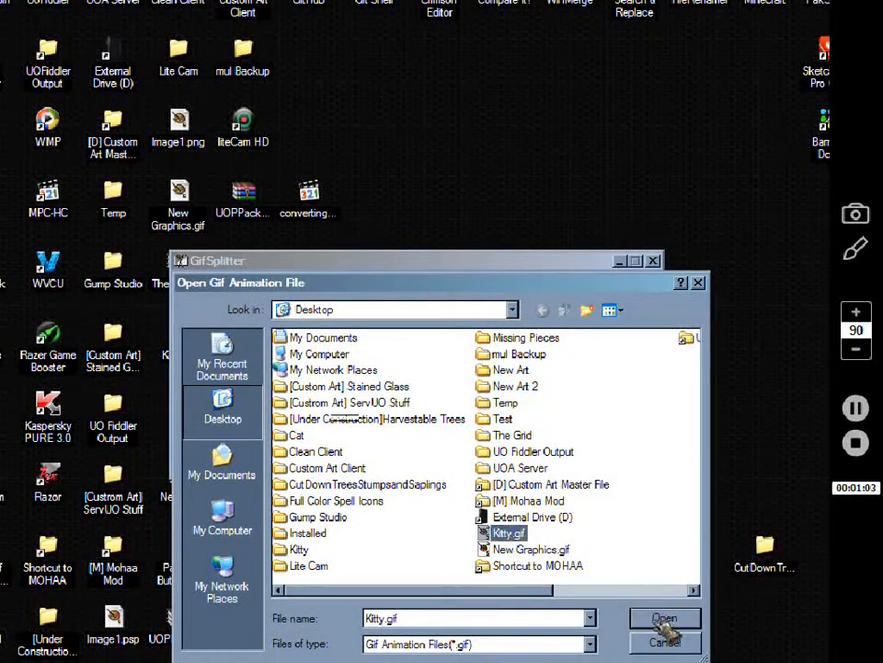
pyautogui.click(664, 617)
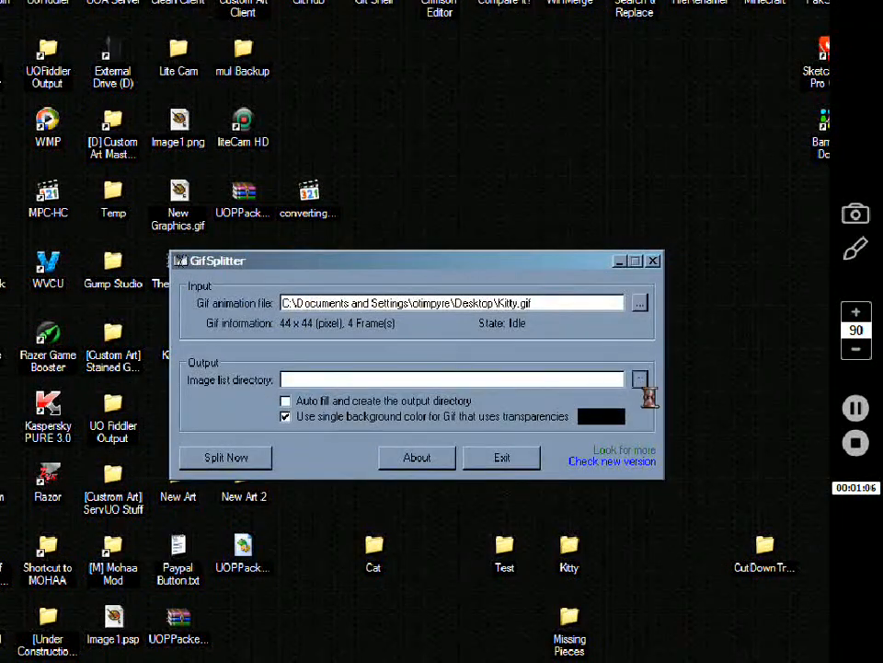
pyautogui.click(640, 378)
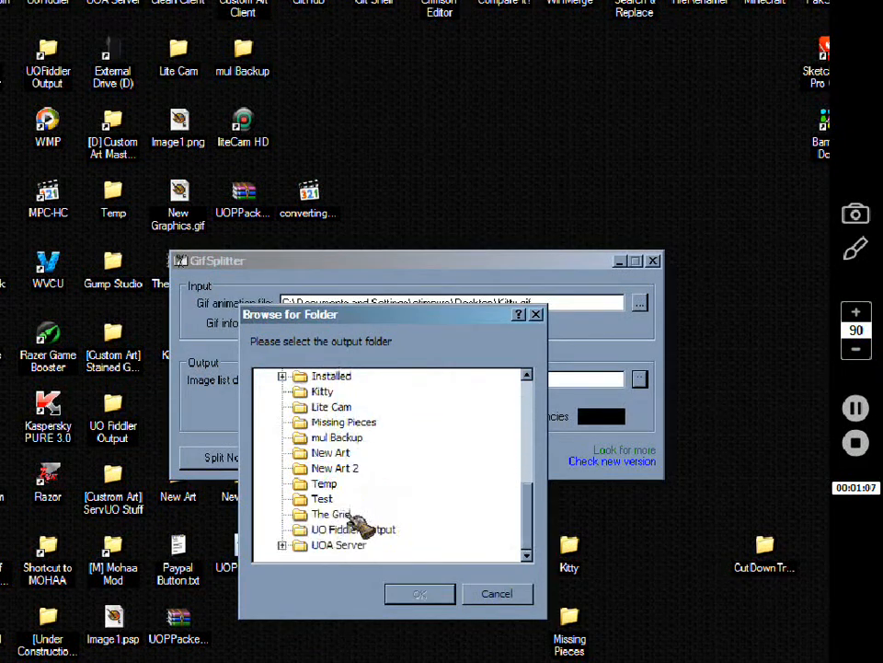
pyautogui.click(420, 593)
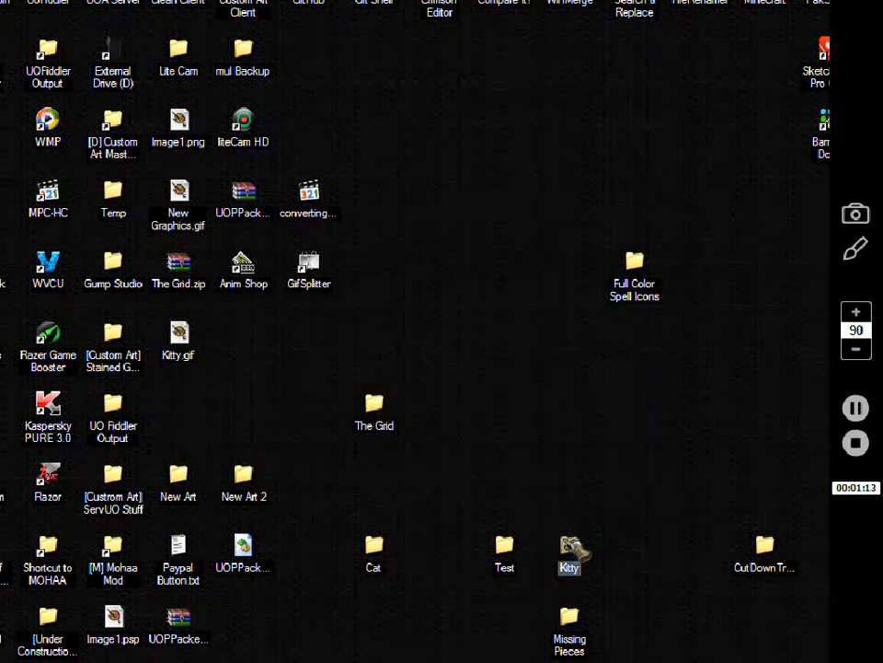
pyautogui.doubleClick(569, 552)
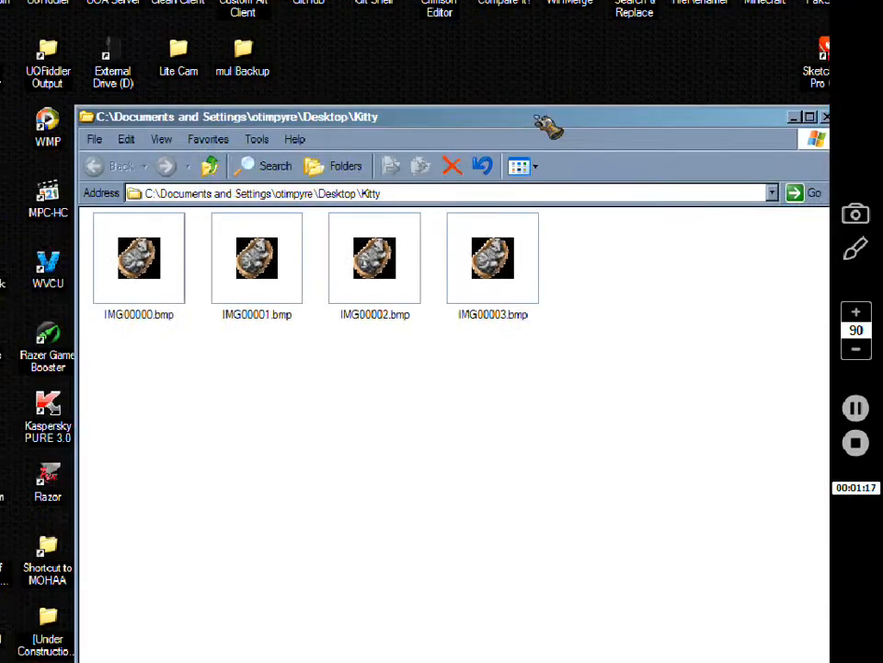
pyautogui.click(144, 256)
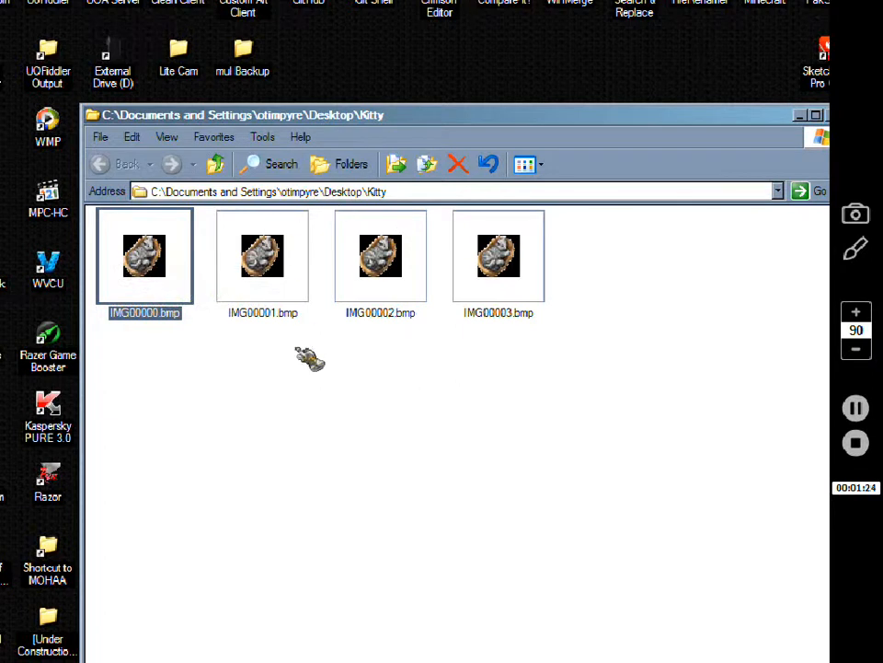
pyautogui.moveTo(743, 267)
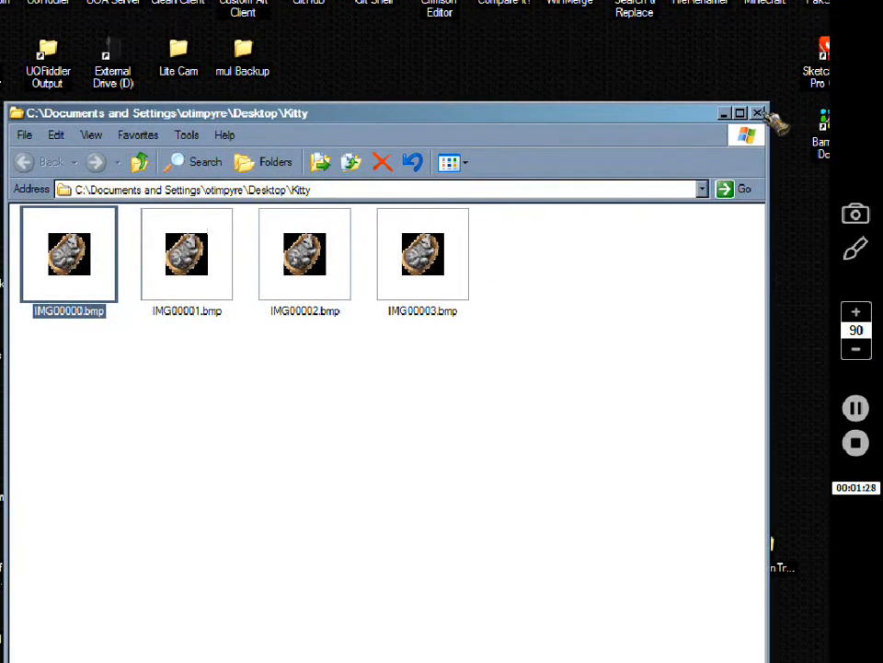
pyautogui.click(759, 112)
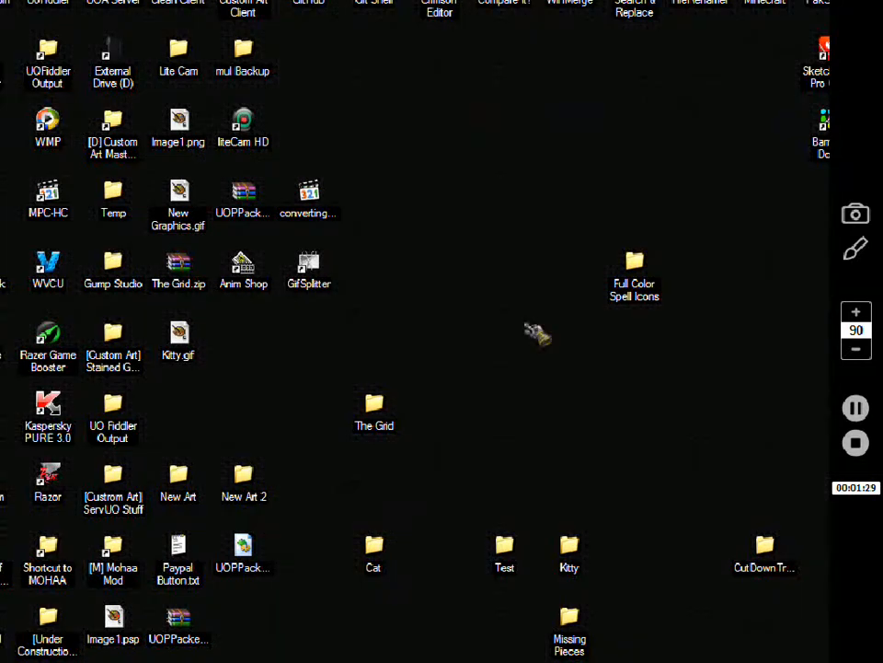
pyautogui.moveTo(856, 350)
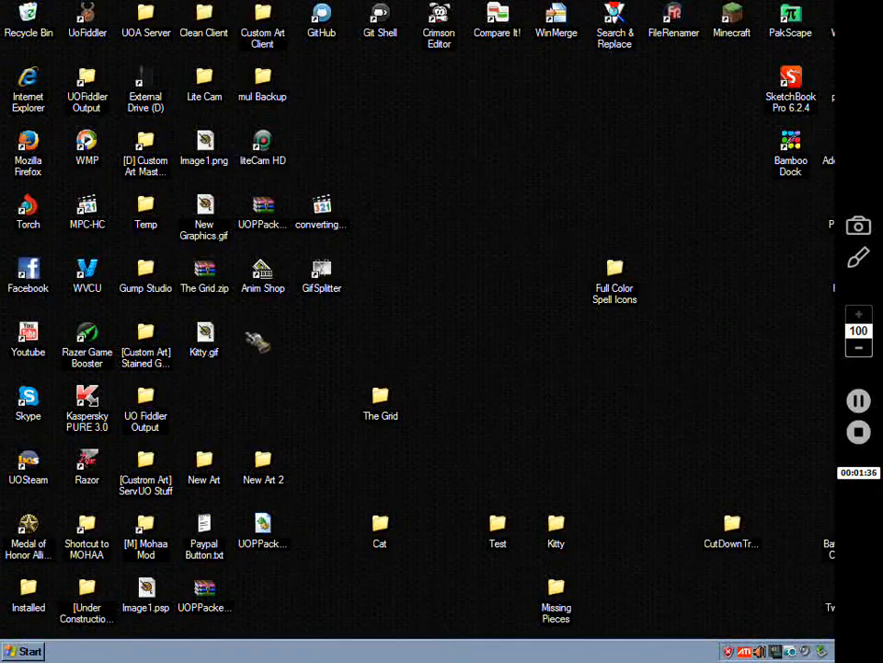
pyautogui.moveTo(571, 533)
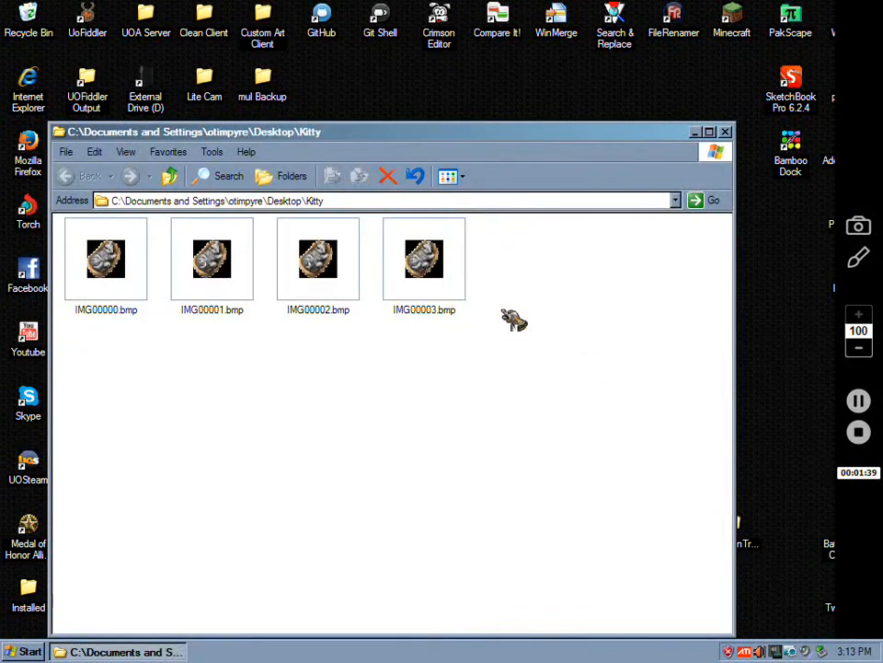
pyautogui.click(726, 130)
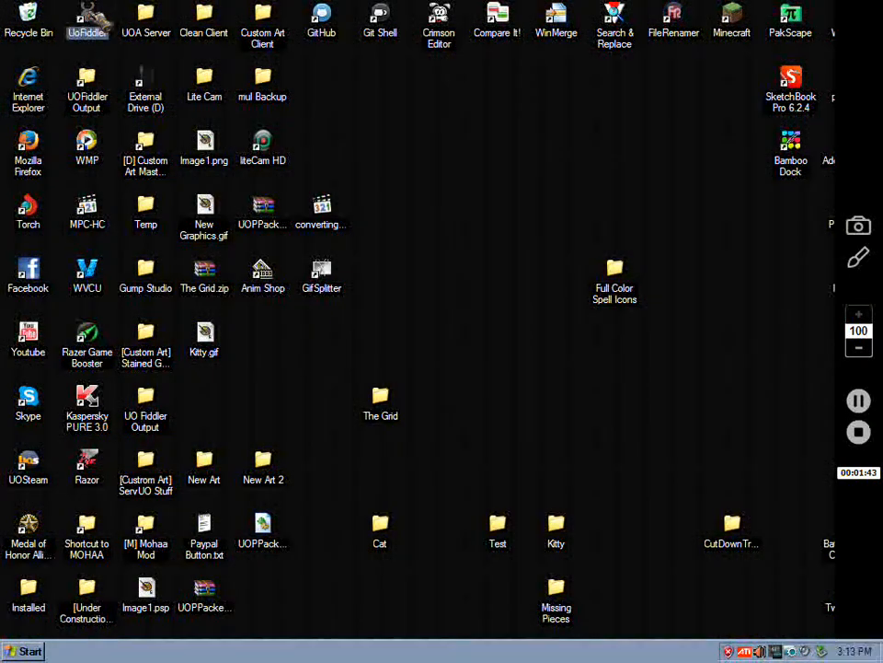
# Launch UoFiddler and browse to D:\Electronic Arts\Ultima Online Classic in Explorer.
pyautogui.doubleClick(87, 19)
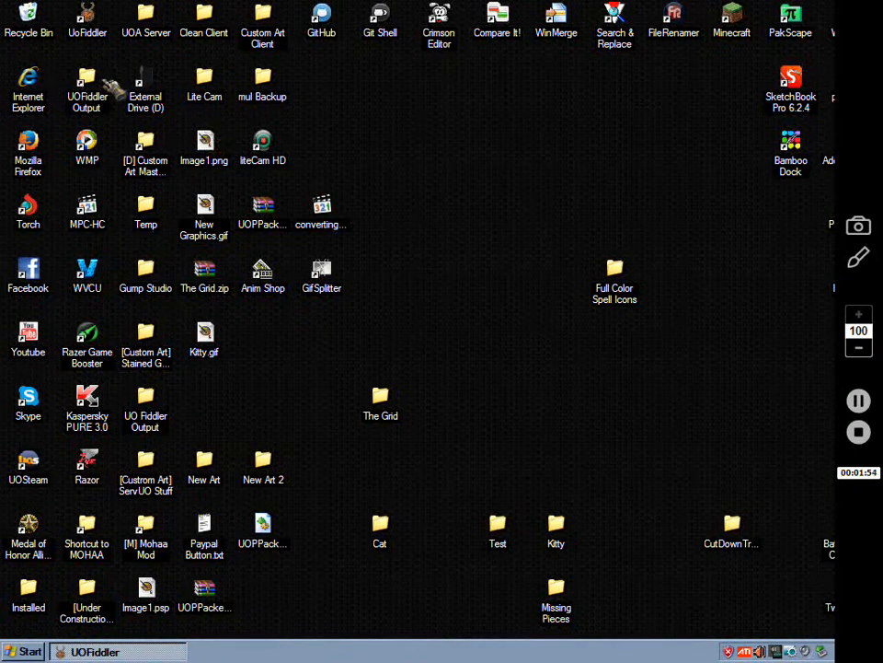
pyautogui.doubleClick(145, 83)
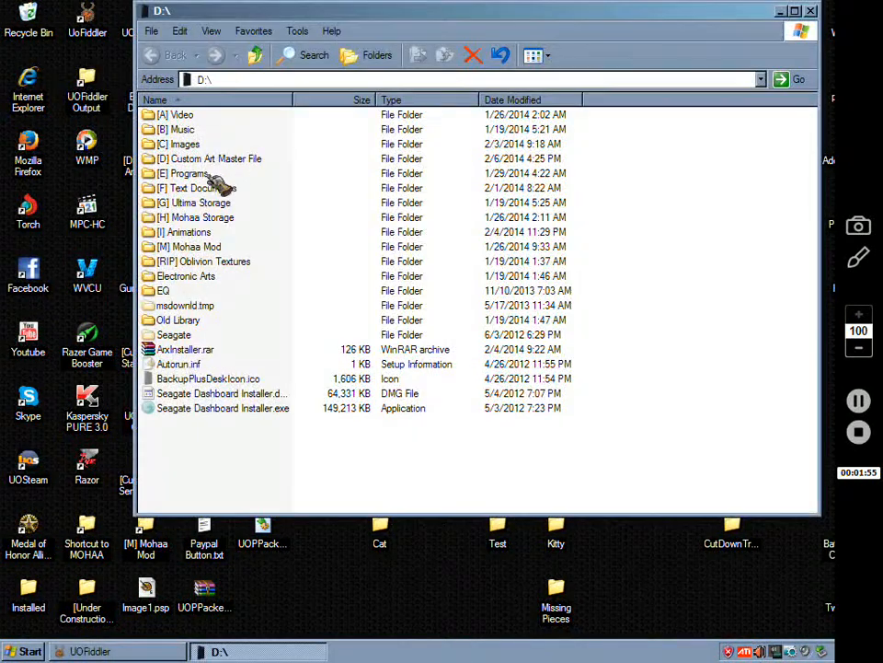
pyautogui.moveTo(221, 203)
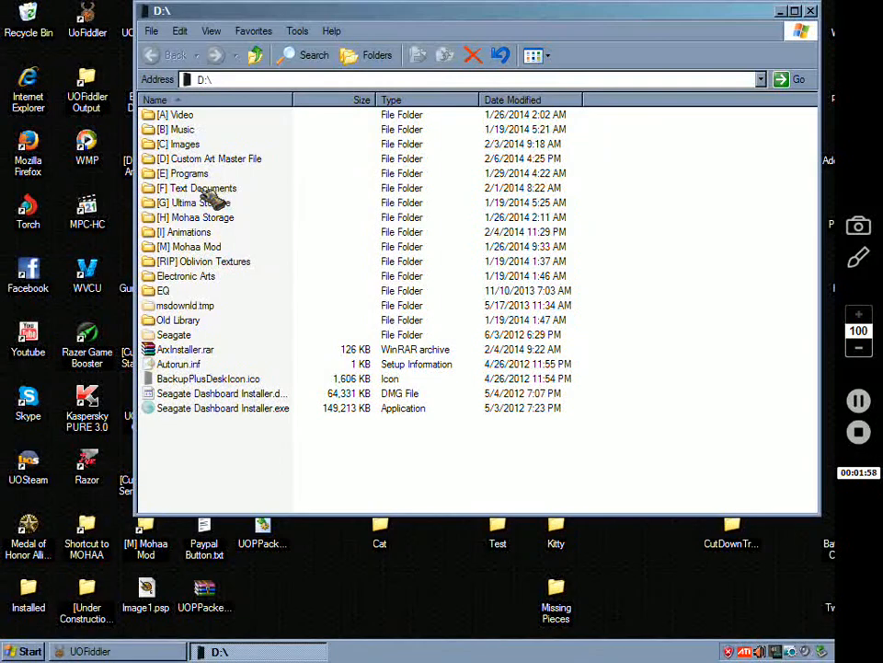
pyautogui.doubleClick(187, 276)
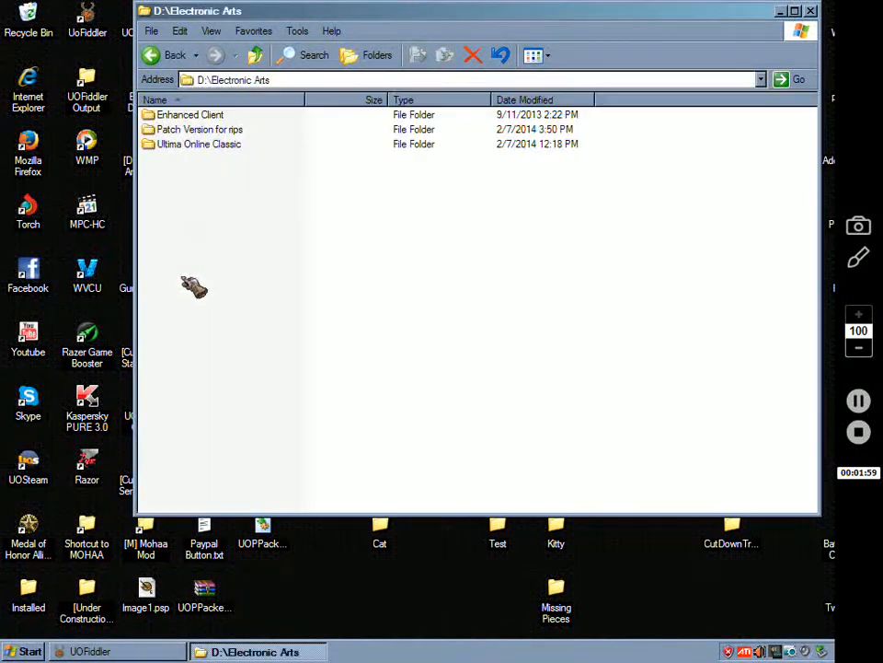
pyautogui.doubleClick(199, 144)
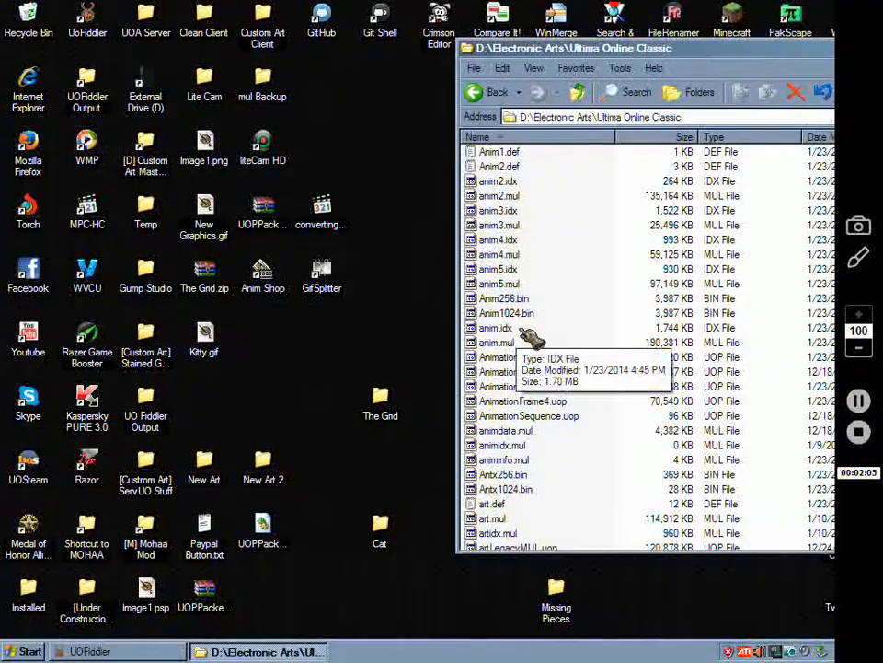
# Copy animdata.mul from the client folder into the desktop Test folder.
pyautogui.scroll(-3)
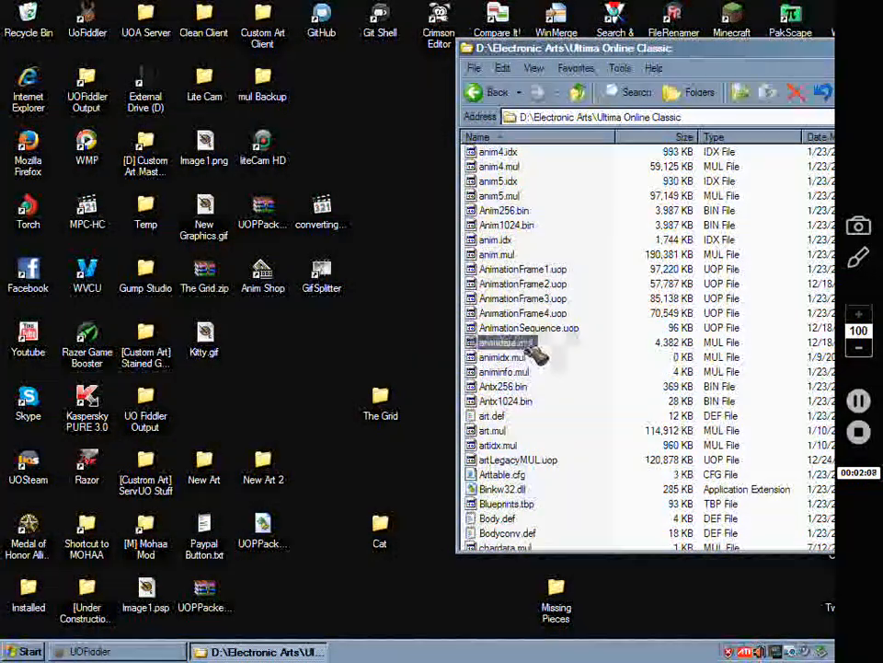
pyautogui.rightClick(502, 342)
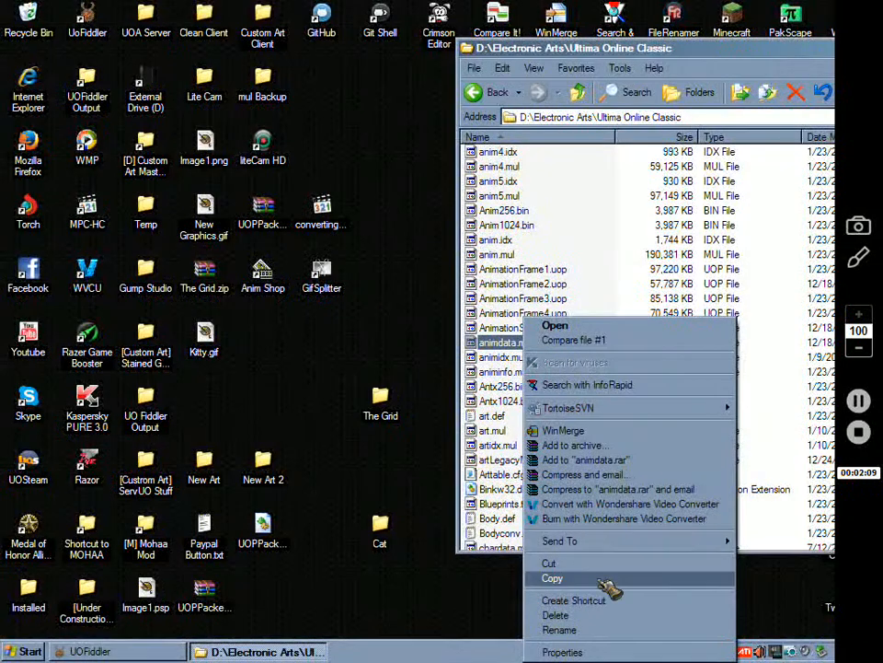
pyautogui.click(552, 578)
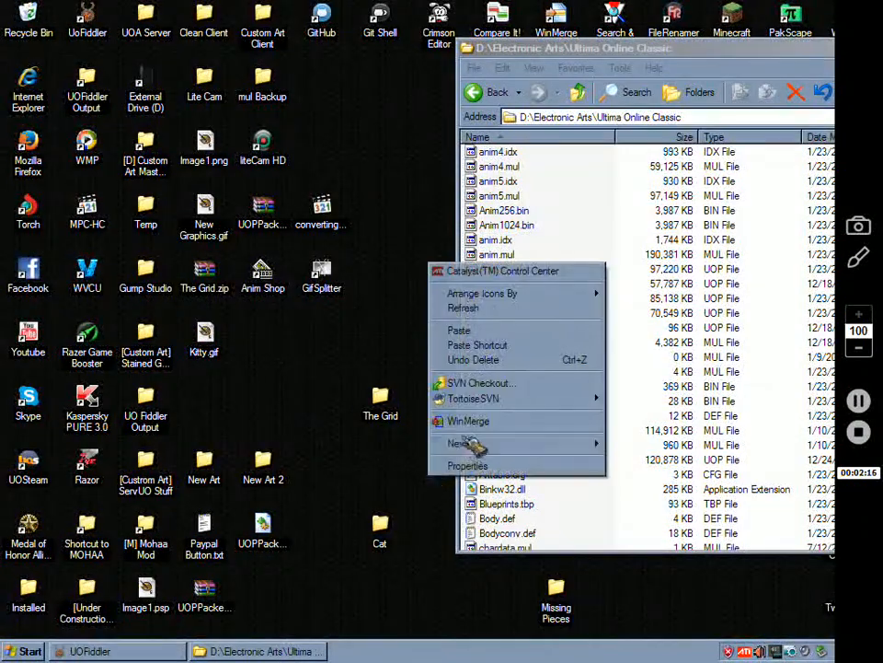
pyautogui.click(457, 444)
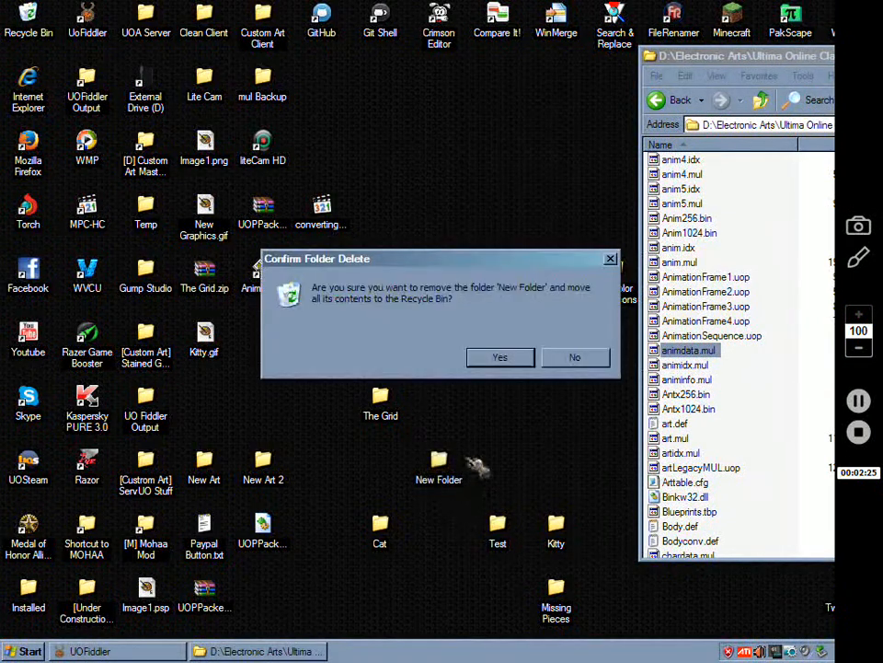
pyautogui.click(500, 357)
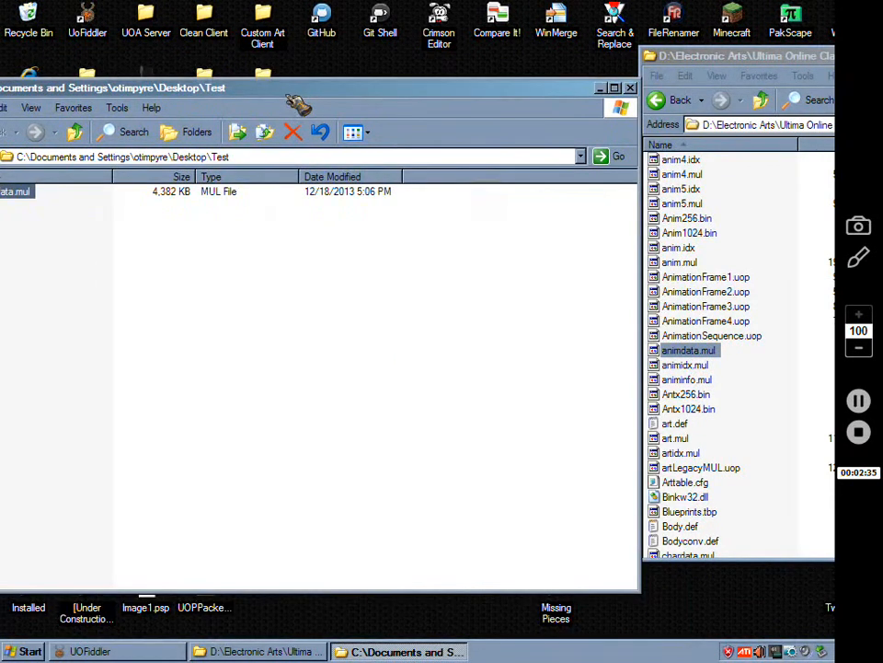
# Copy art.mul, artidx.mul and tiledata.mul from the client folder into Test.
pyautogui.click(675, 438)
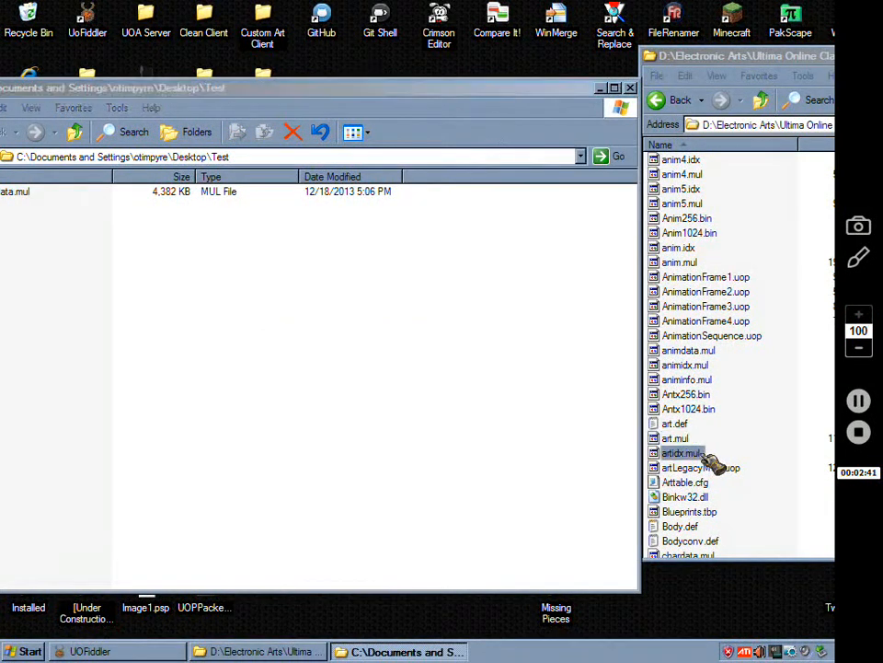
pyautogui.rightClick(681, 452)
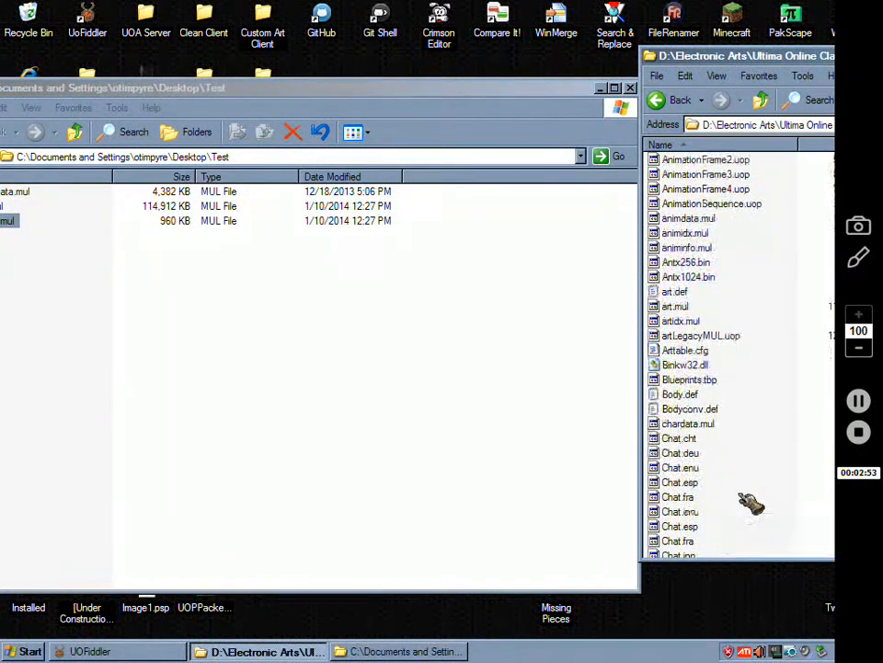
pyautogui.scroll(-3)
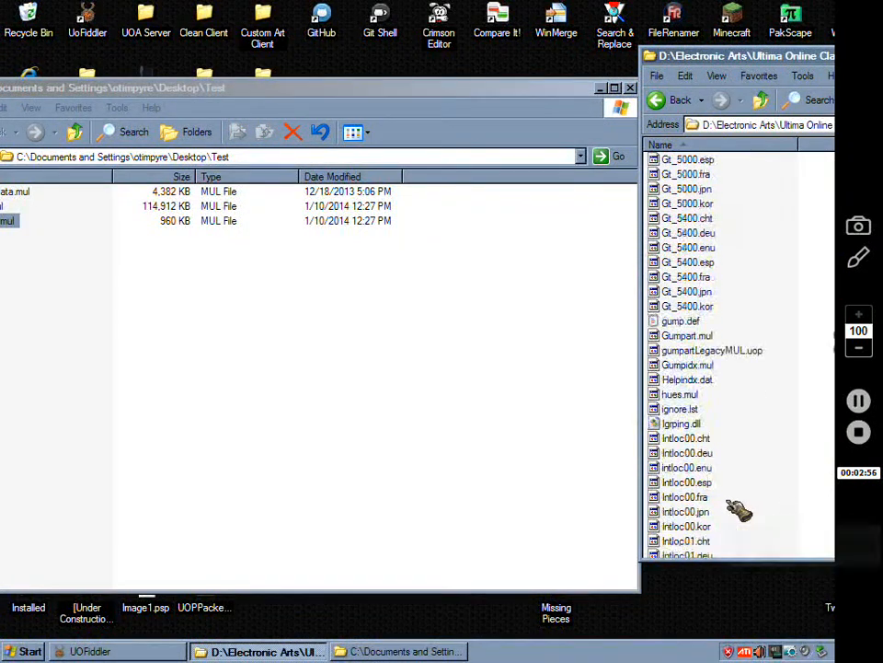
pyautogui.scroll(-3)
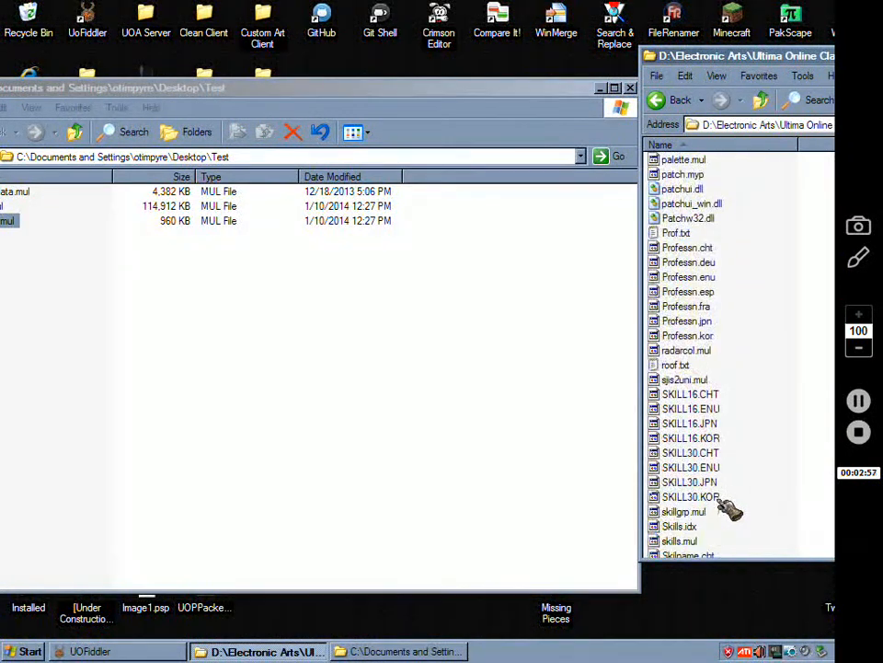
pyautogui.scroll(-3)
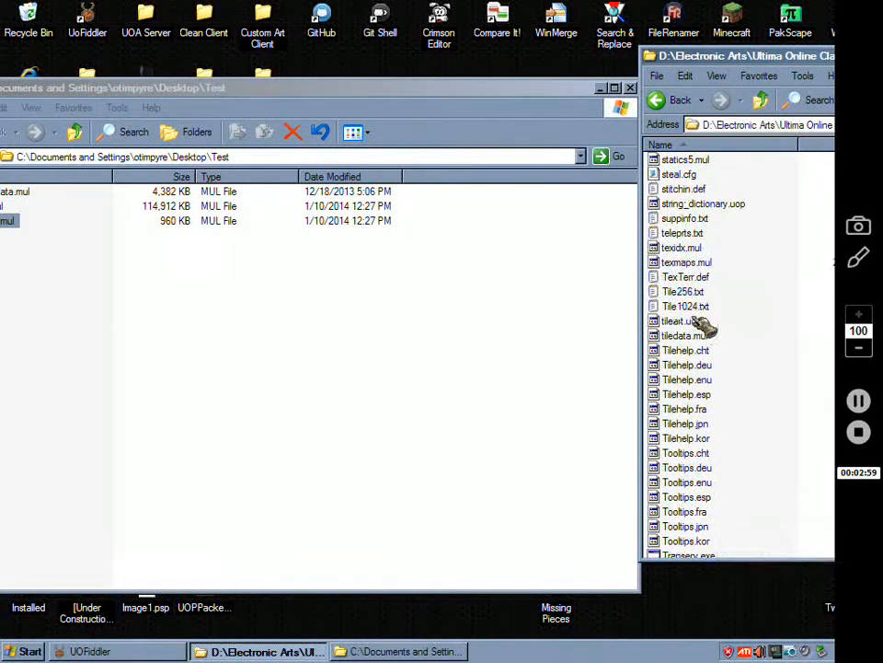
pyautogui.moveTo(686, 321)
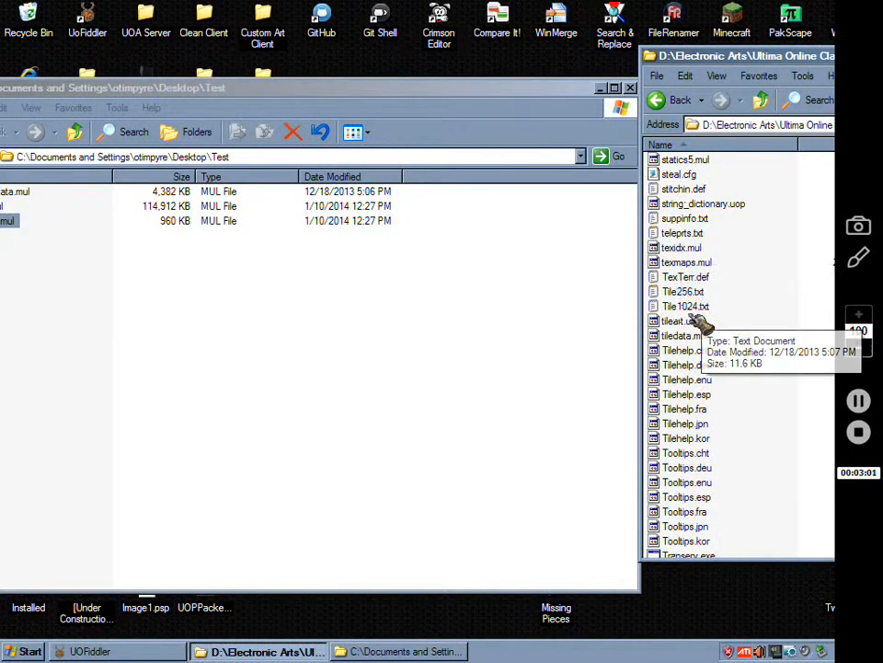
pyautogui.click(684, 335)
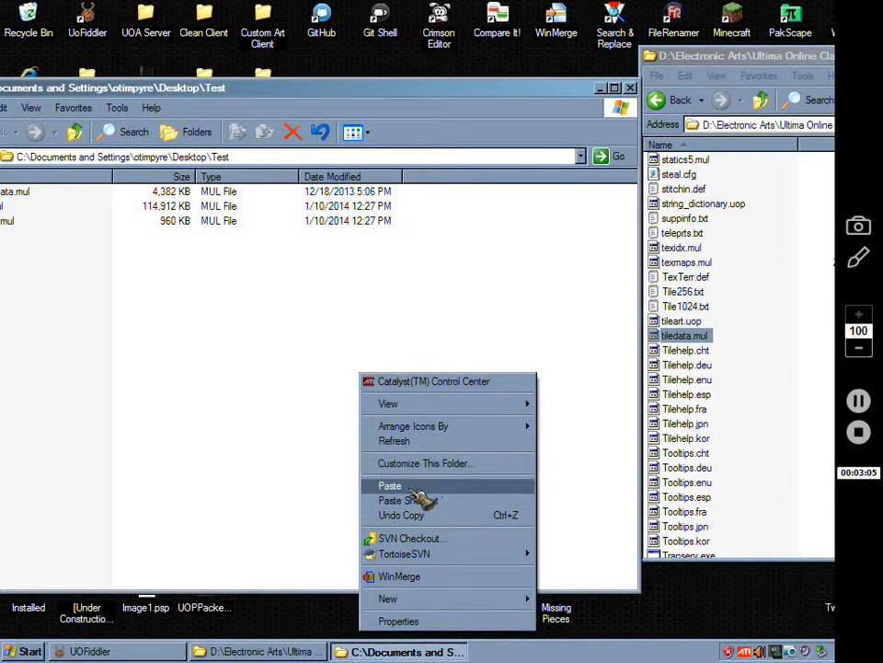
pyautogui.click(390, 485)
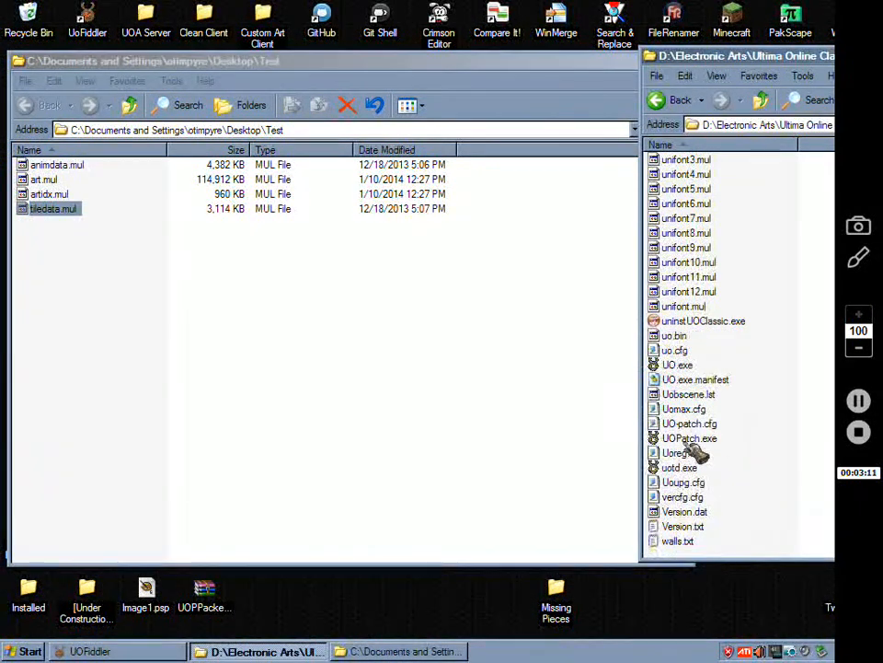
# Close the client folder window, bringing UOFiddler forward.
pyautogui.scroll(3)
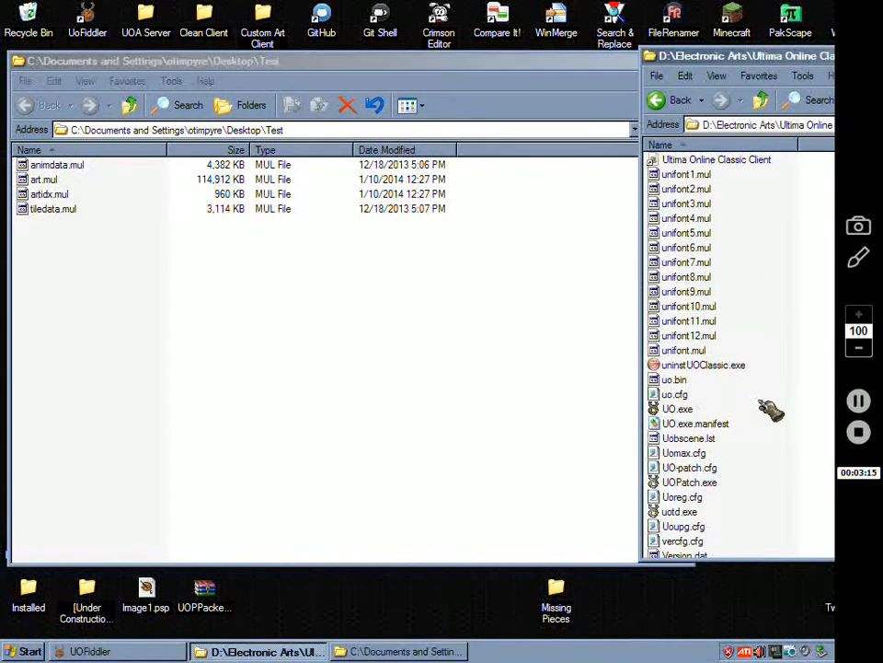
pyautogui.scroll(3)
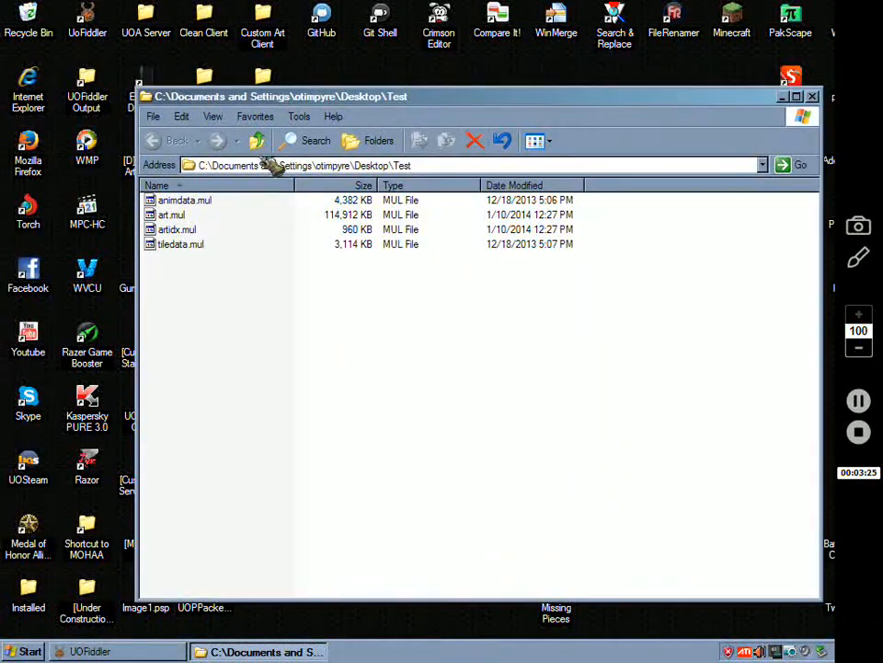
pyautogui.click(171, 214)
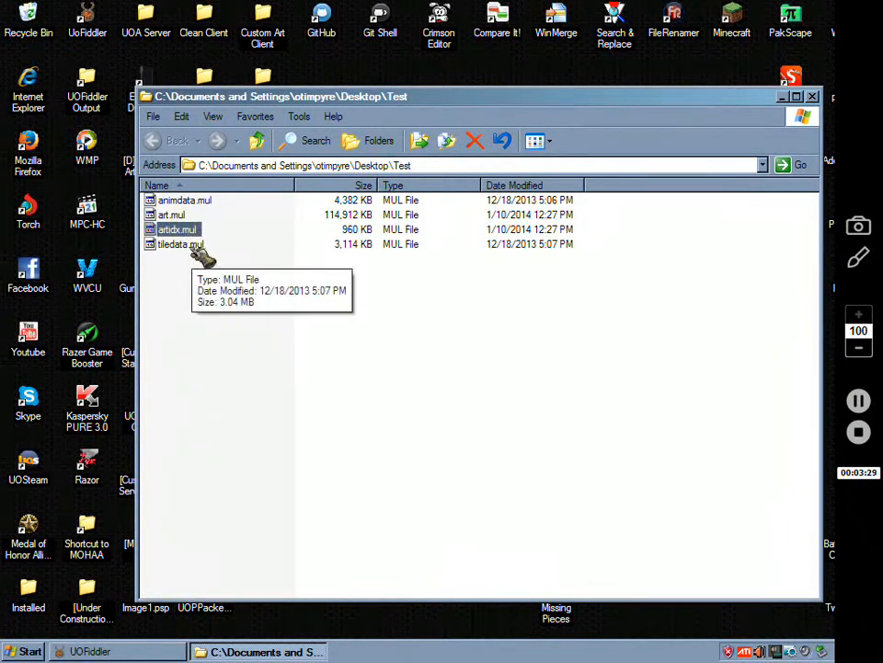
pyautogui.click(180, 244)
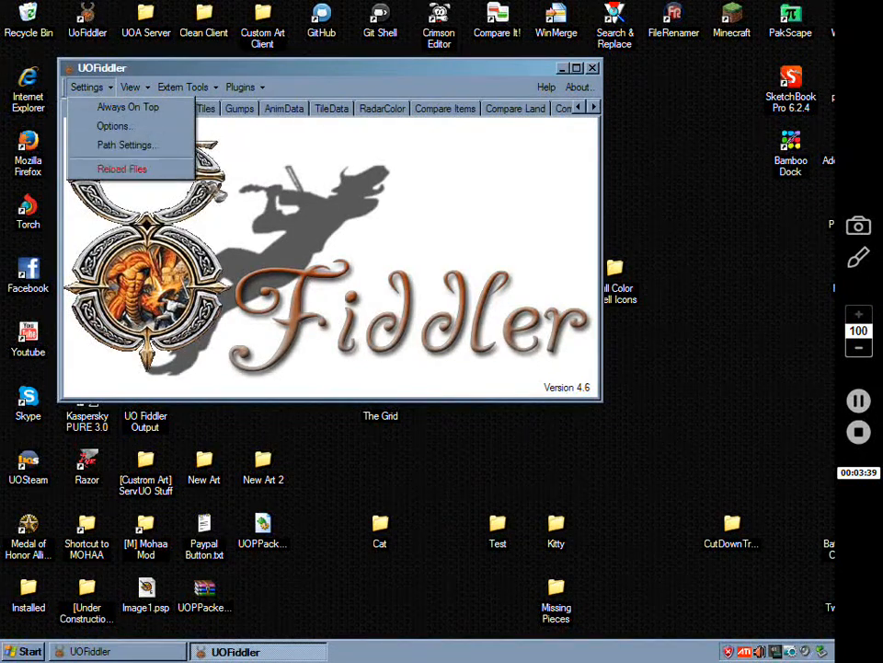
# Set UOFiddler's client file path manually to the desktop Test folder.
pyautogui.click(126, 145)
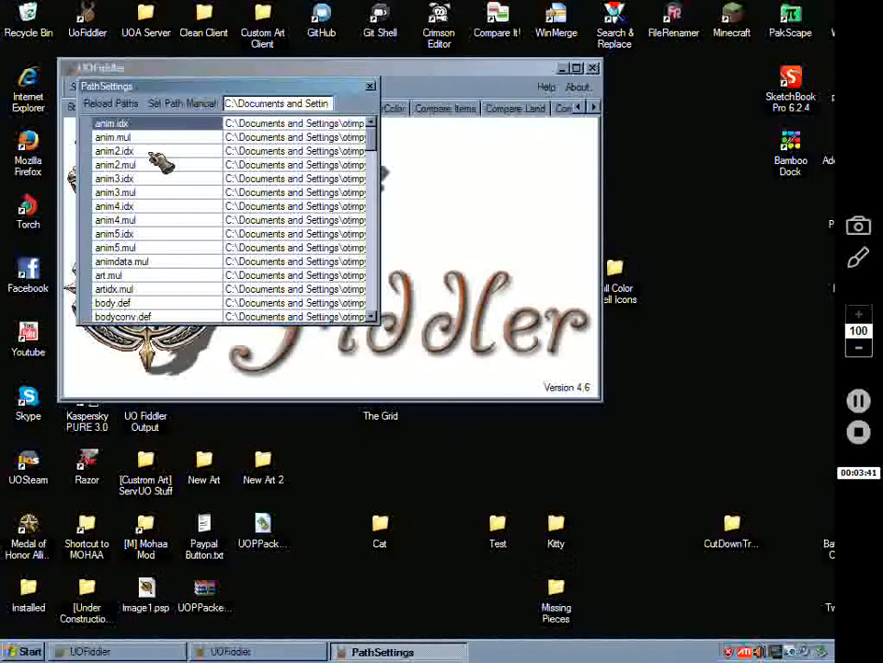
pyautogui.click(180, 103)
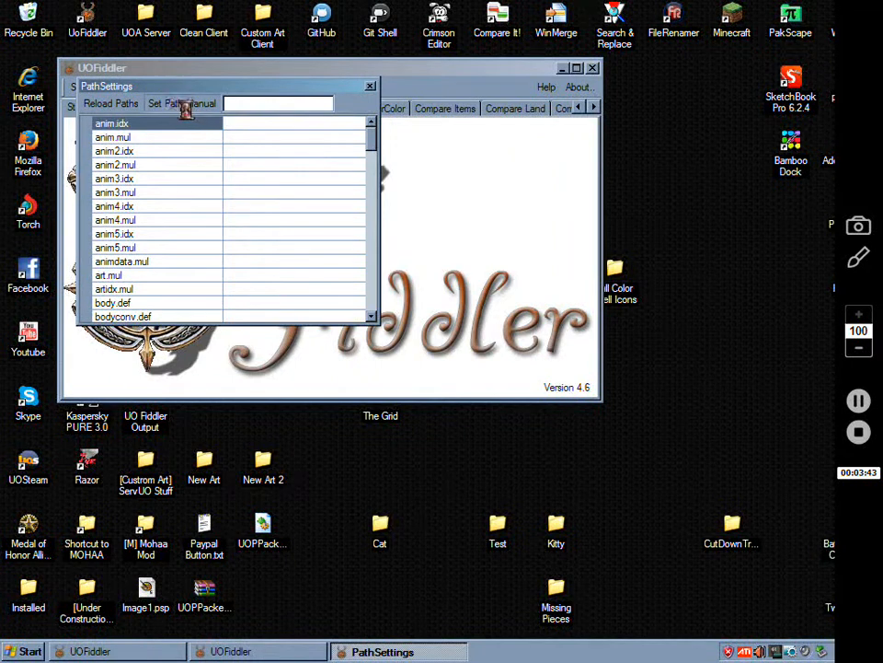
pyautogui.click(182, 103)
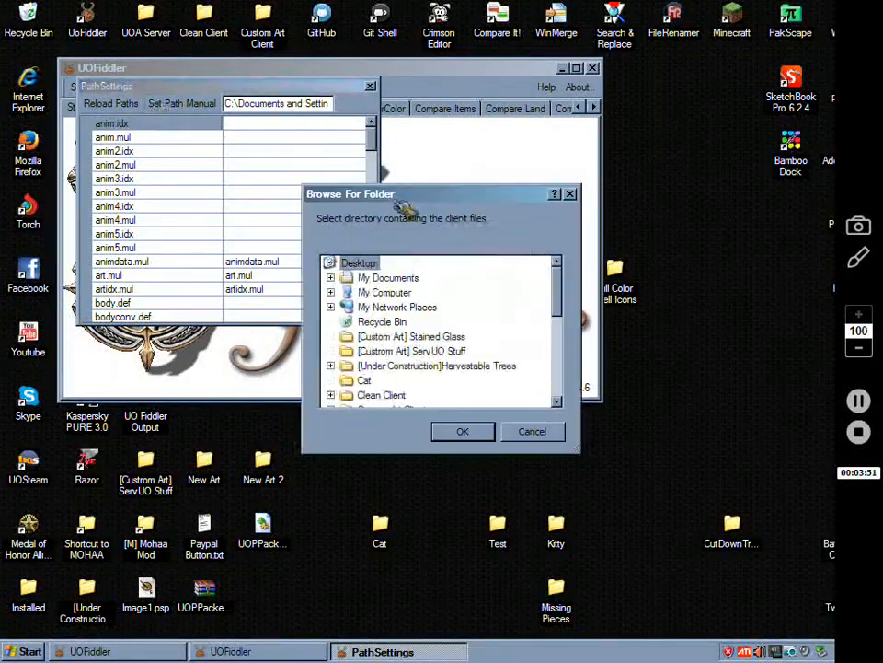
pyautogui.scroll(-3)
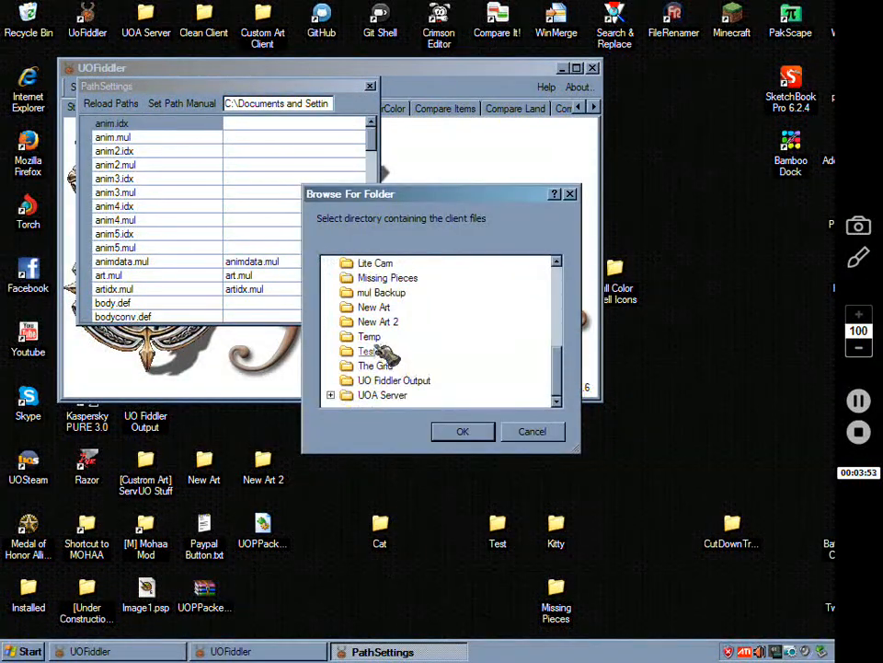
pyautogui.click(463, 431)
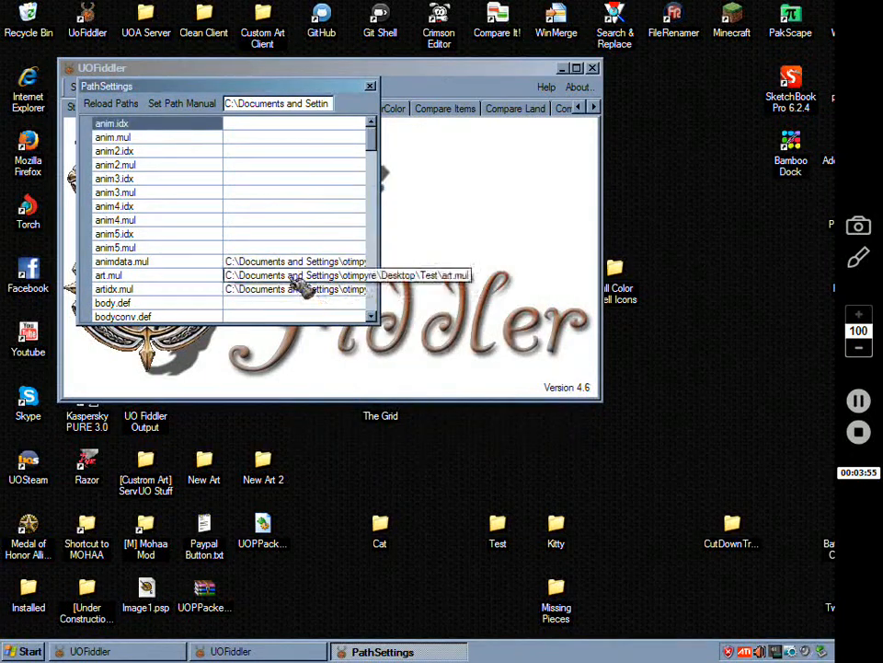
pyautogui.click(370, 86)
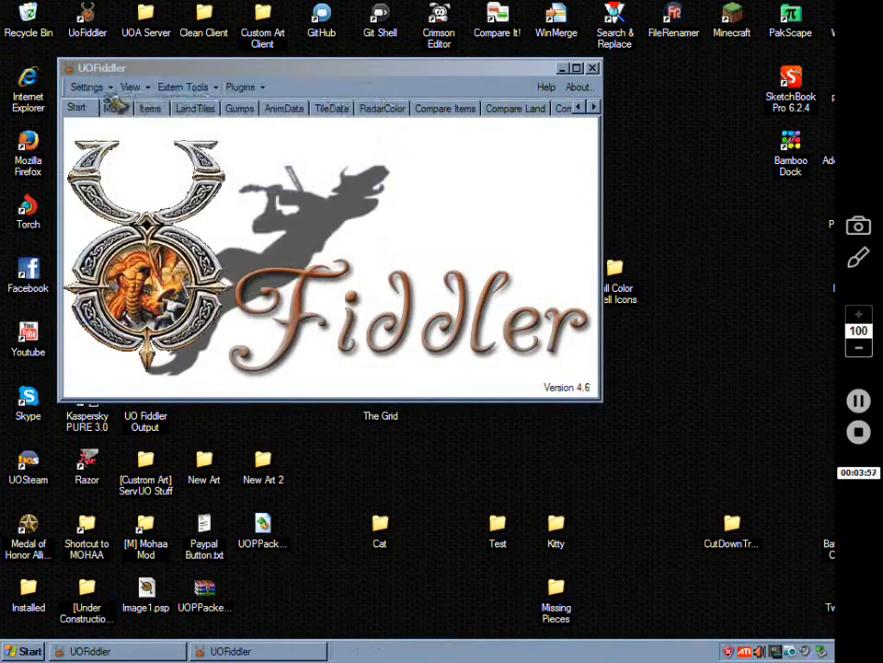
# Maximize the Items tab and browse the wall and door art, inspecting item 0x00C4.
pyautogui.click(86, 87)
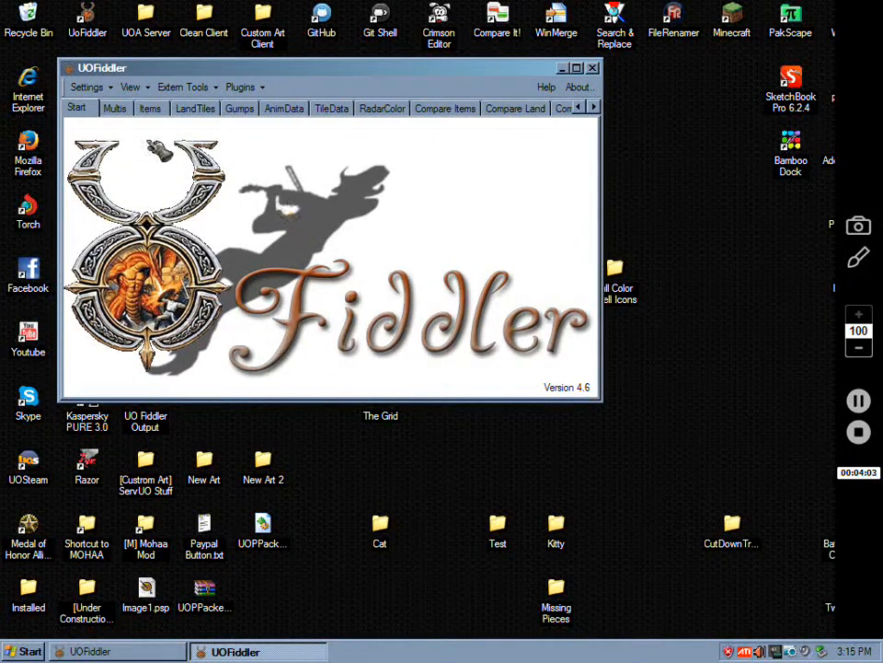
pyautogui.click(150, 108)
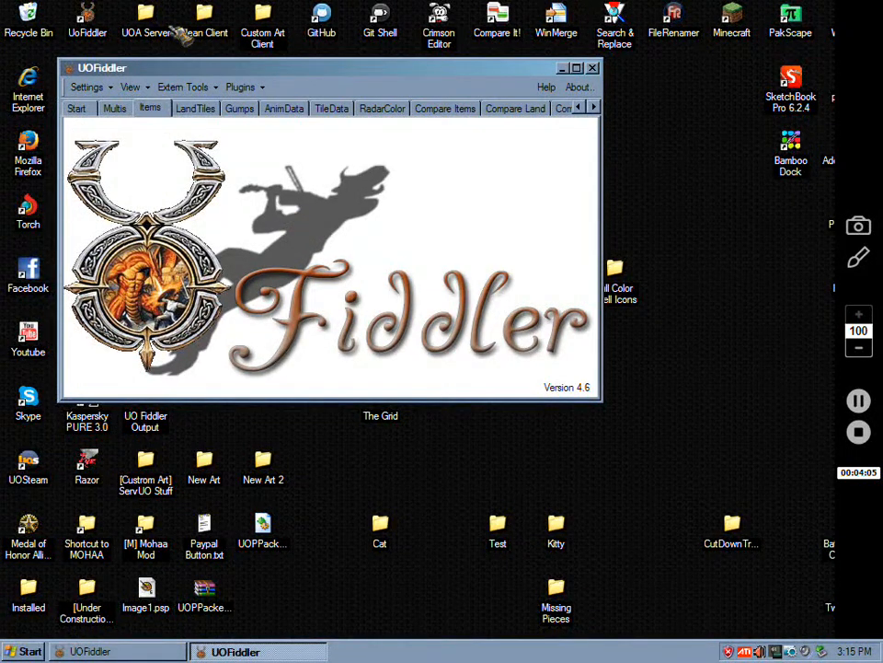
pyautogui.click(150, 108)
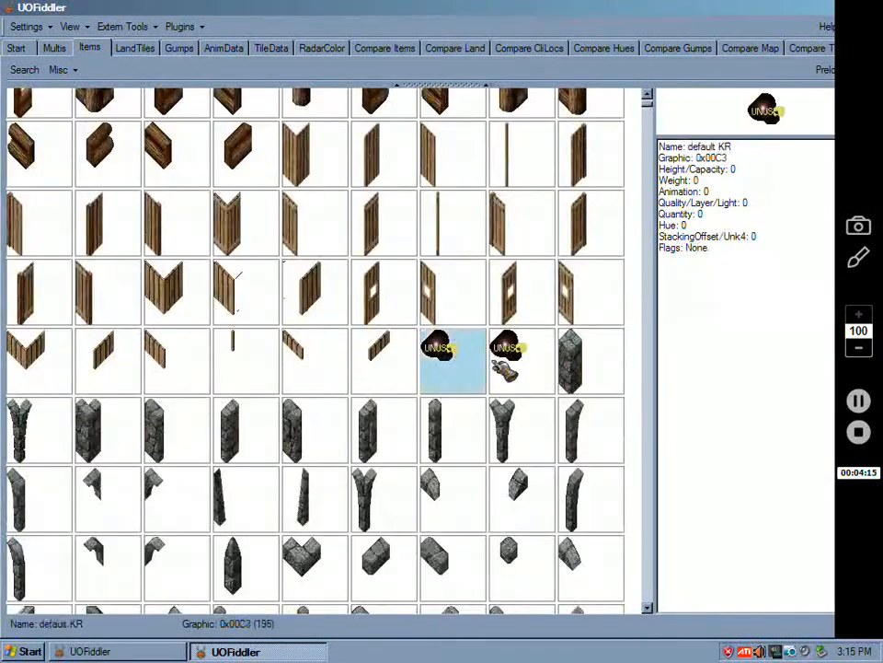
pyautogui.scroll(-3)
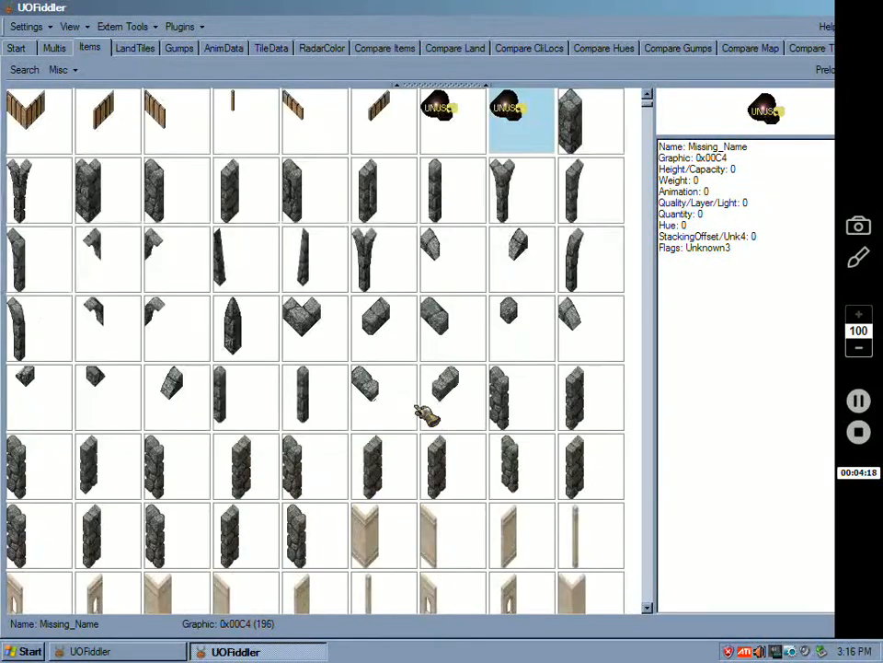
pyautogui.scroll(-3)
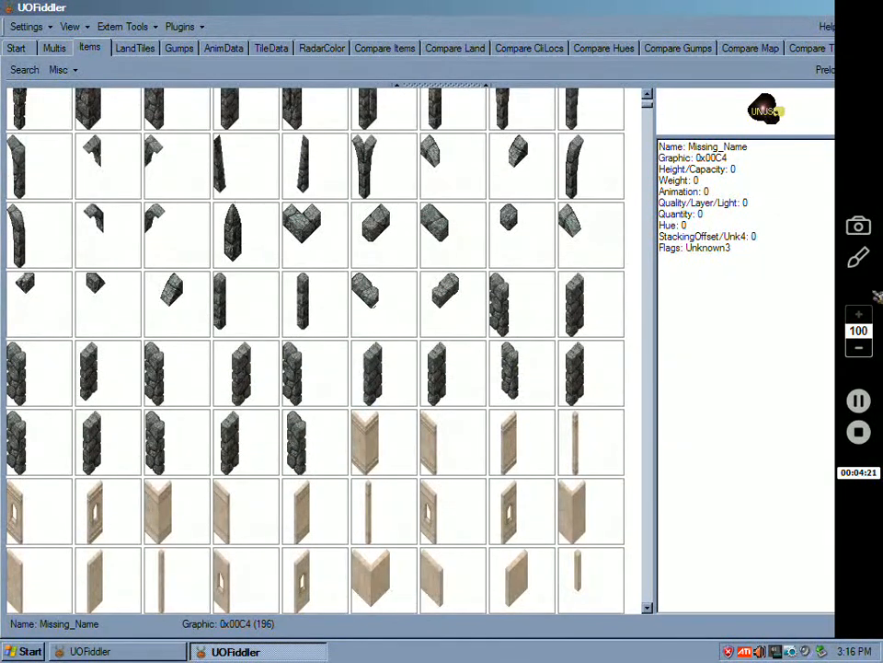
pyautogui.click(858, 348)
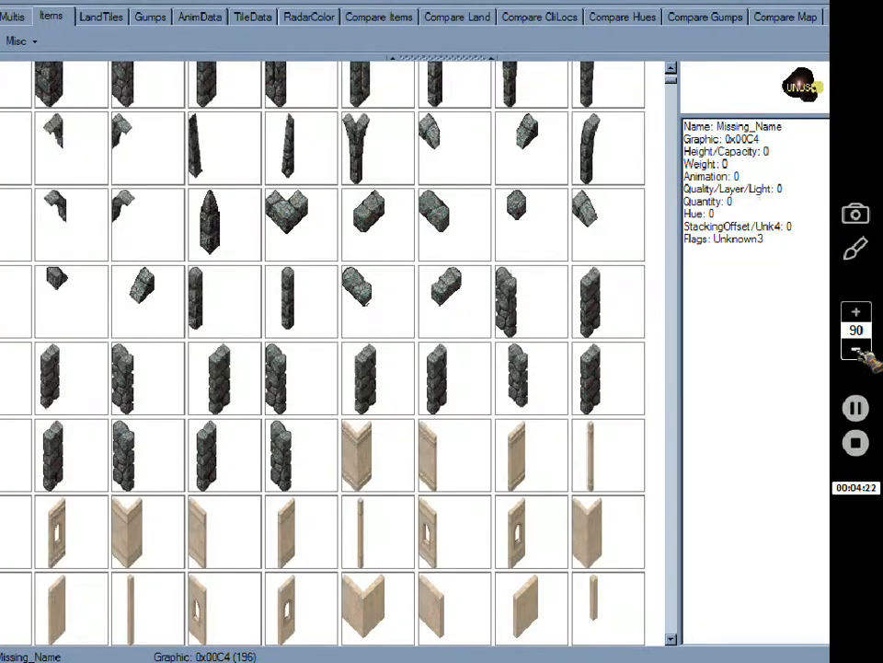
pyautogui.moveTo(506, 253)
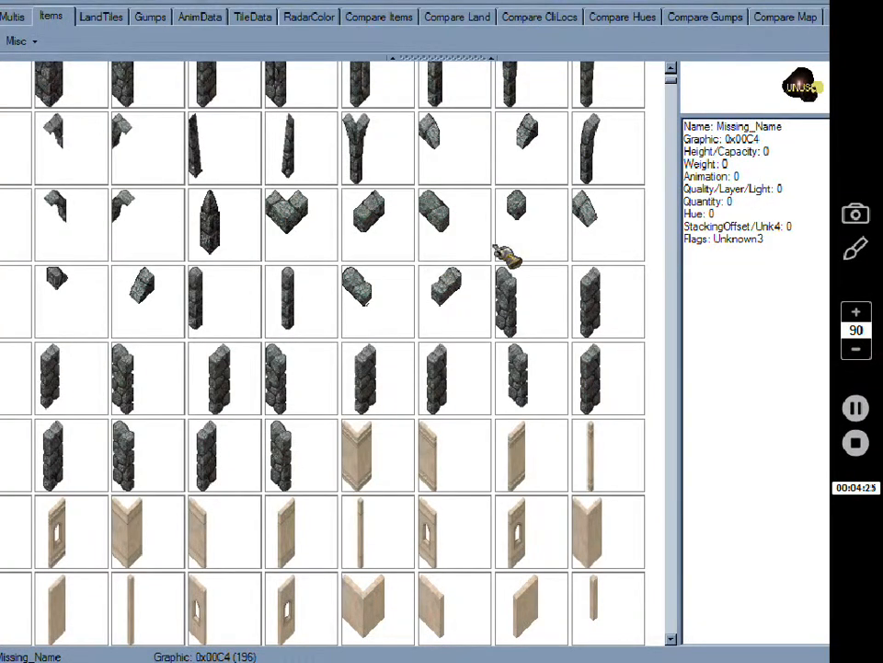
pyautogui.rightClick(515, 248)
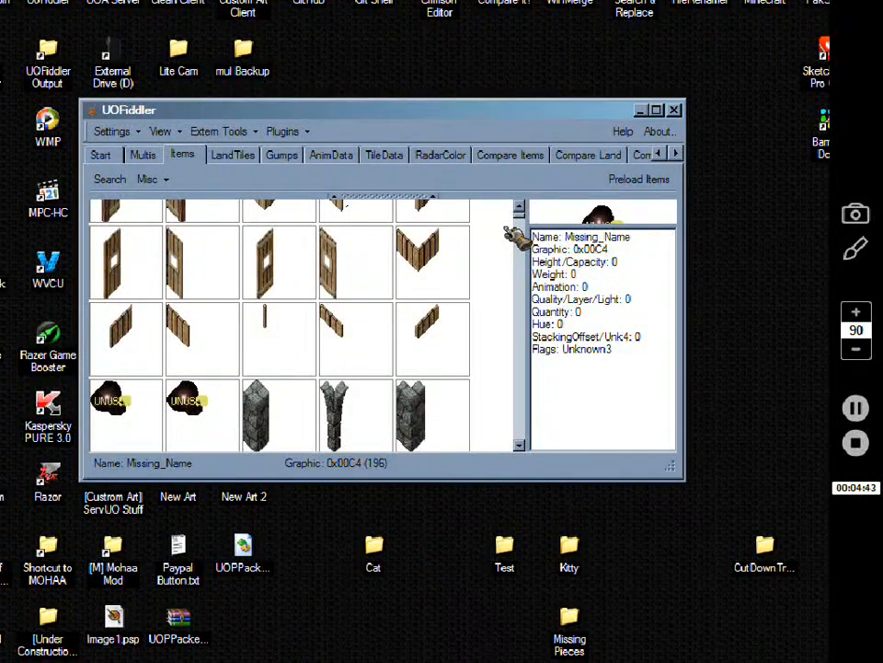
pyautogui.moveTo(525, 225)
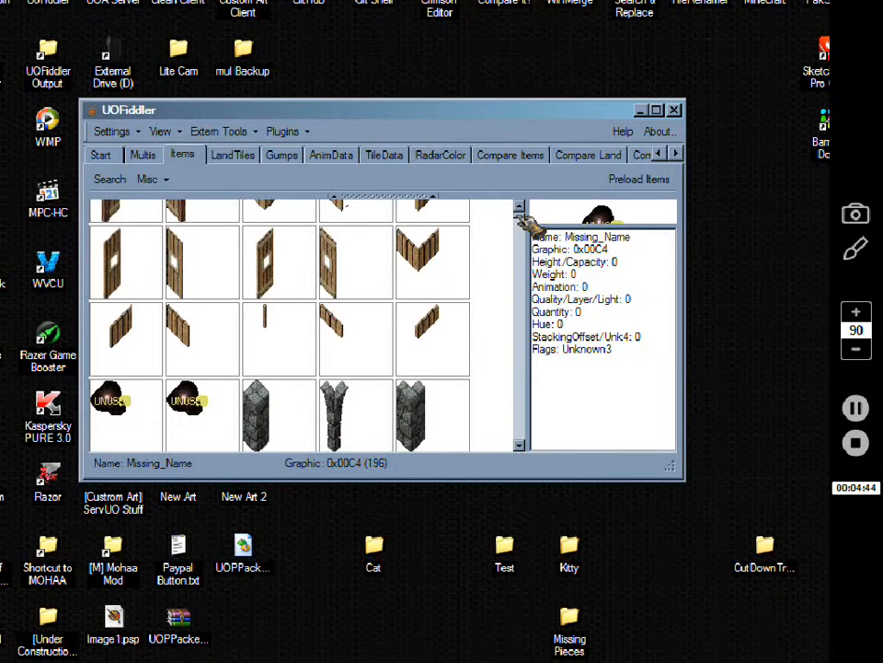
# Scroll the item art list to its end, selecting free slot 0xFFDB.
pyautogui.rightClick(267, 322)
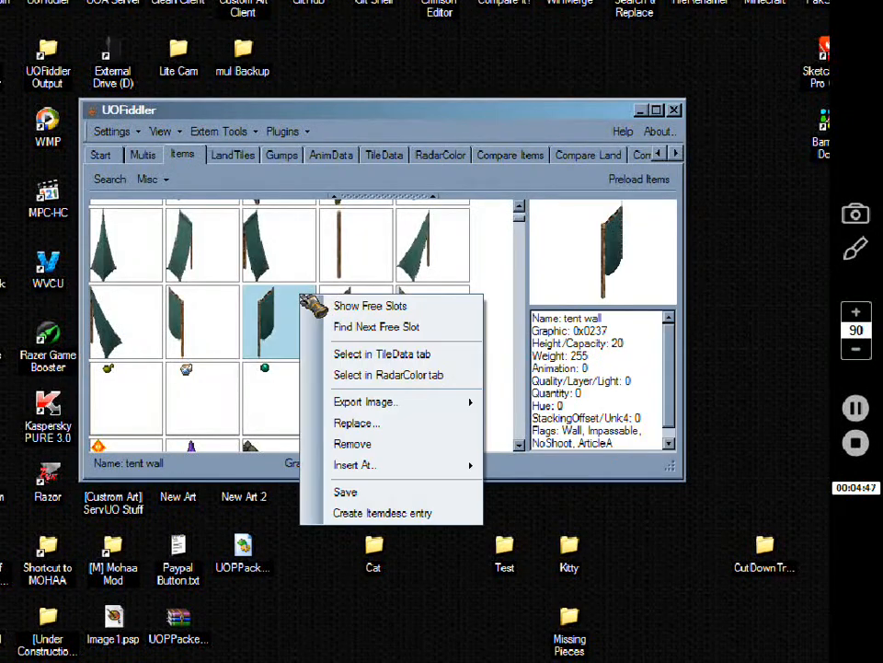
pyautogui.moveTo(370, 305)
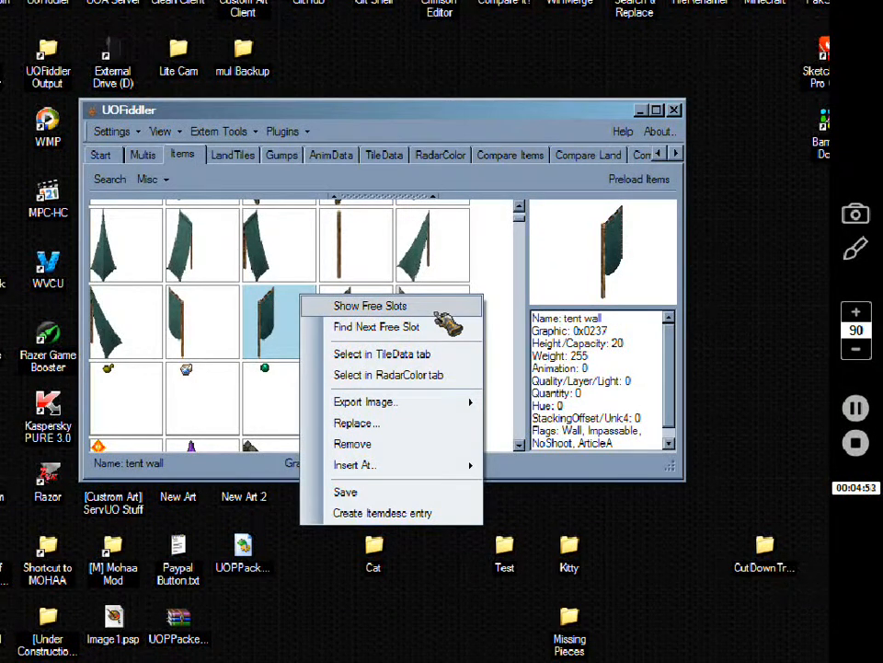
pyautogui.moveTo(352, 306)
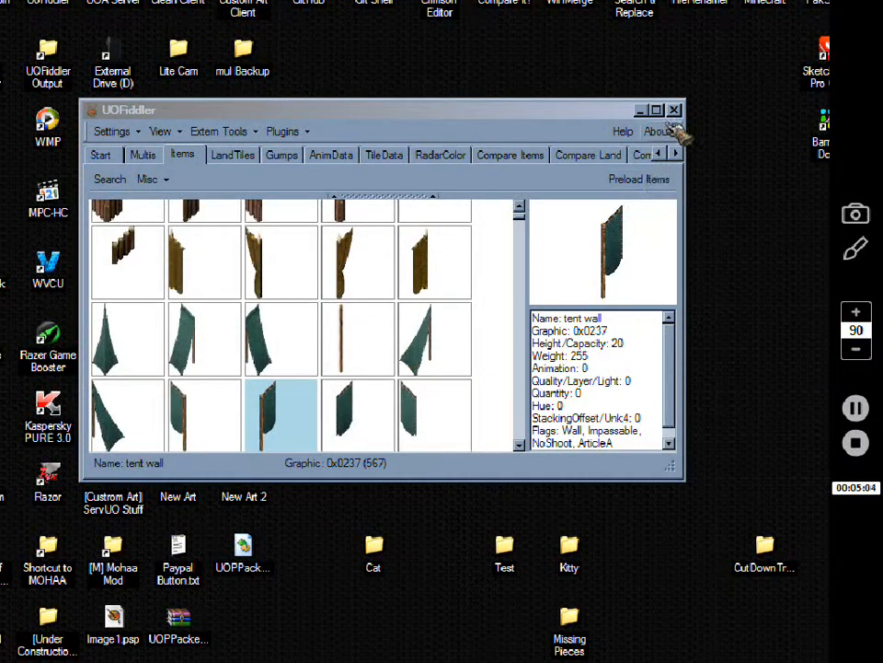
pyautogui.click(657, 110)
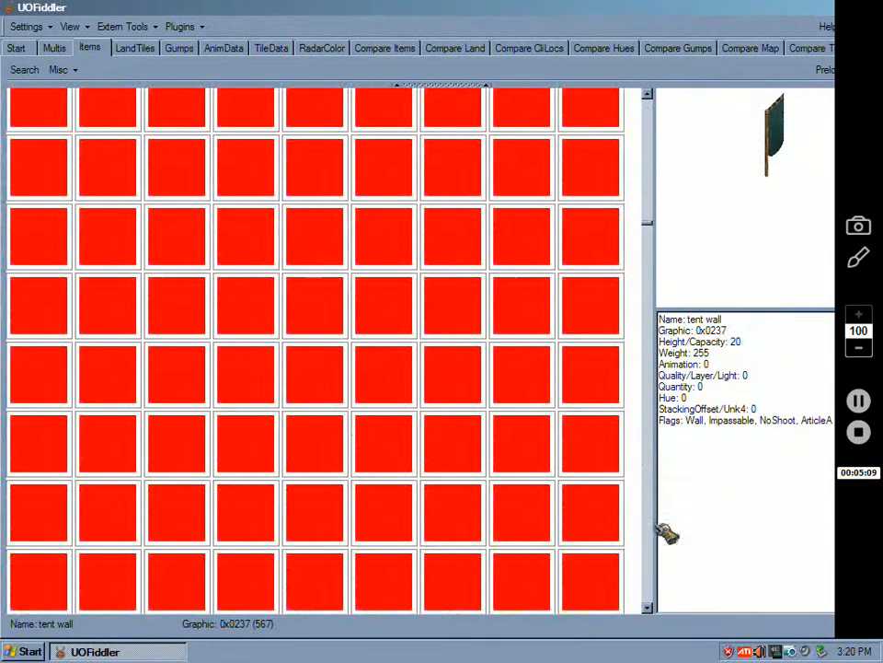
pyautogui.click(593, 522)
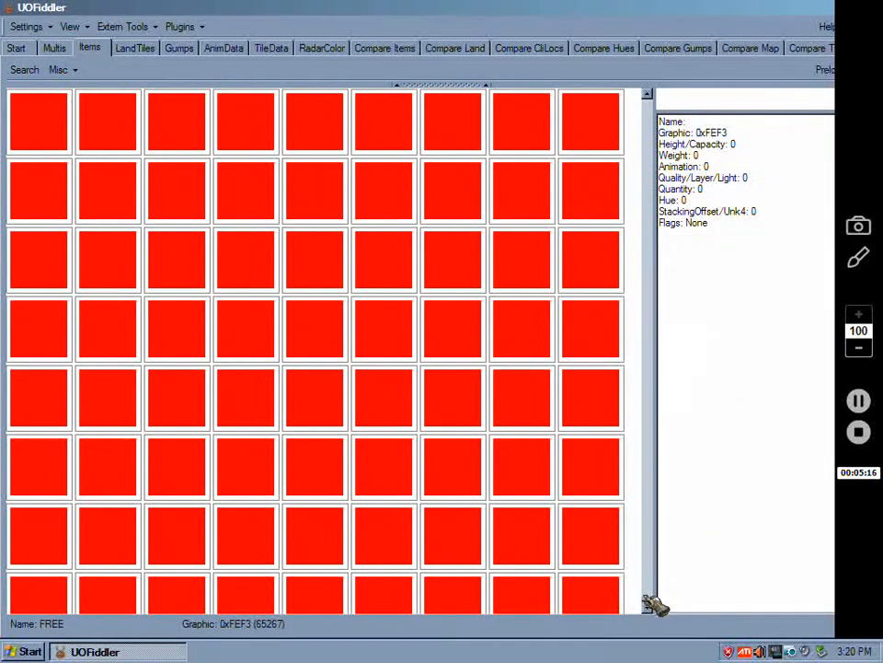
pyautogui.scroll(-3)
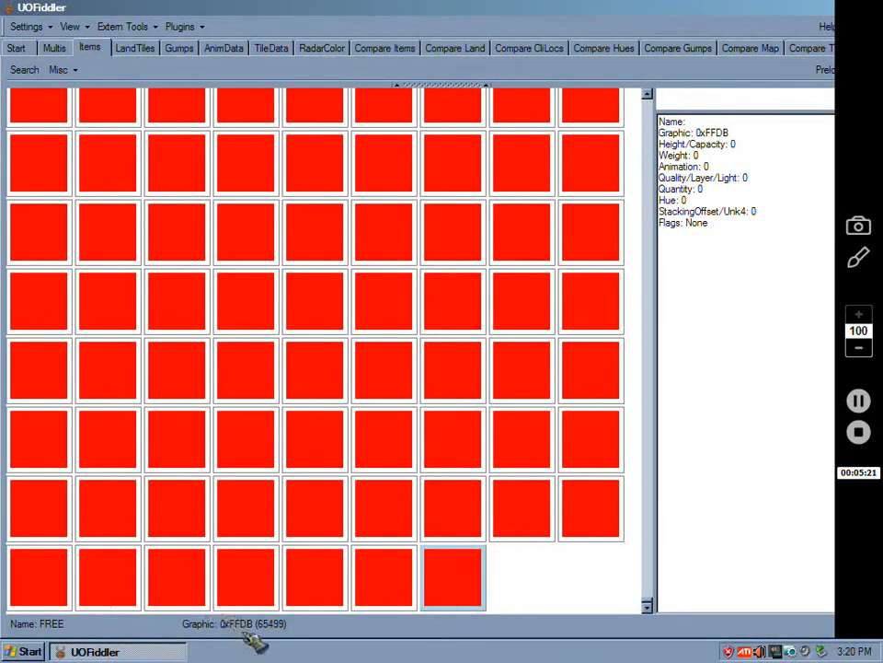
pyautogui.moveTo(290, 630)
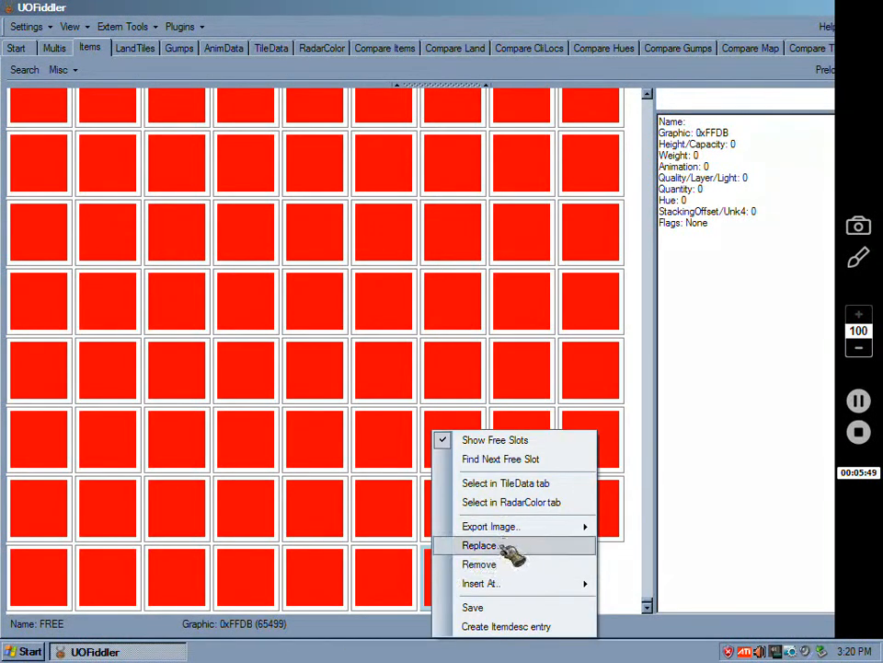
# Replace free slot 0xFFDB's placeholder with IMG00003.bmp from the Kitty folder.
pyautogui.click(483, 545)
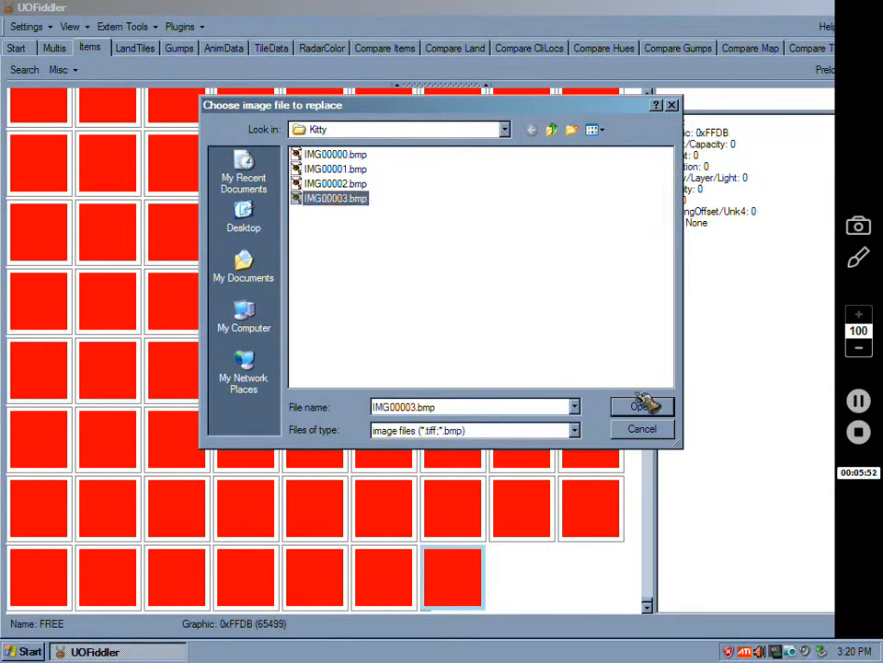
pyautogui.click(642, 405)
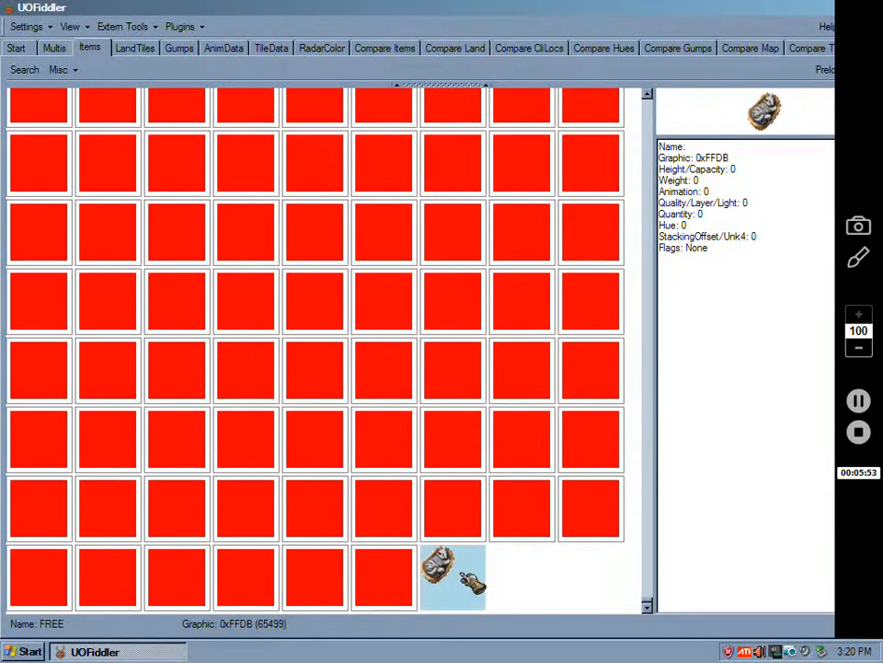
pyautogui.rightClick(451, 575)
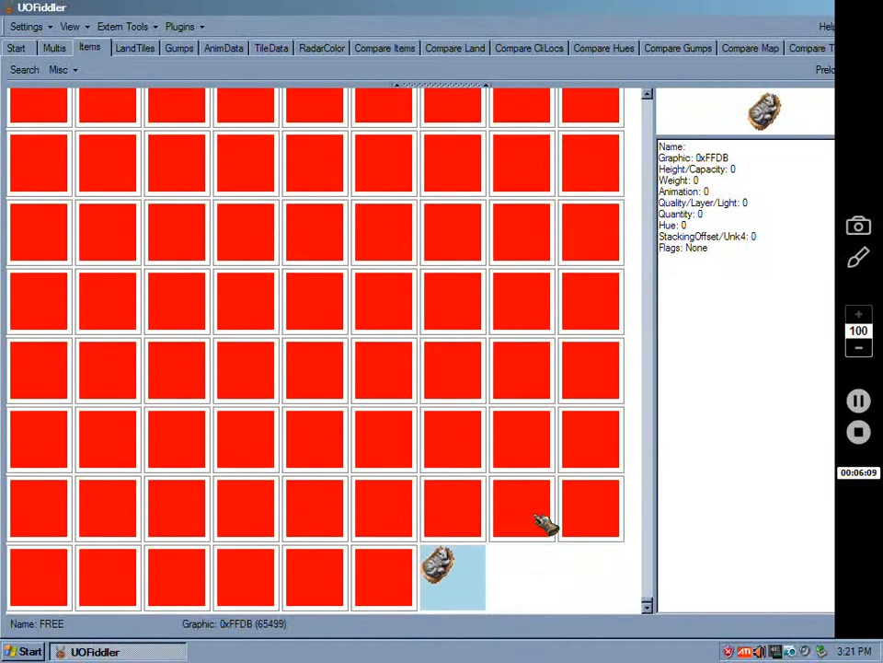
pyautogui.moveTo(594, 552)
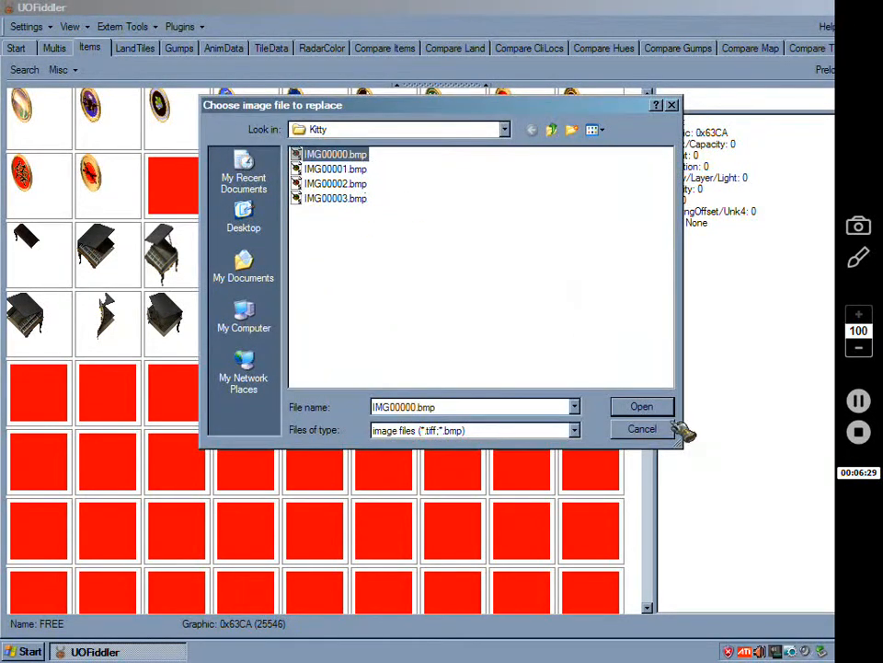
# Load kitty frames IMG00000–IMG00003.bmp into item slots 0x63CA through 0x63CD.
pyautogui.click(642, 405)
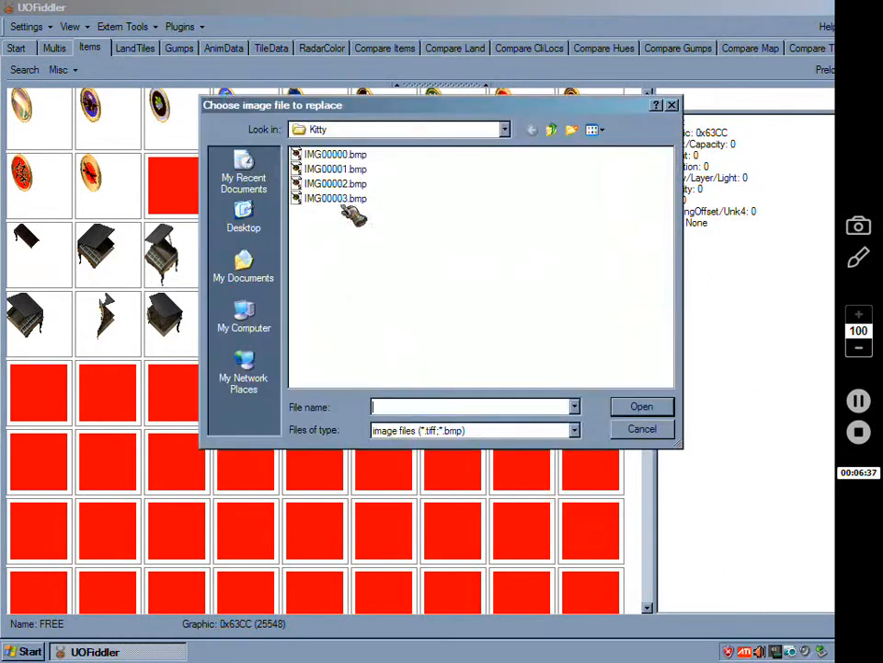
pyautogui.click(642, 428)
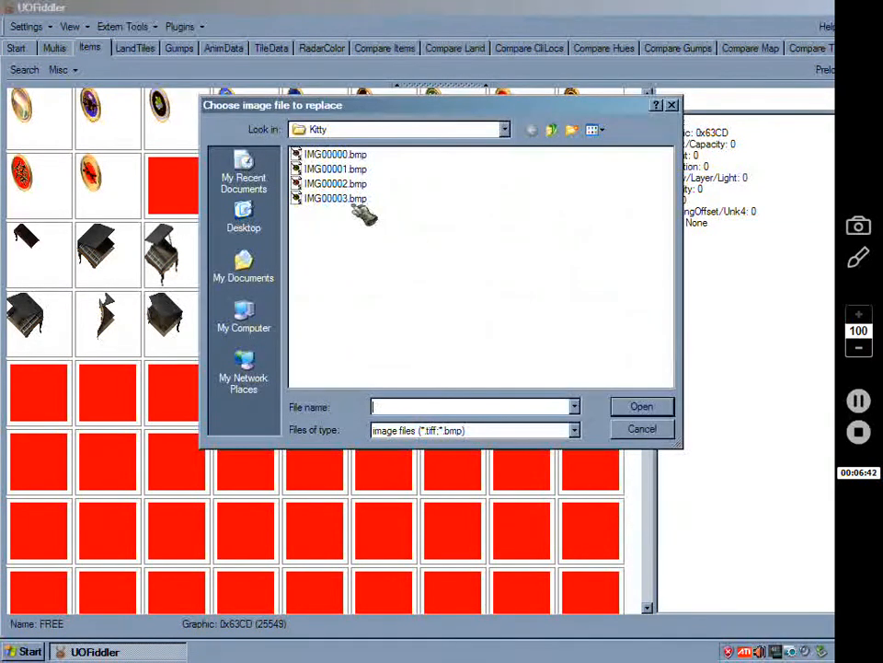
pyautogui.click(641, 428)
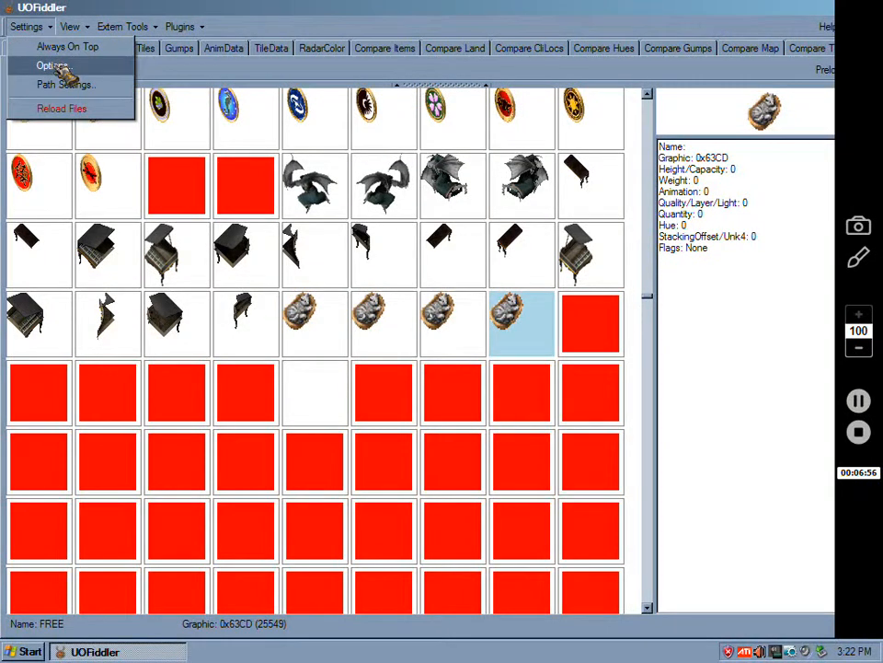
# Point the Output Path in UOFiddler's Options to a folder on the Desktop.
pyautogui.click(52, 64)
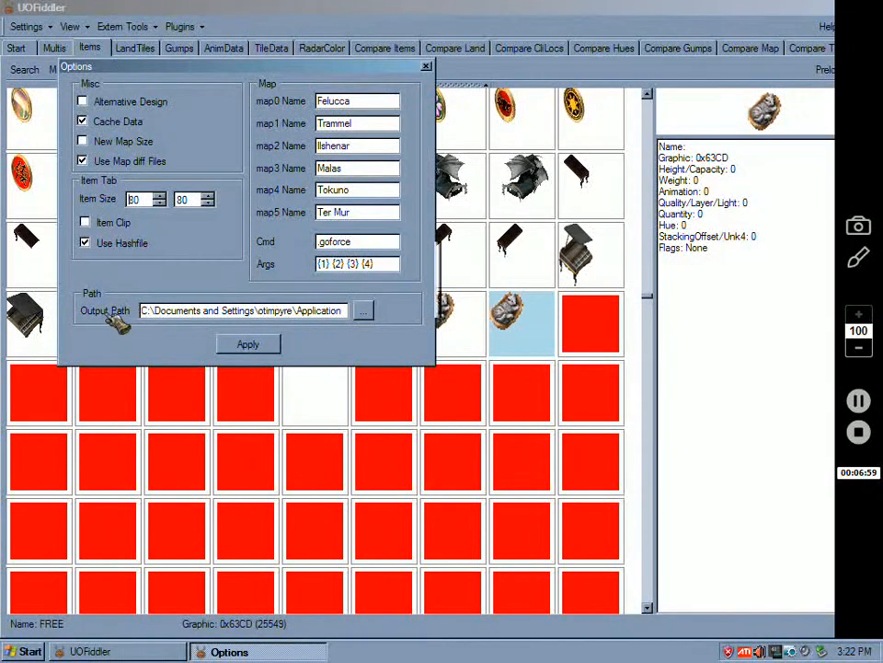
pyautogui.click(362, 311)
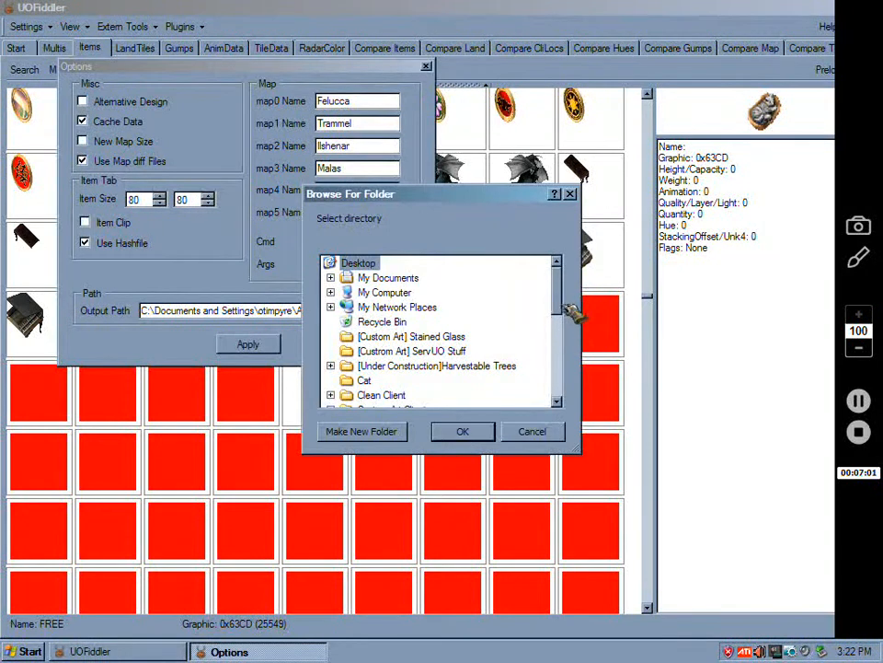
pyautogui.scroll(-3)
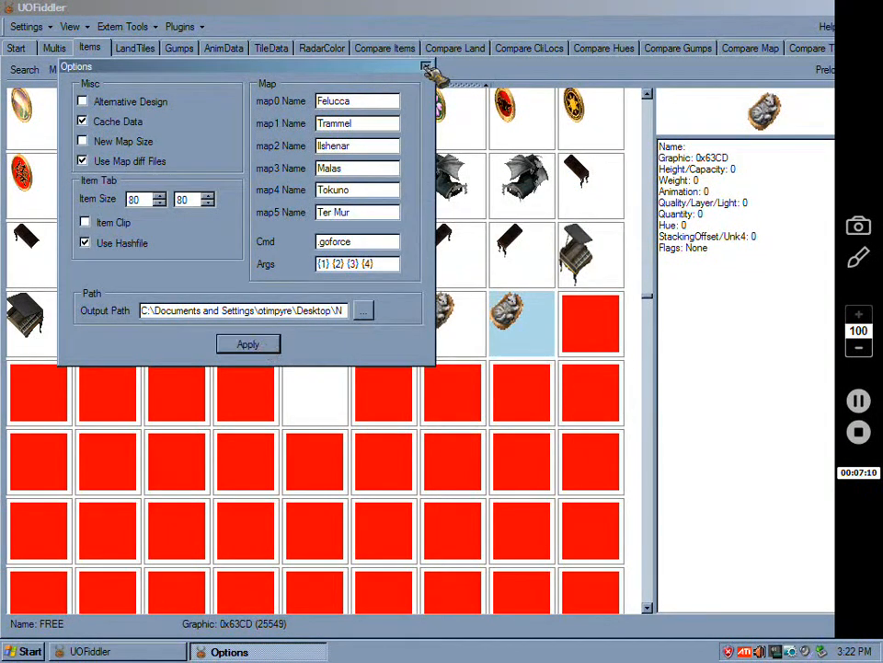
# Close Options and save the item art with the four kitty frames, confirming the prompt.
pyautogui.click(248, 343)
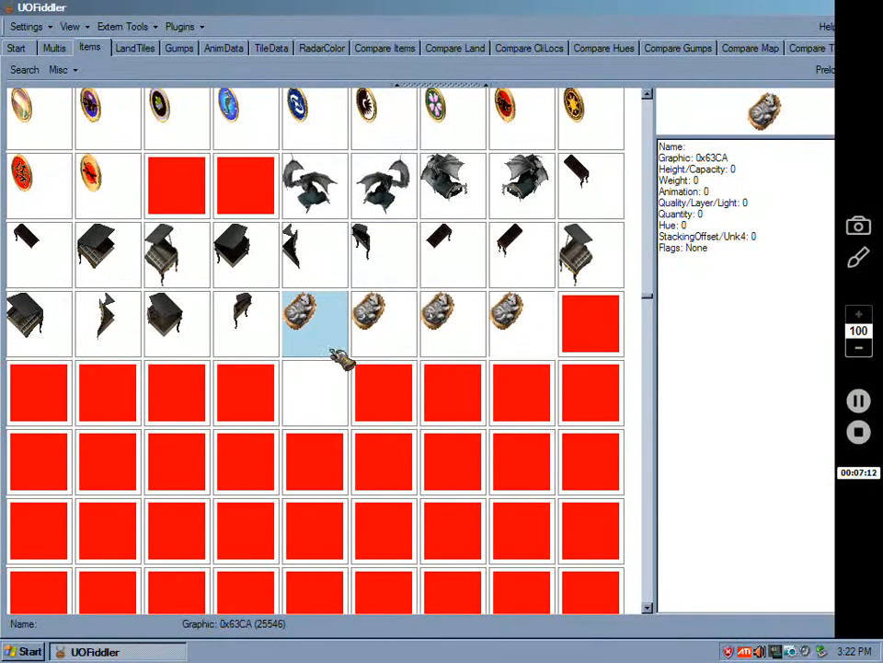
pyautogui.rightClick(451, 322)
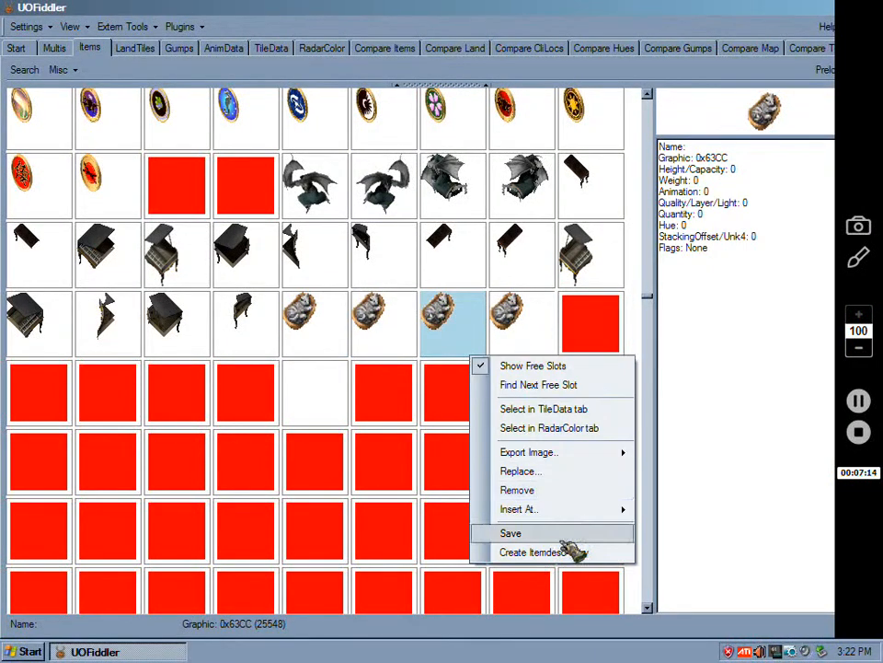
pyautogui.click(510, 533)
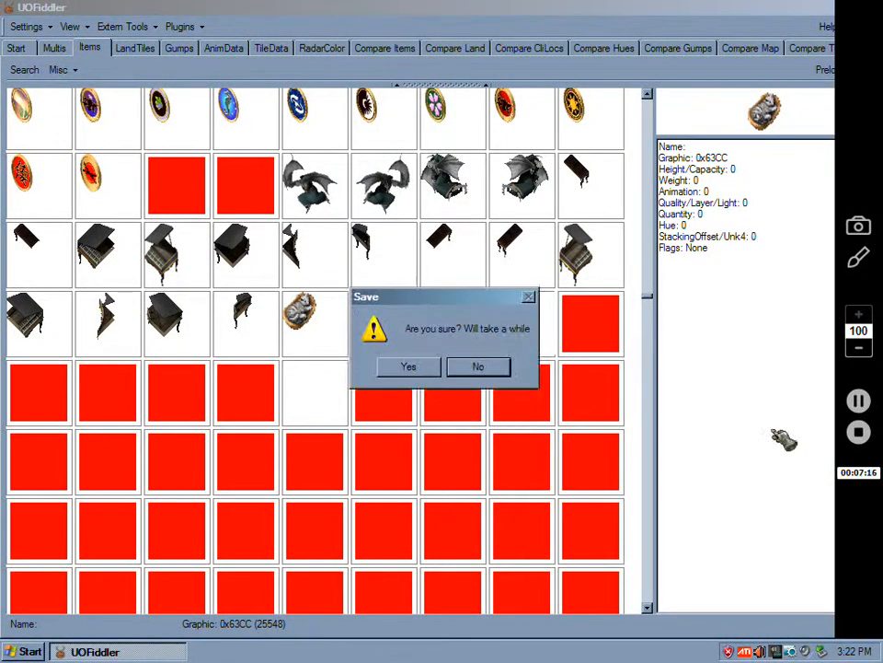
pyautogui.click(407, 366)
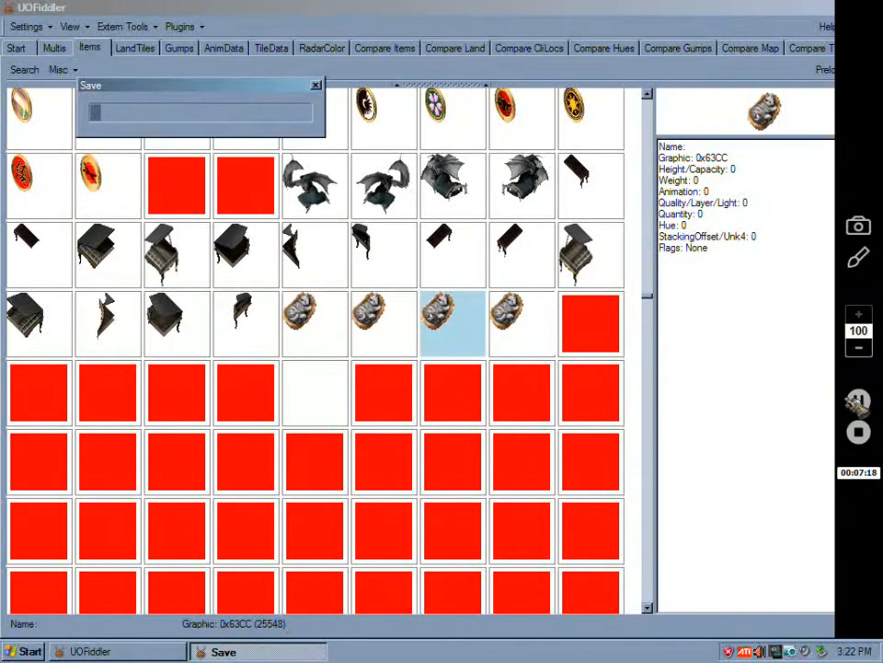
pyautogui.click(316, 85)
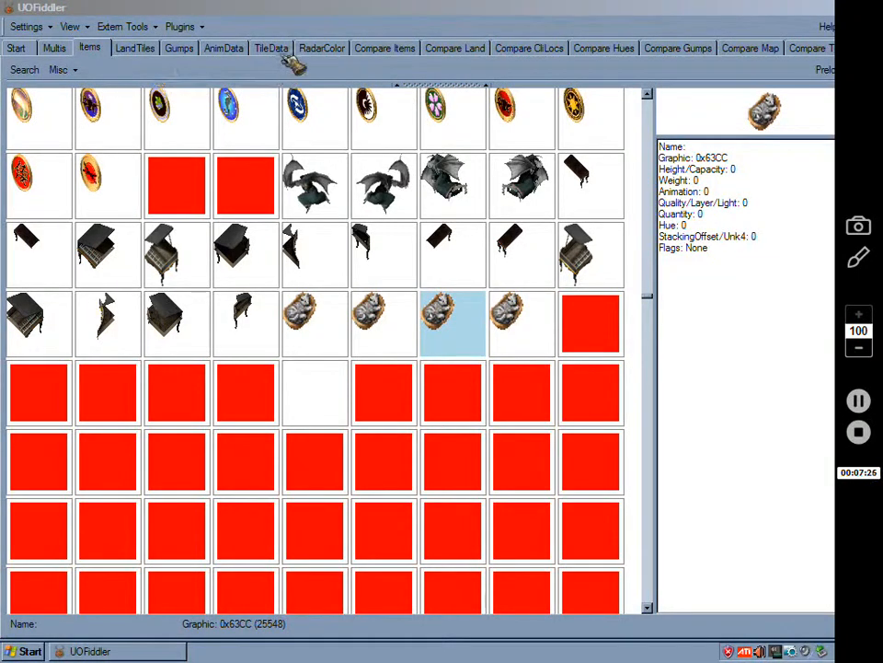
# Switch to the TileData editor tab.
pyautogui.click(315, 323)
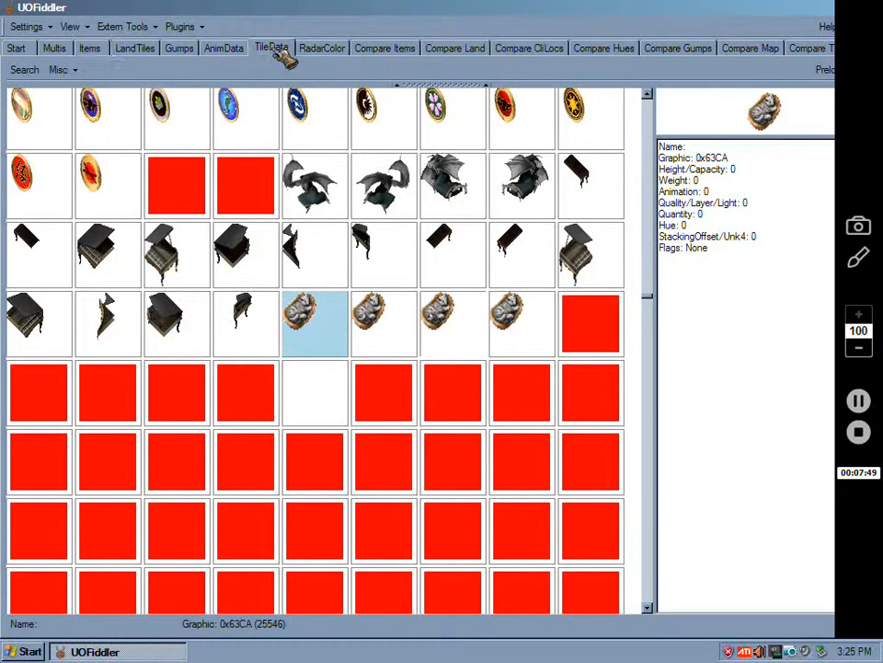
pyautogui.moveTo(332, 235)
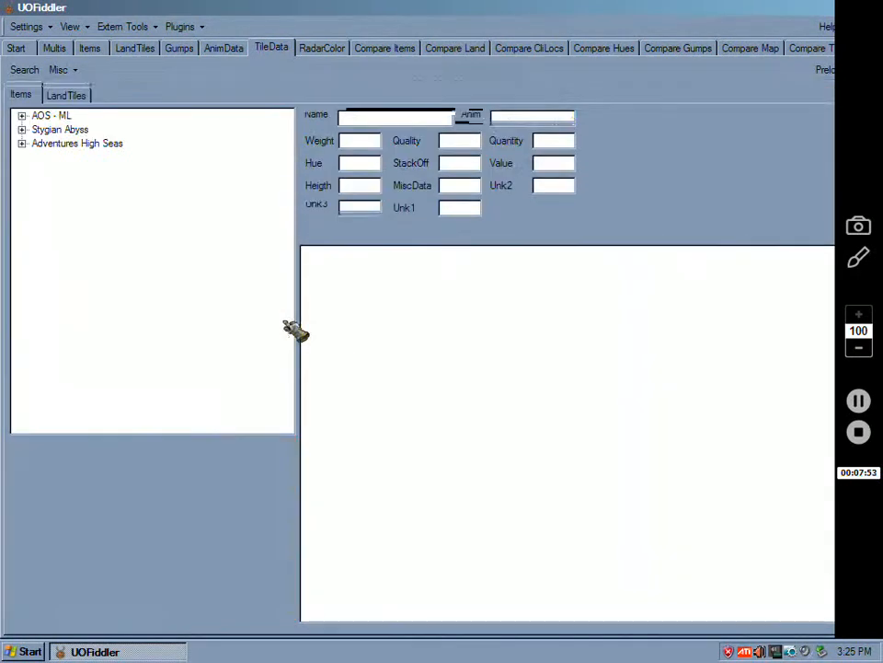
# Search the tile data for graphic 25546 and dismiss the resulting error.
pyautogui.click(21, 94)
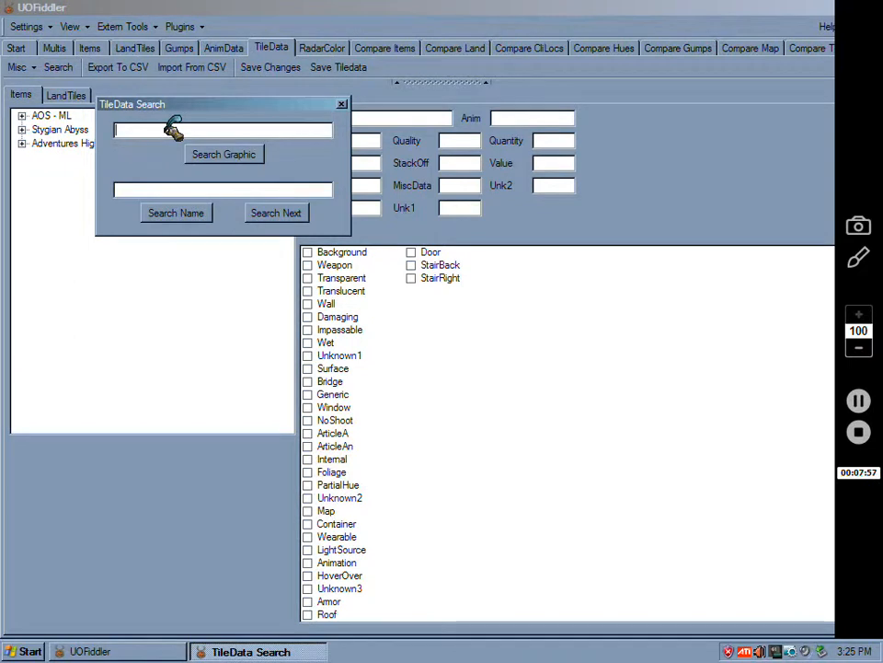
pyautogui.write('0x')
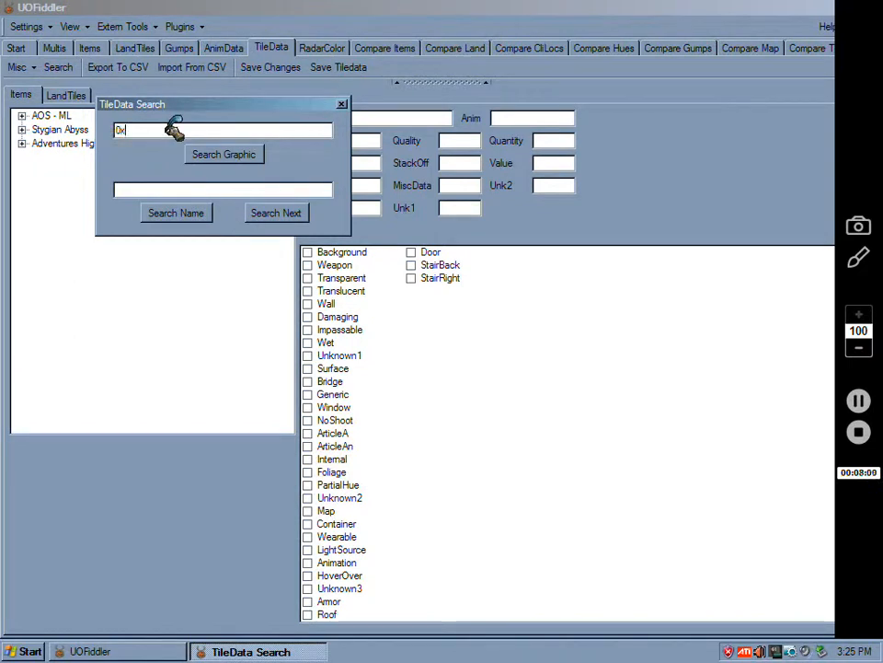
pyautogui.write('0')
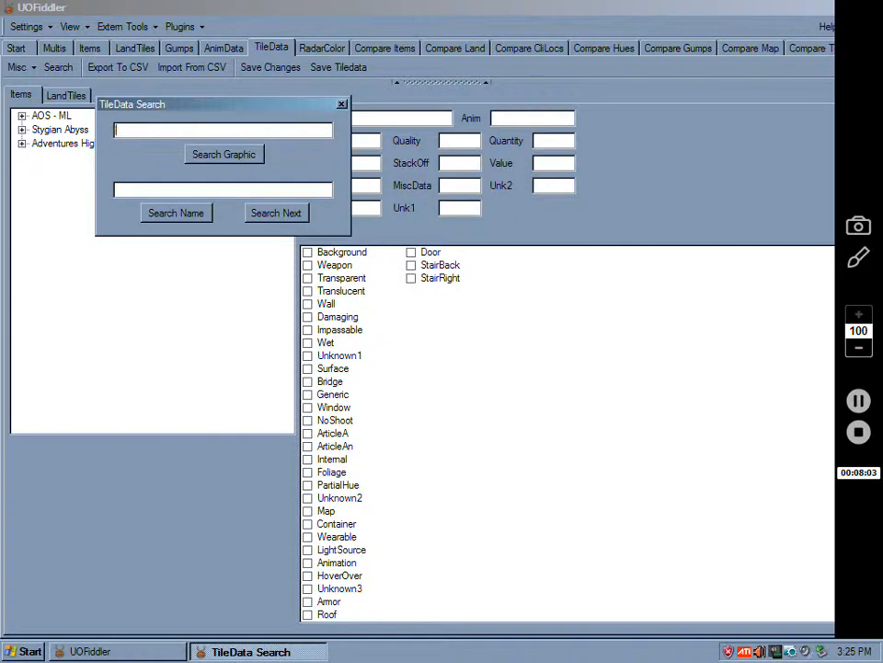
pyautogui.write('255')
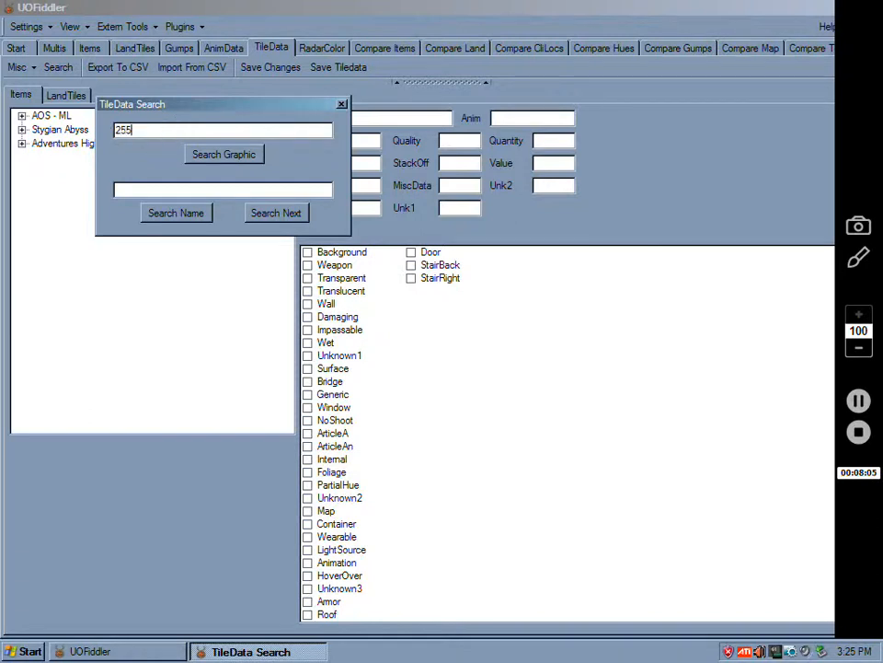
pyautogui.write('46')
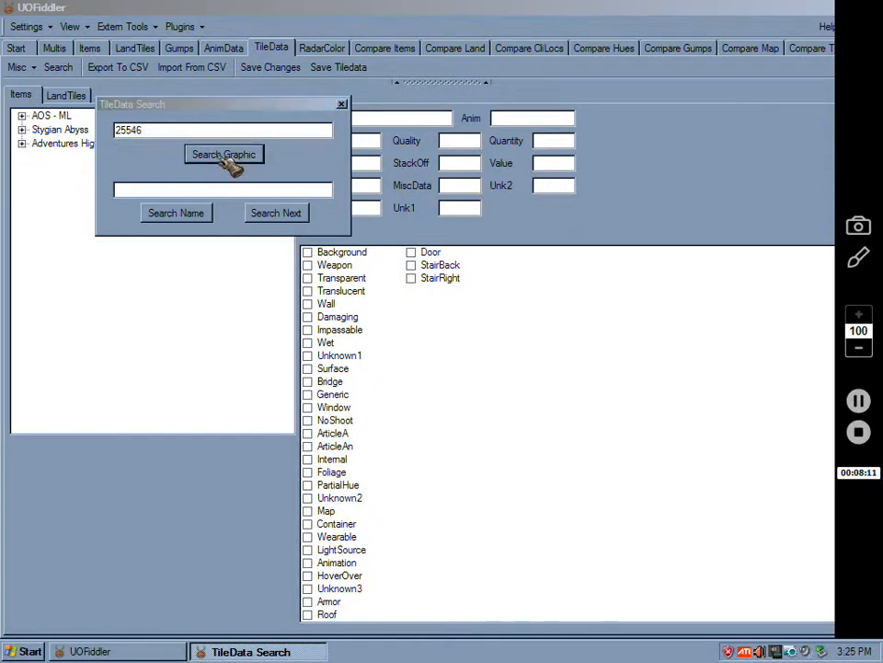
pyautogui.click(224, 154)
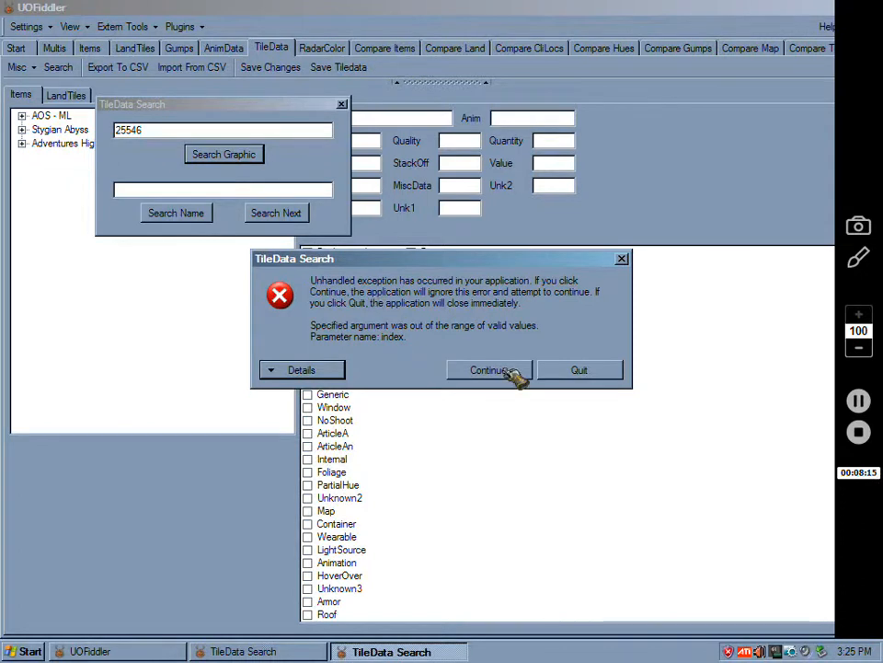
pyautogui.click(490, 369)
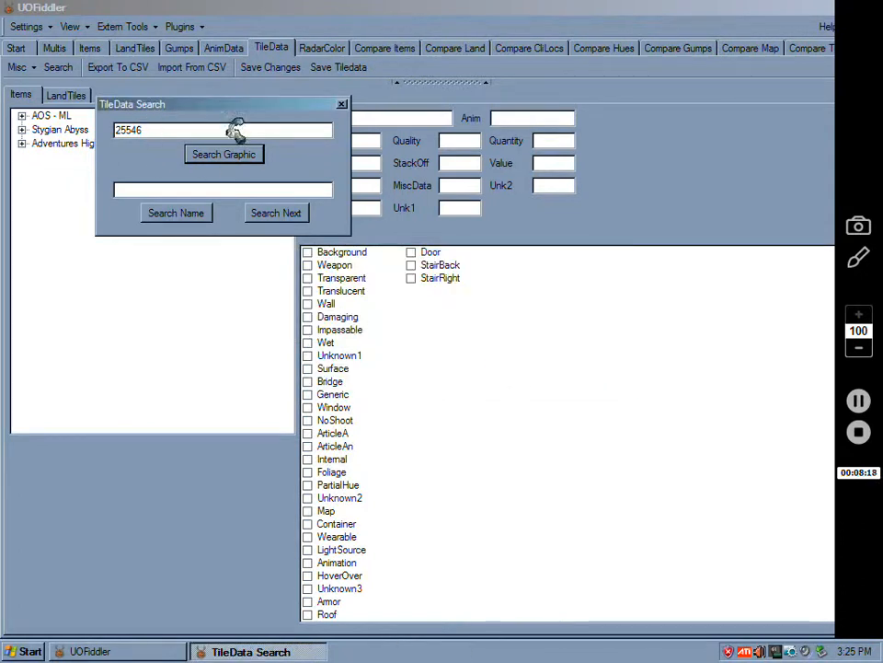
pyautogui.click(342, 103)
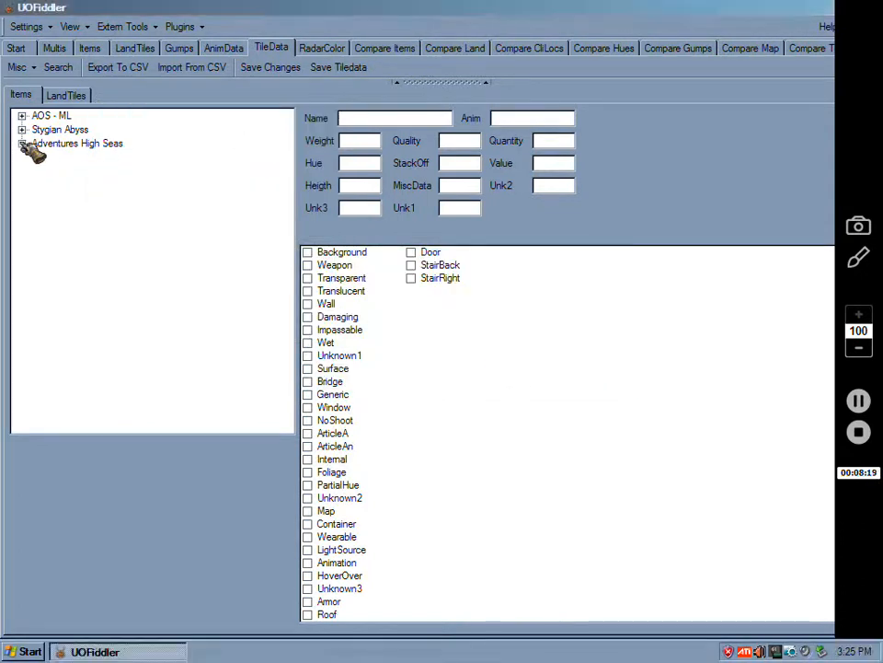
# Search for graphic 25543, continue past the exception, and close the search window.
pyautogui.click(22, 143)
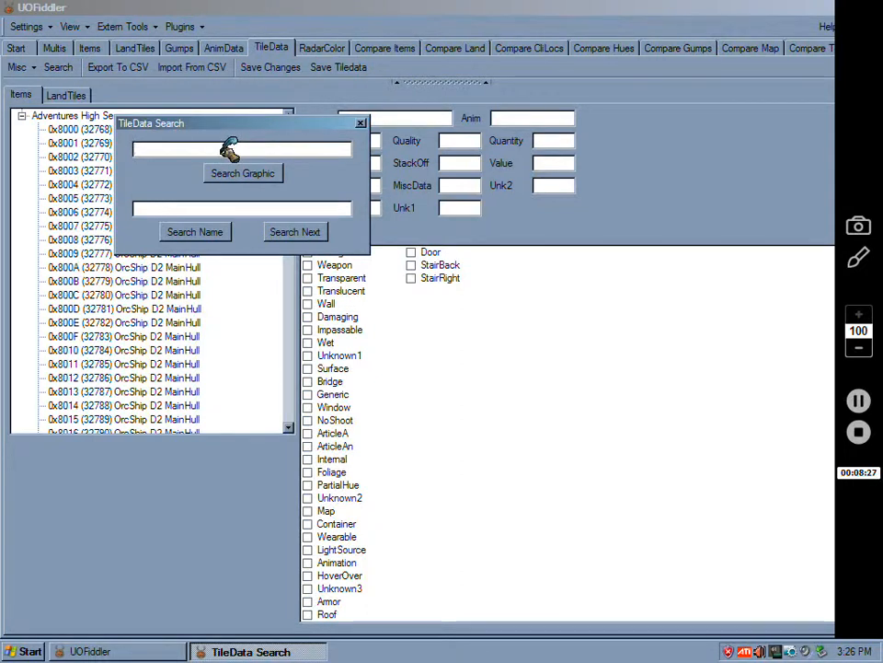
pyautogui.write('255')
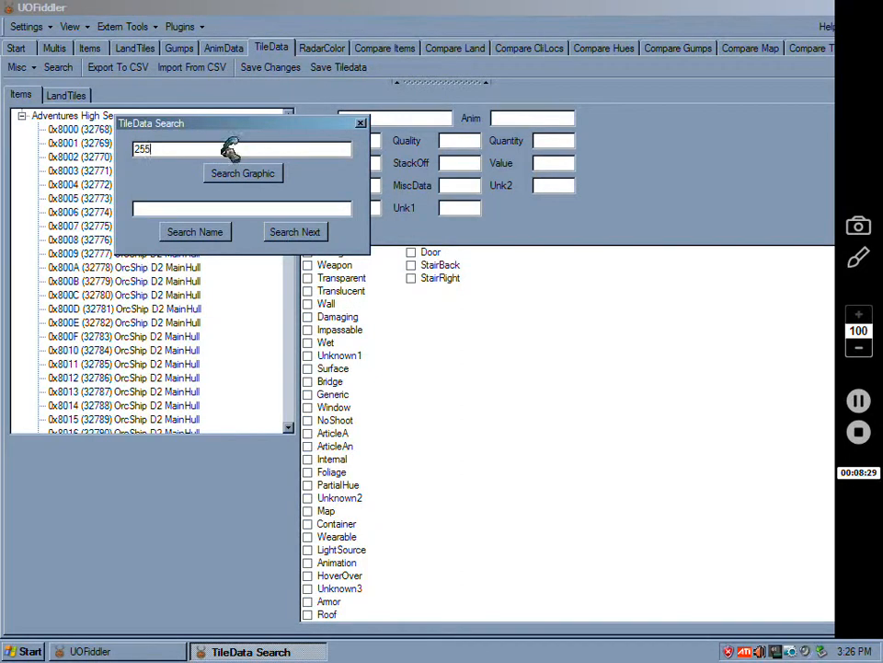
pyautogui.write('5')
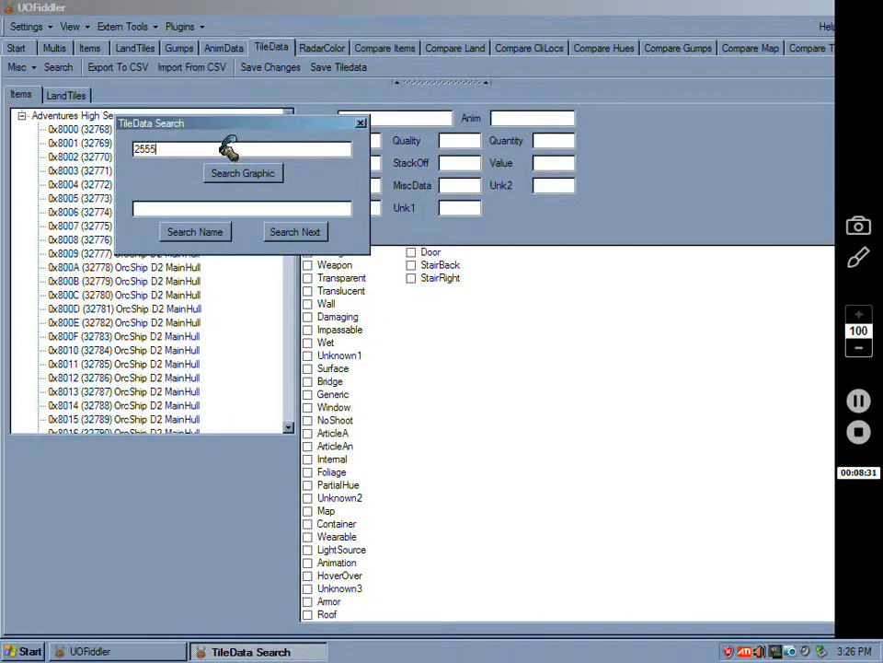
pyautogui.click(242, 173)
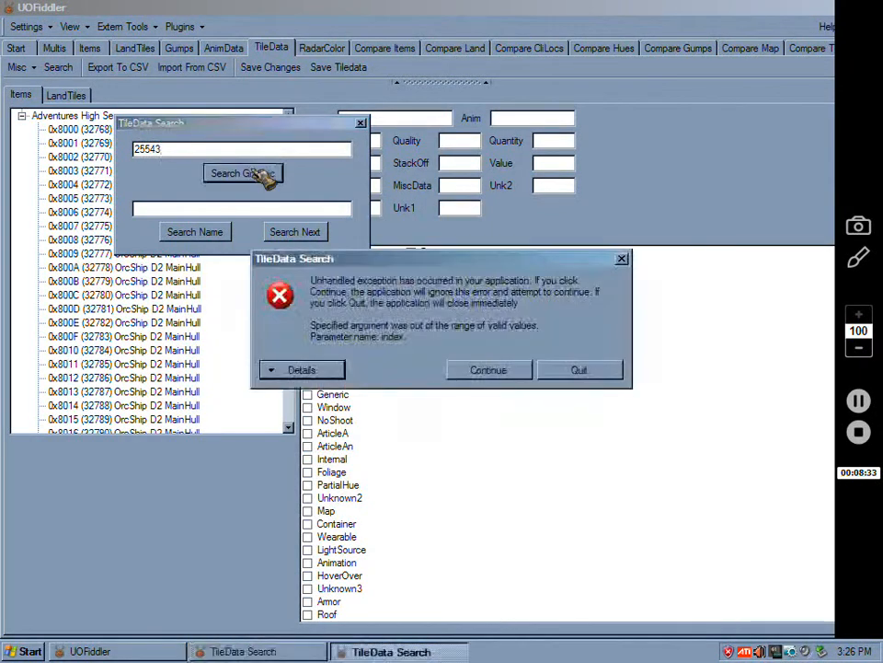
pyautogui.click(487, 369)
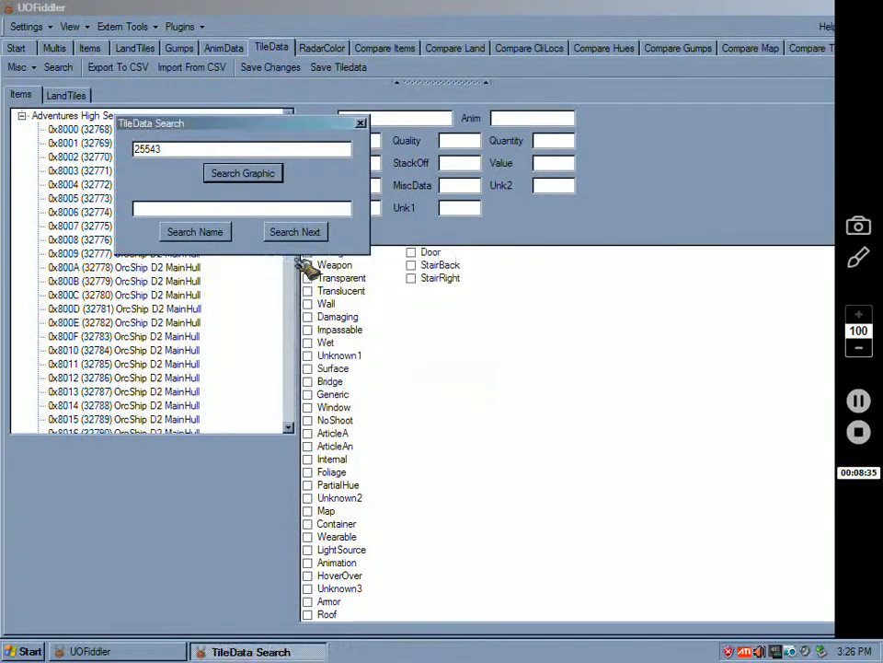
pyautogui.click(359, 122)
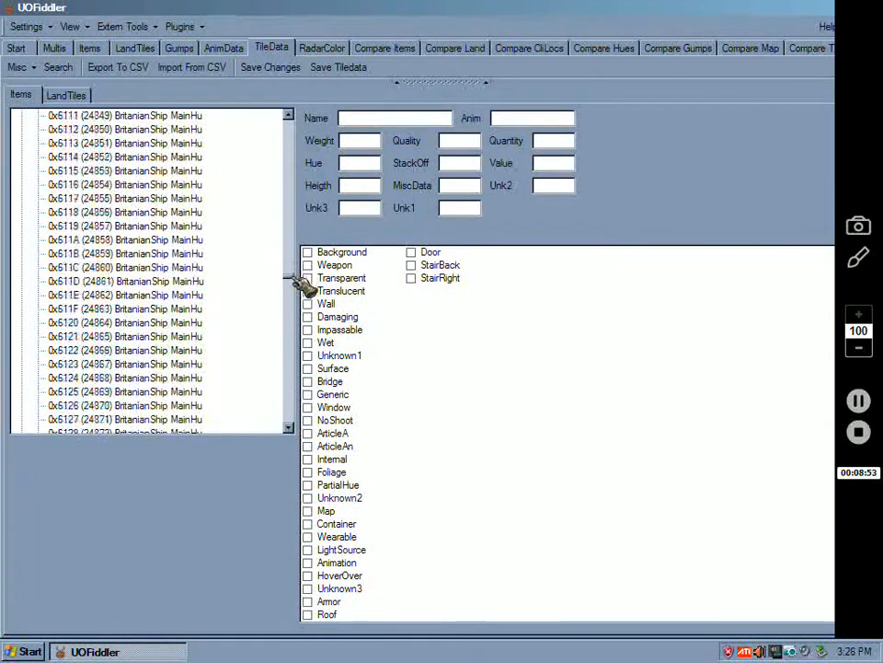
# Scroll the Items list down and open tile data entry 0x63CA (25546).
pyautogui.scroll(-3)
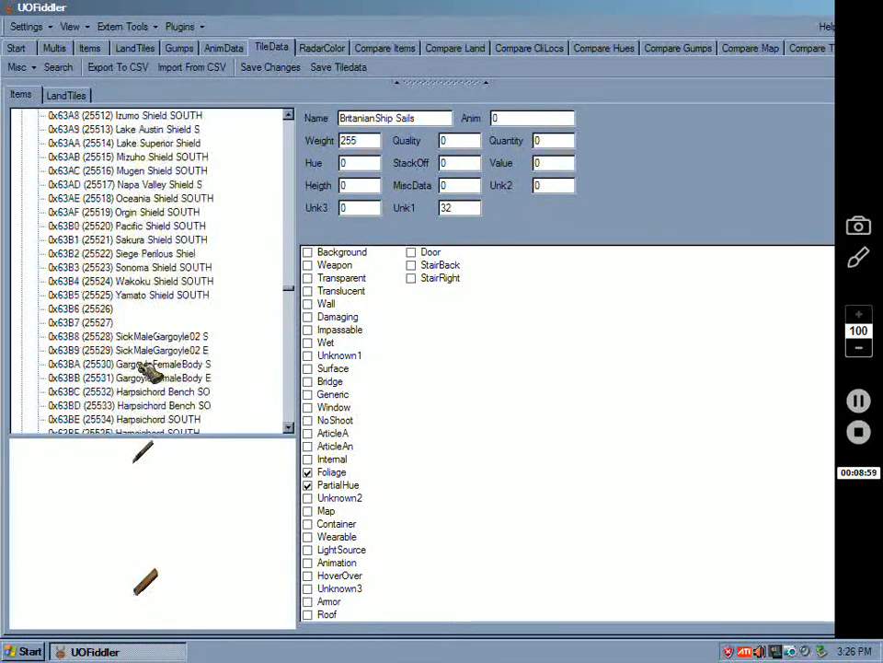
pyautogui.scroll(-3)
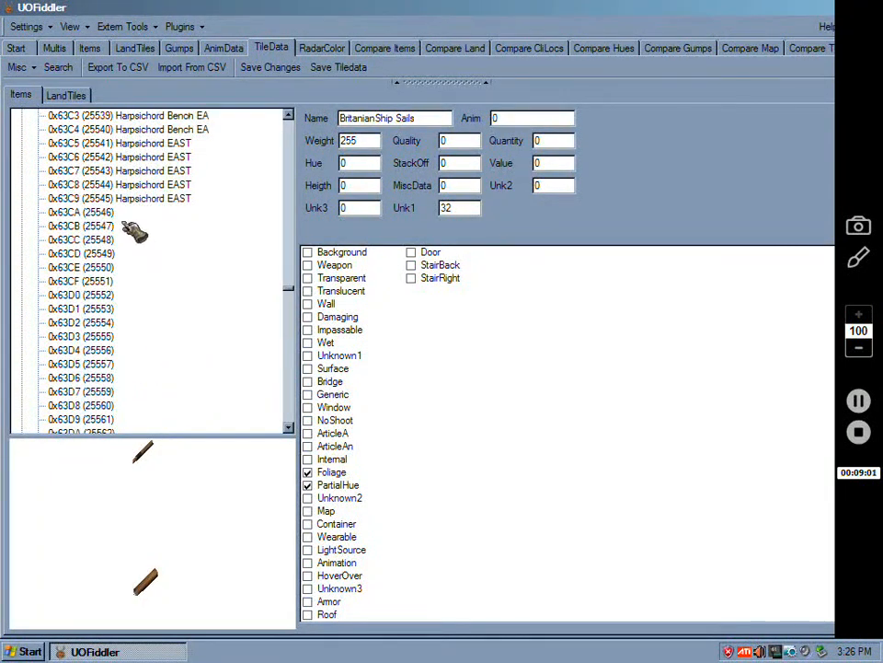
pyautogui.click(80, 212)
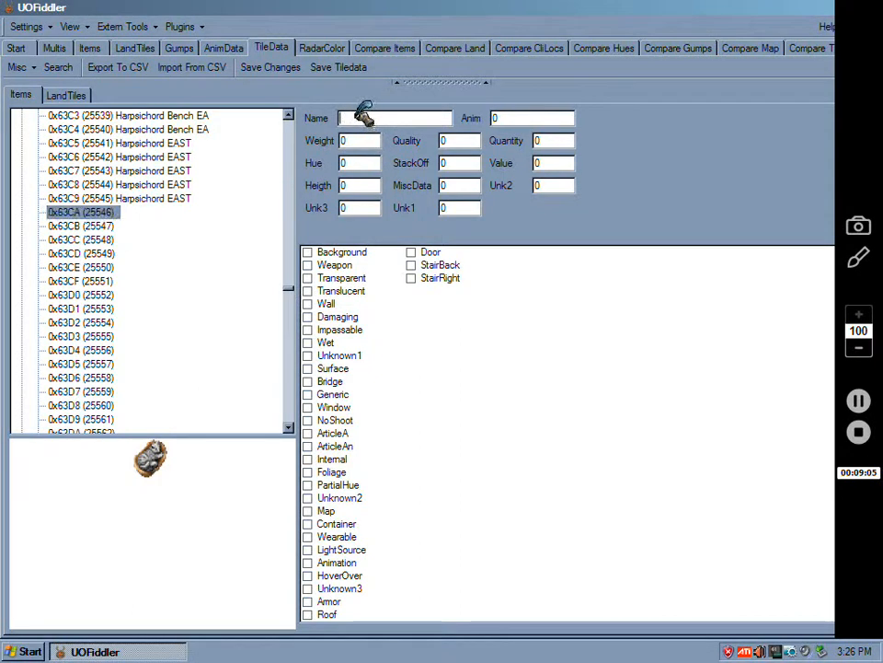
# Set weight 1, height 1, PartialHue and Animation on items 0x63CA, 0x63CB and 0x63CC.
pyautogui.click(15, 67)
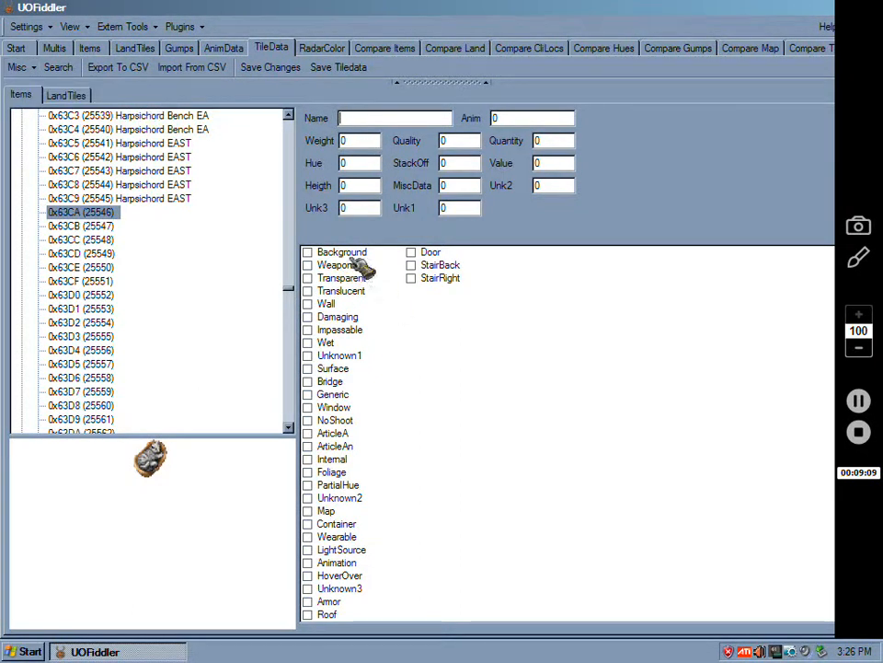
pyautogui.moveTo(345, 138)
pyautogui.write('1')
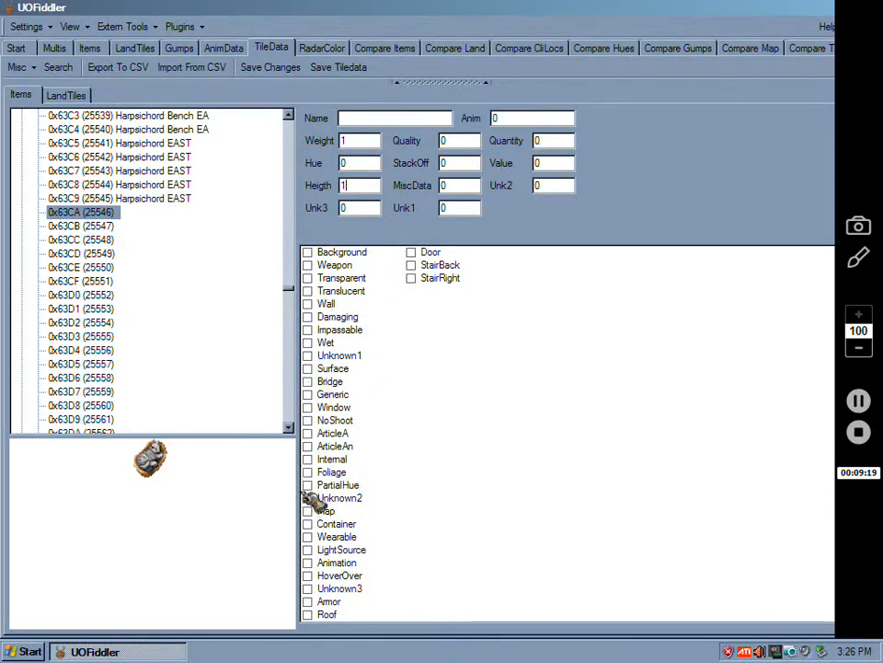
pyautogui.click(337, 485)
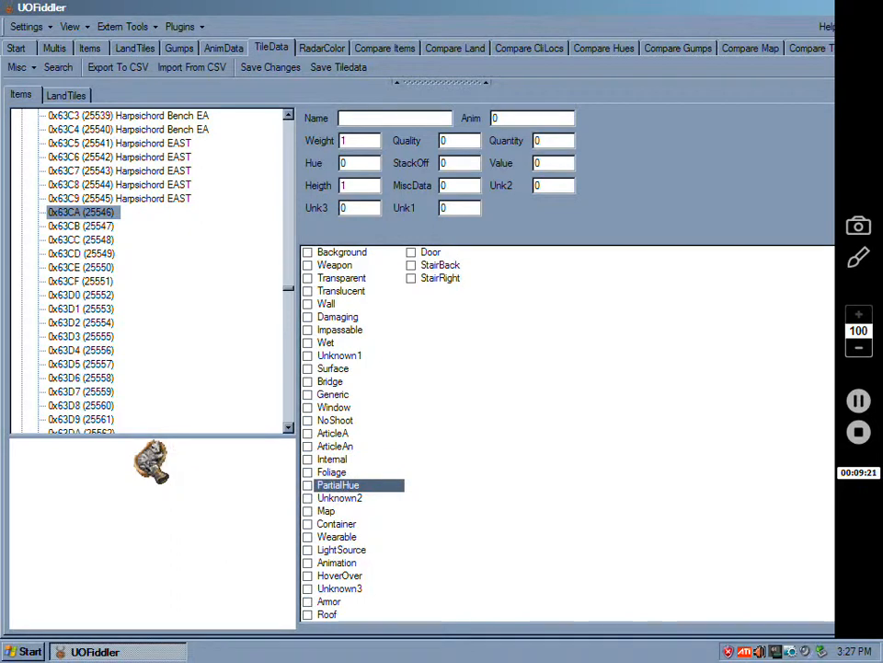
pyautogui.click(308, 484)
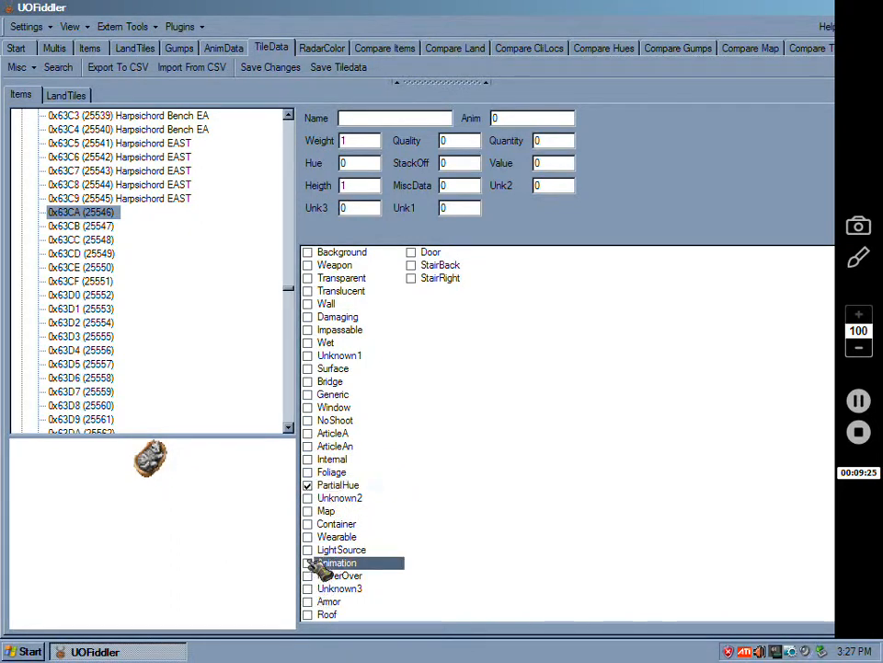
pyautogui.click(307, 563)
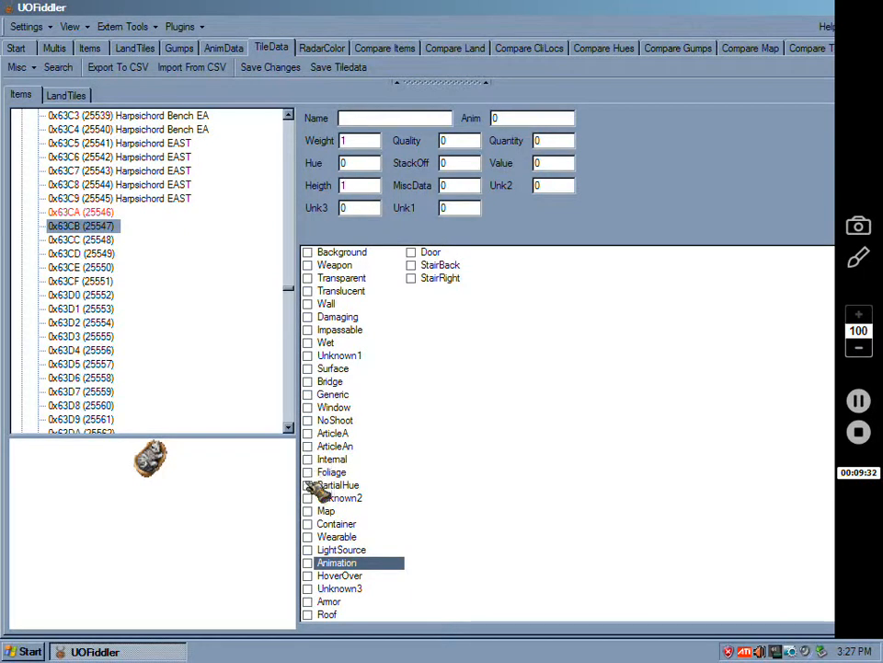
pyautogui.click(308, 485)
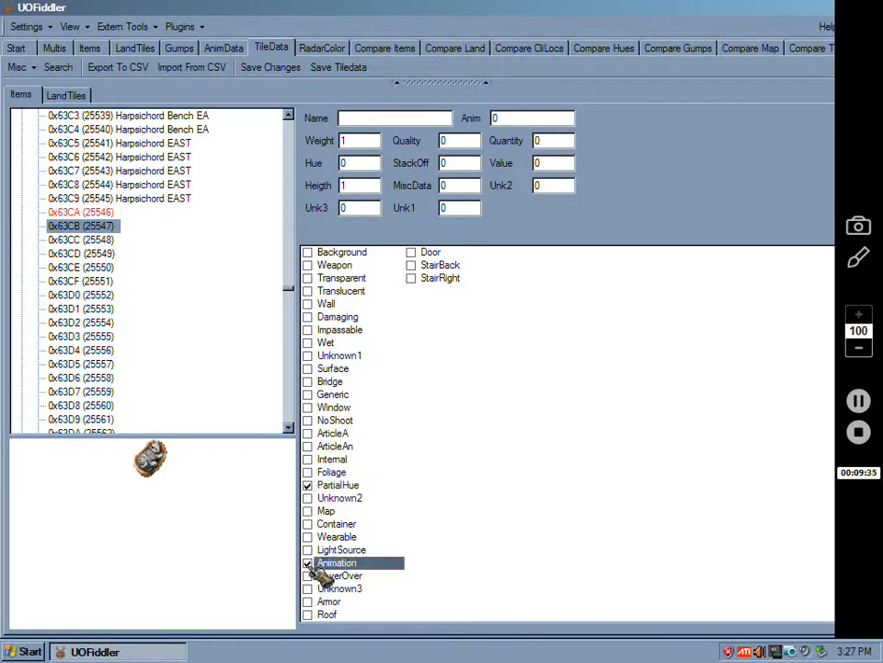
pyautogui.click(81, 240)
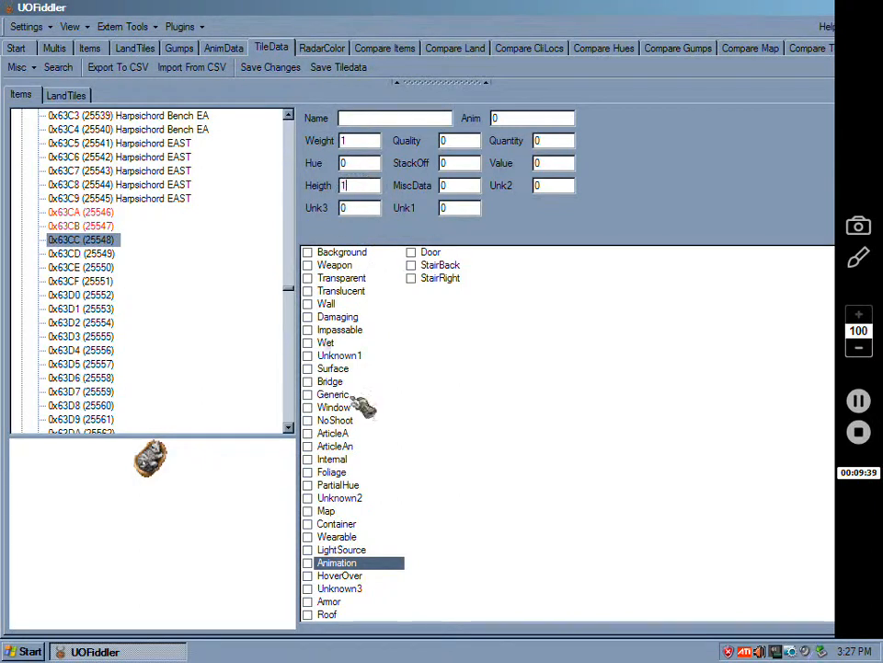
pyautogui.click(308, 485)
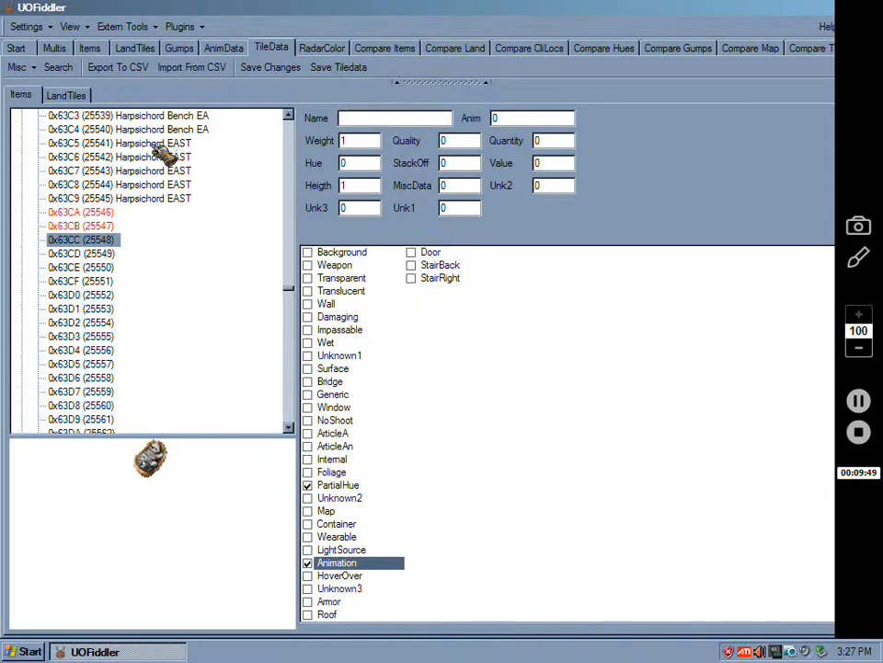
pyautogui.moveTo(201, 147)
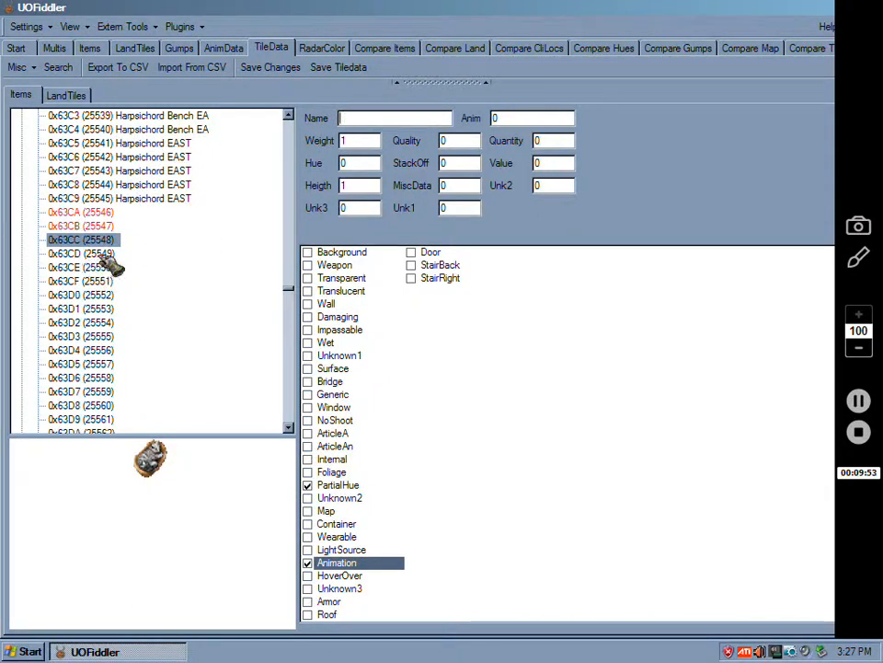
# Give item 0x63CD weight 1, height 1, Animation and PartialHue, committing by selecting another item.
pyautogui.click(80, 253)
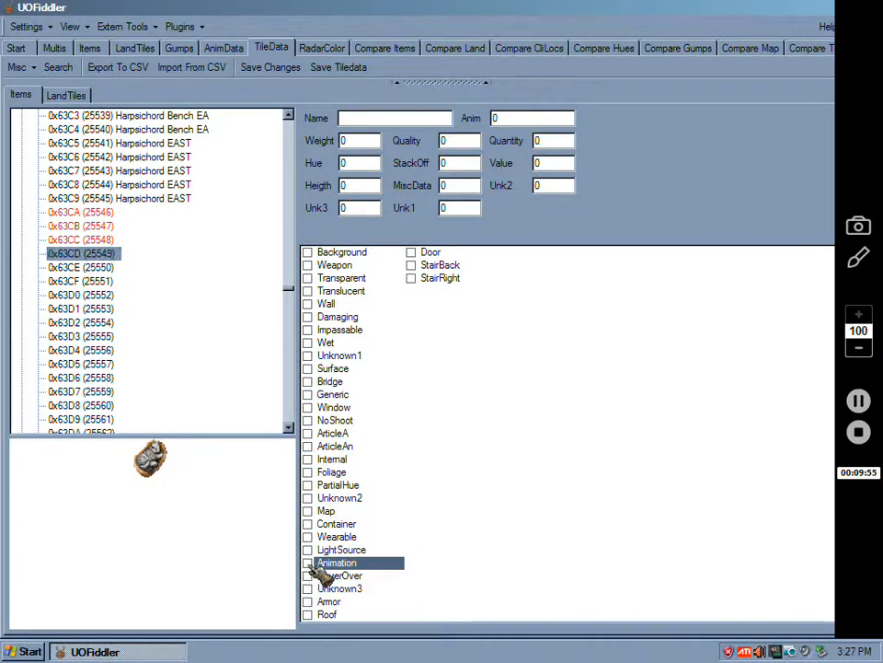
pyautogui.click(308, 562)
pyautogui.write('1')
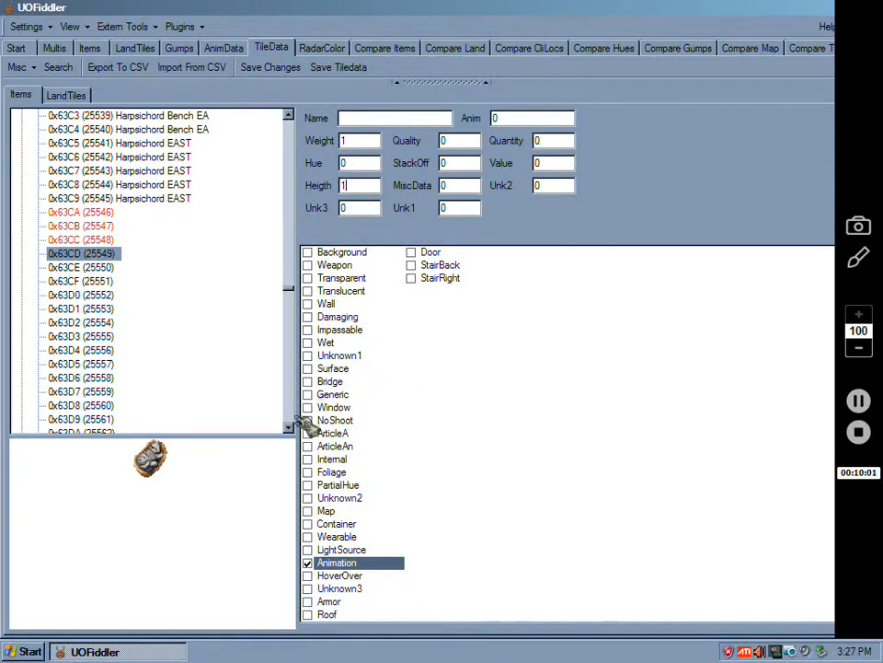
pyautogui.click(307, 484)
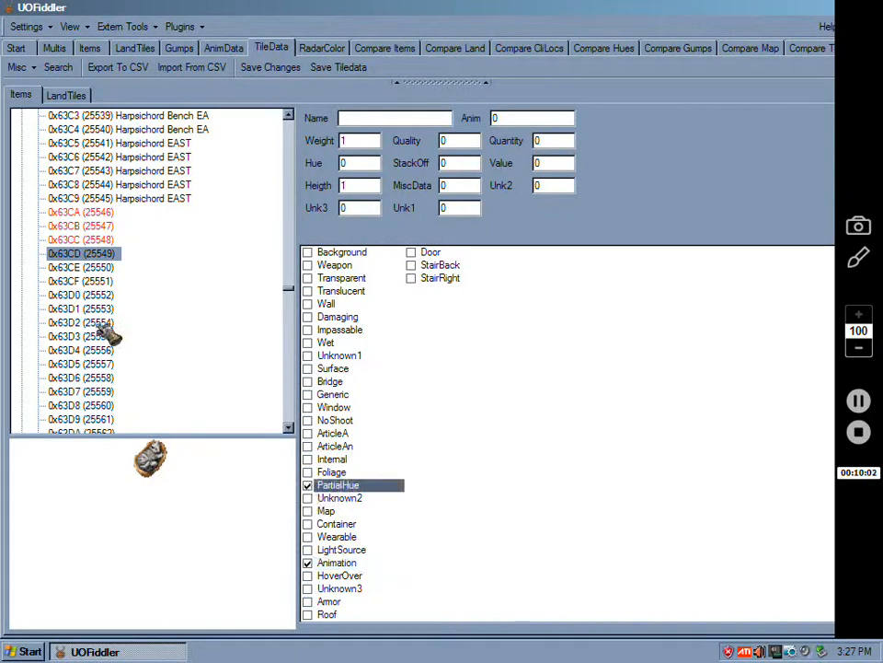
pyautogui.click(80, 212)
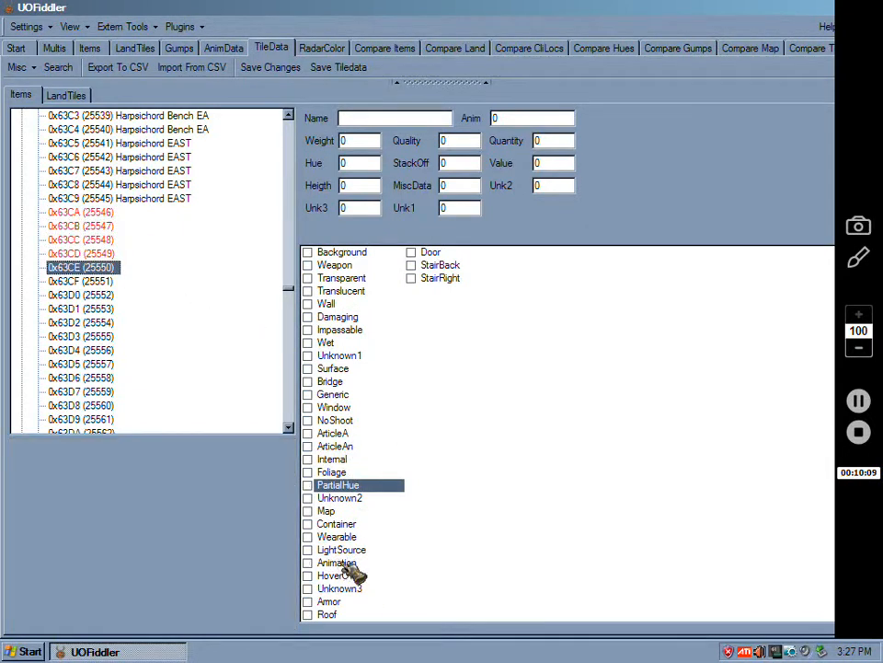
pyautogui.click(80, 226)
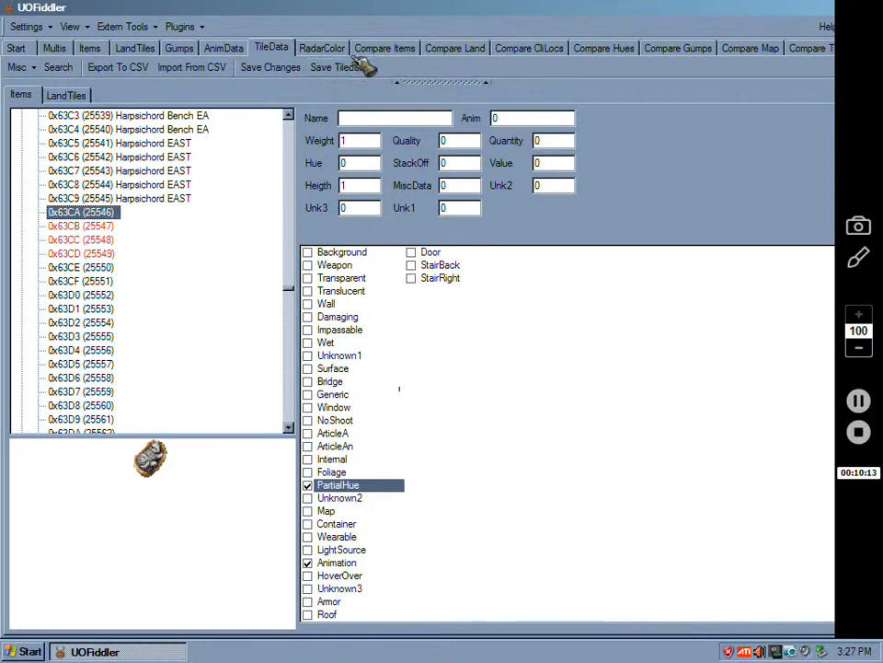
# Save Tiledata.mul into the Newest folder, then switch to the AnimData editor.
pyautogui.click(338, 67)
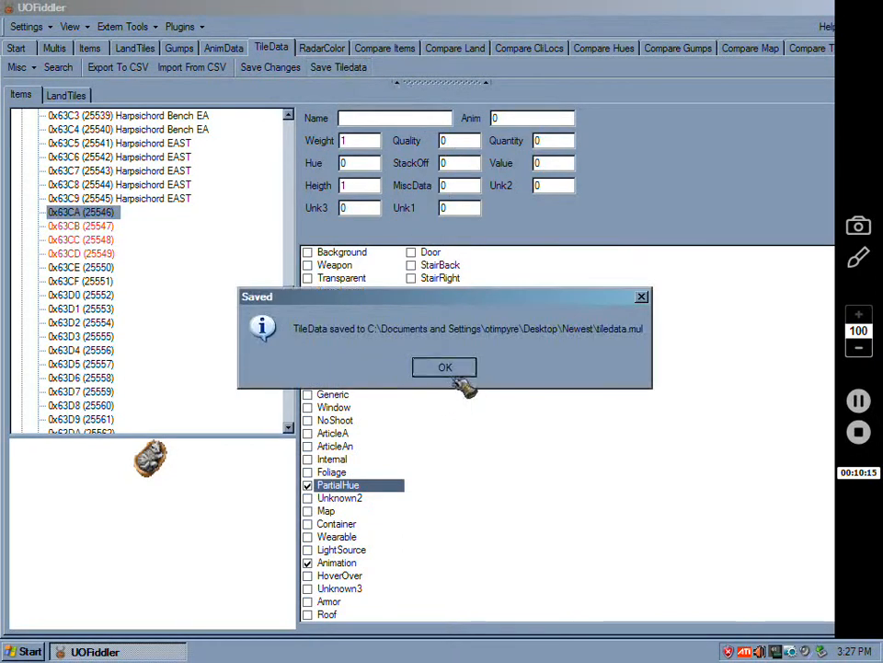
pyautogui.click(445, 367)
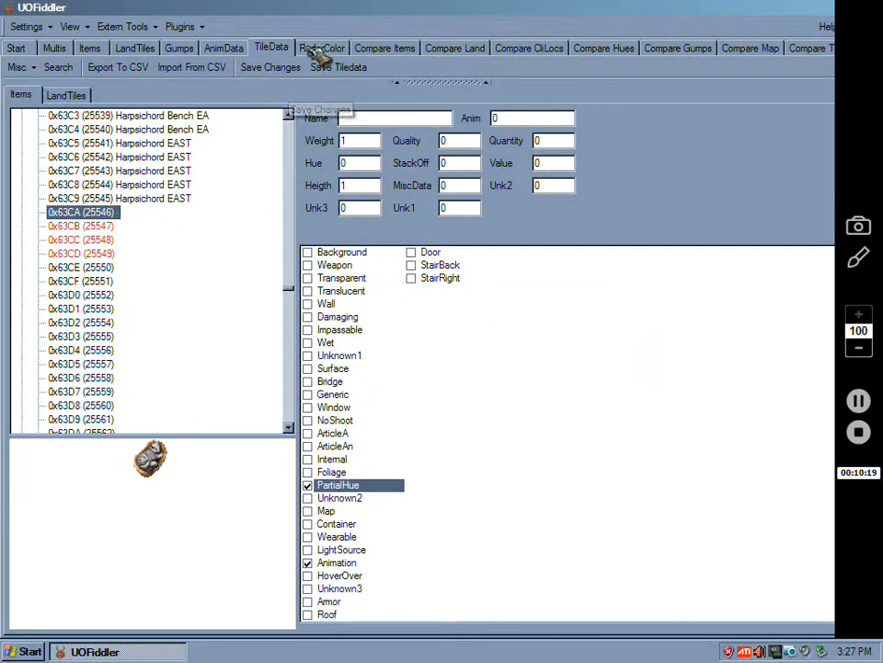
pyautogui.click(224, 47)
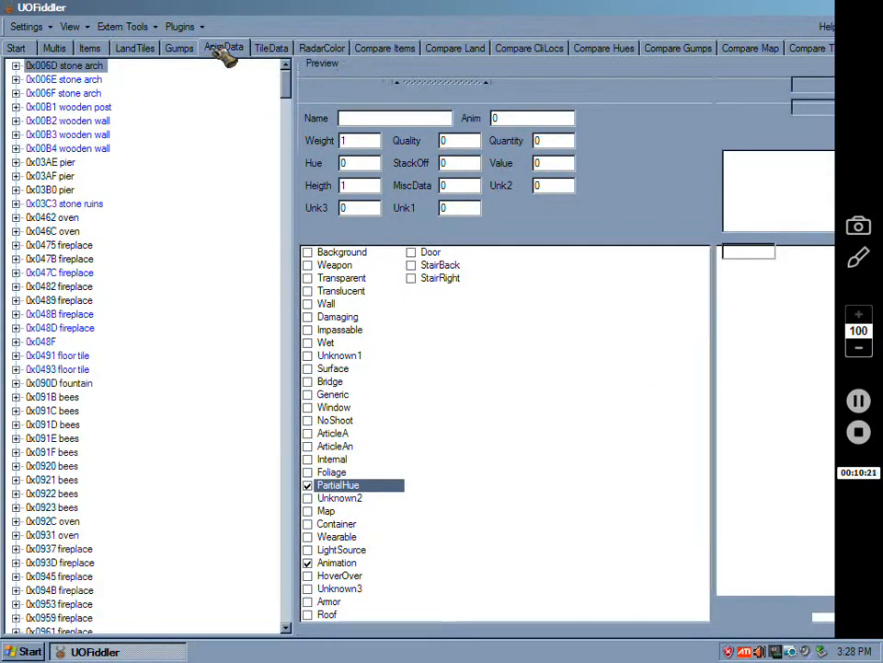
# Add an AnimData entry for graphic 0x63CA with 0x63CA as its first frame.
pyautogui.click(223, 48)
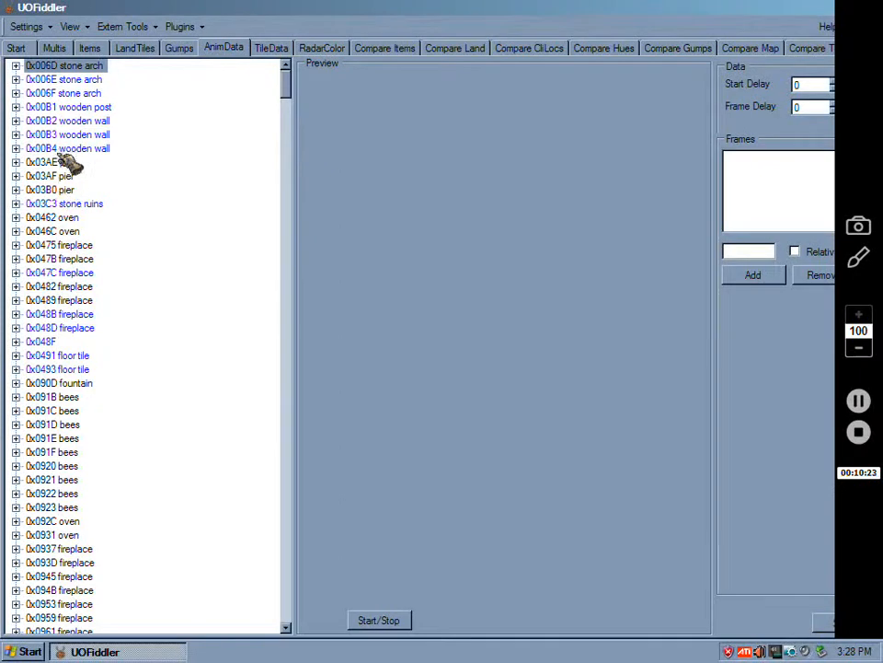
pyautogui.rightClick(67, 135)
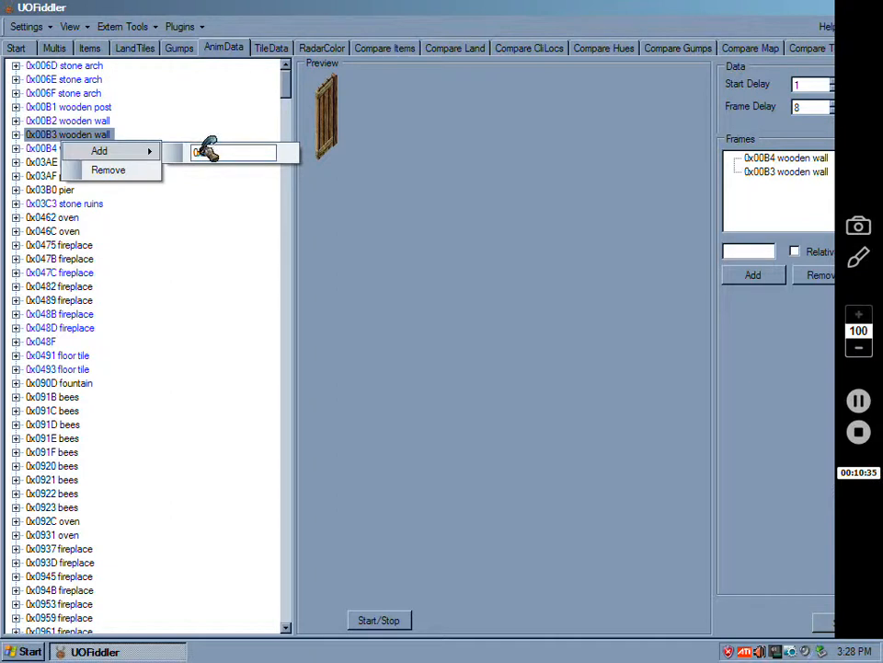
pyautogui.write('0x63C')
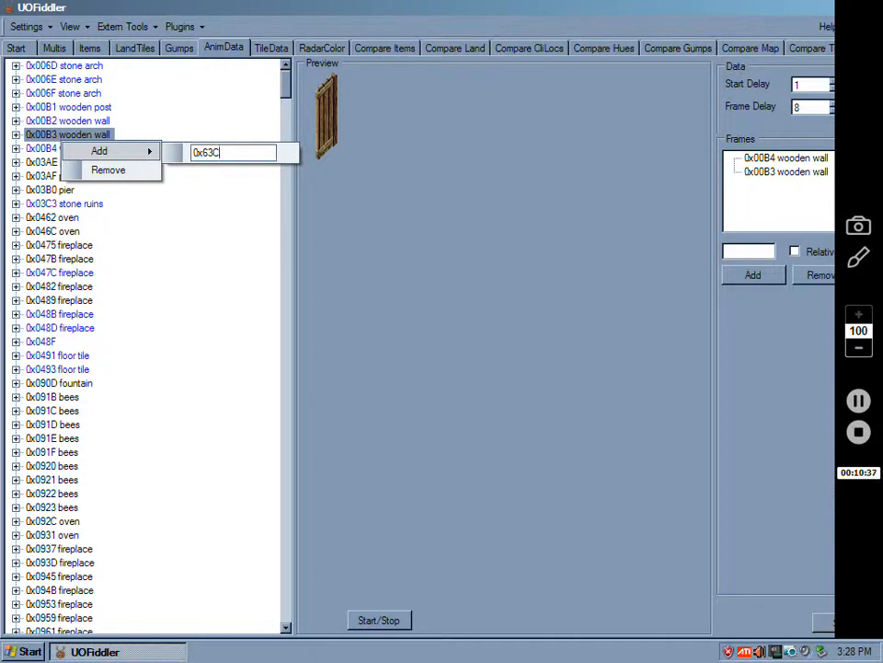
pyautogui.write('A')
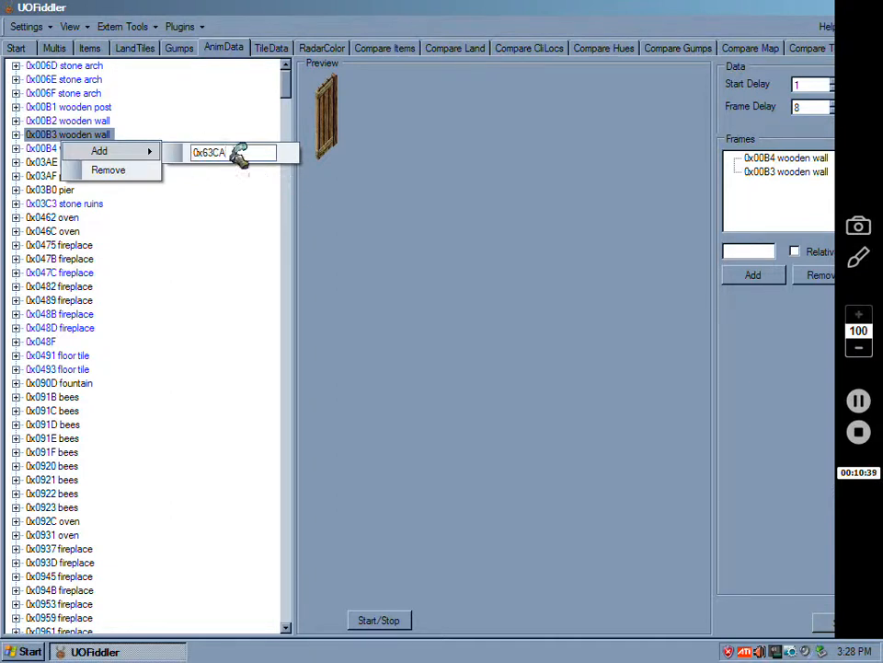
pyautogui.press('Backspace')
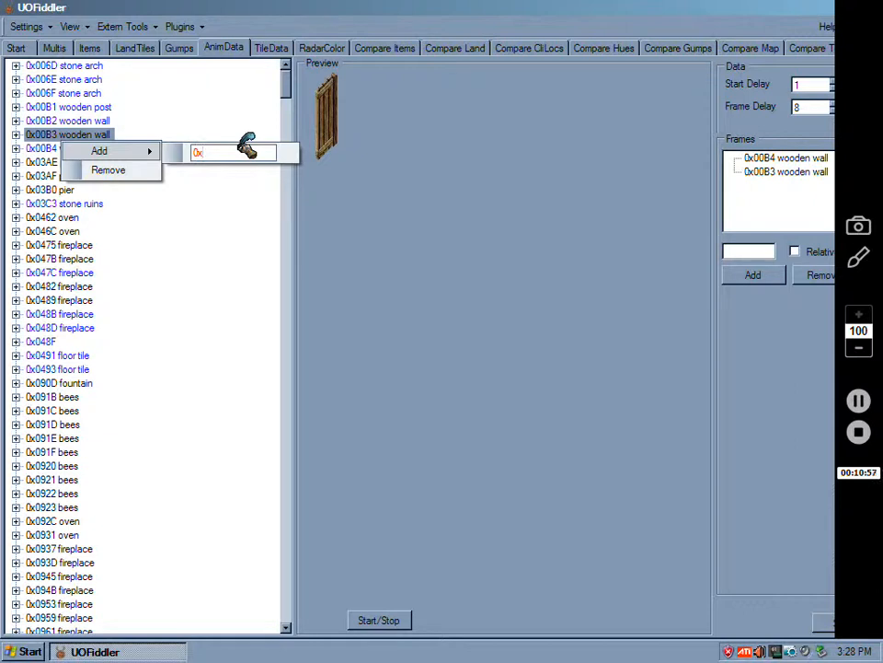
pyautogui.write('6')
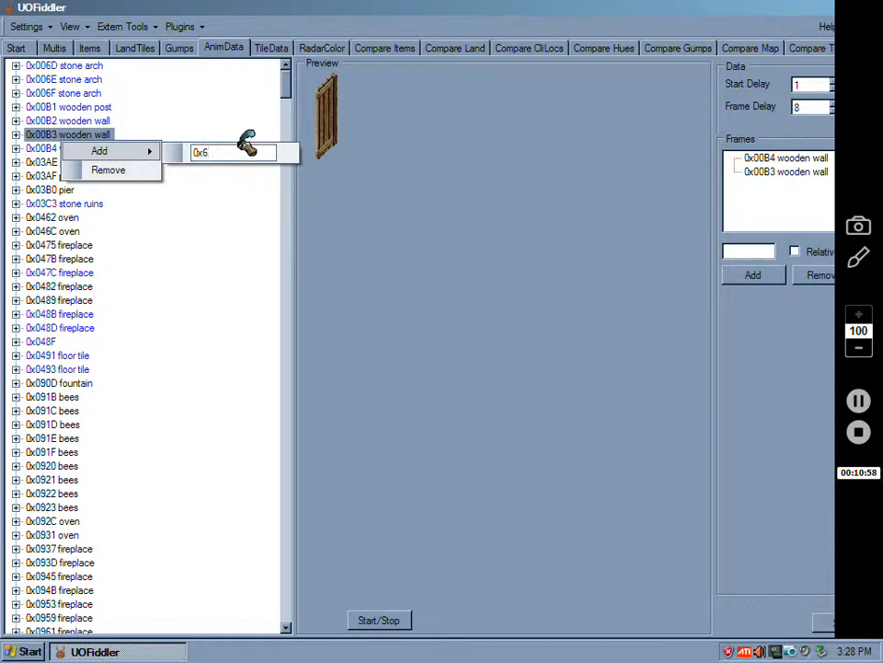
pyautogui.write('3')
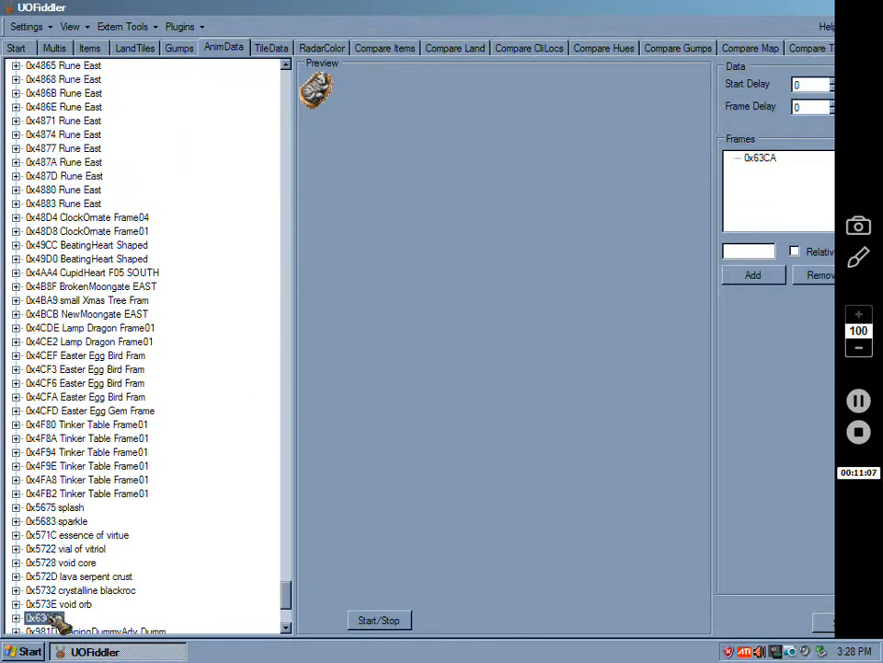
# Append frames 0x63CB, 0x63CC and 0x63CD to kitty animation entry 0x63CA.
pyautogui.scroll(-3)
pyautogui.write('25547')
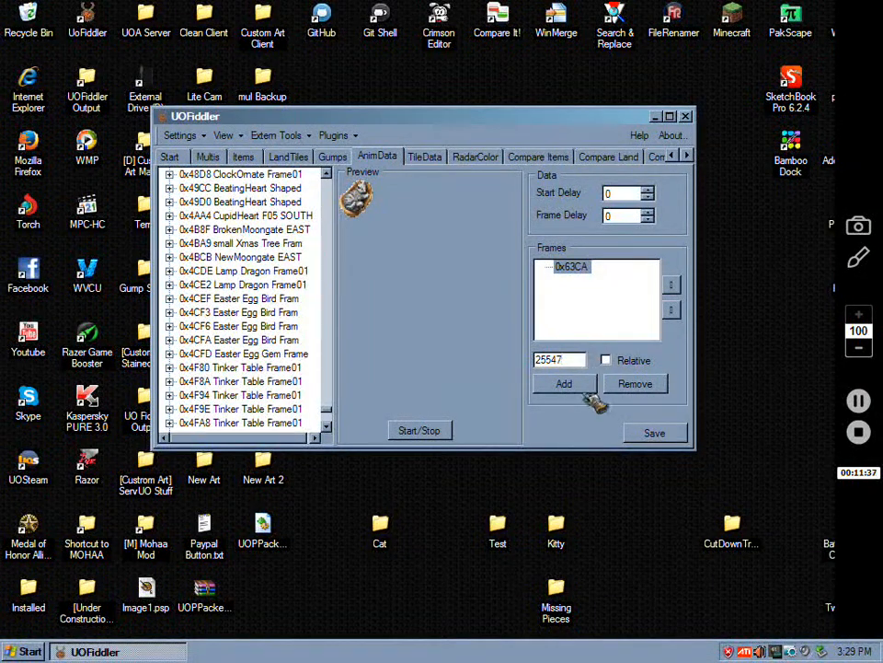
pyautogui.click(563, 384)
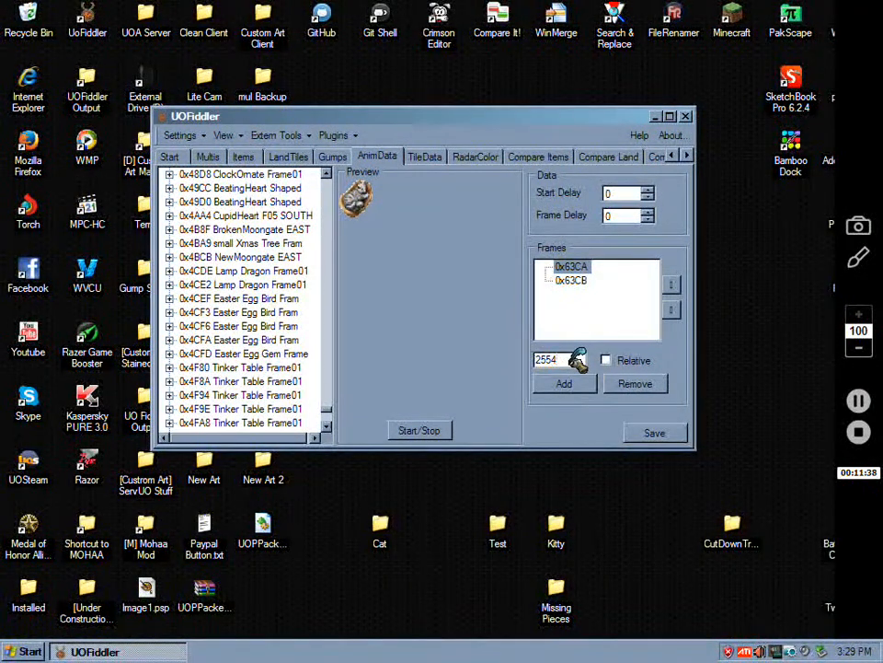
pyautogui.click(564, 384)
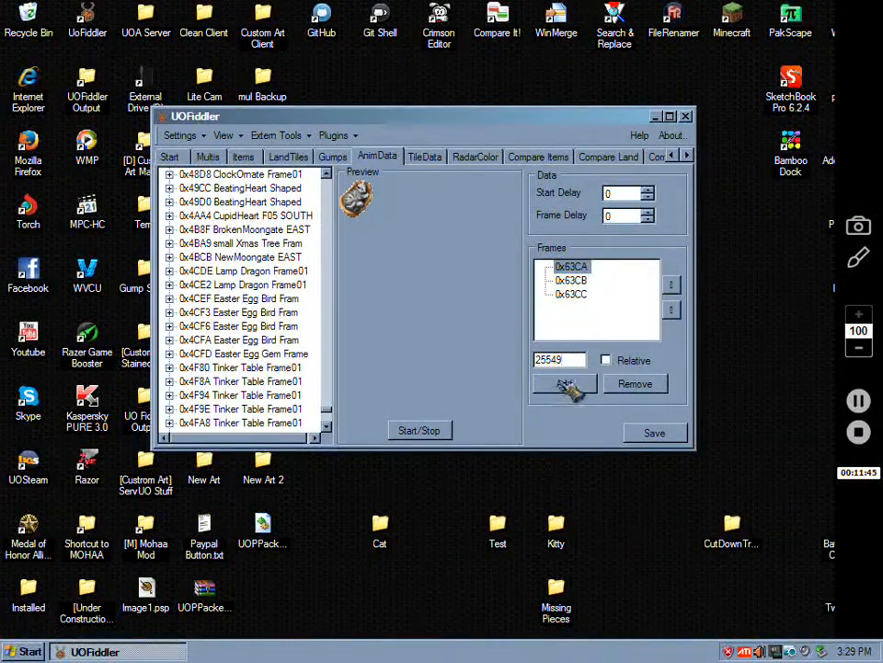
pyautogui.click(564, 384)
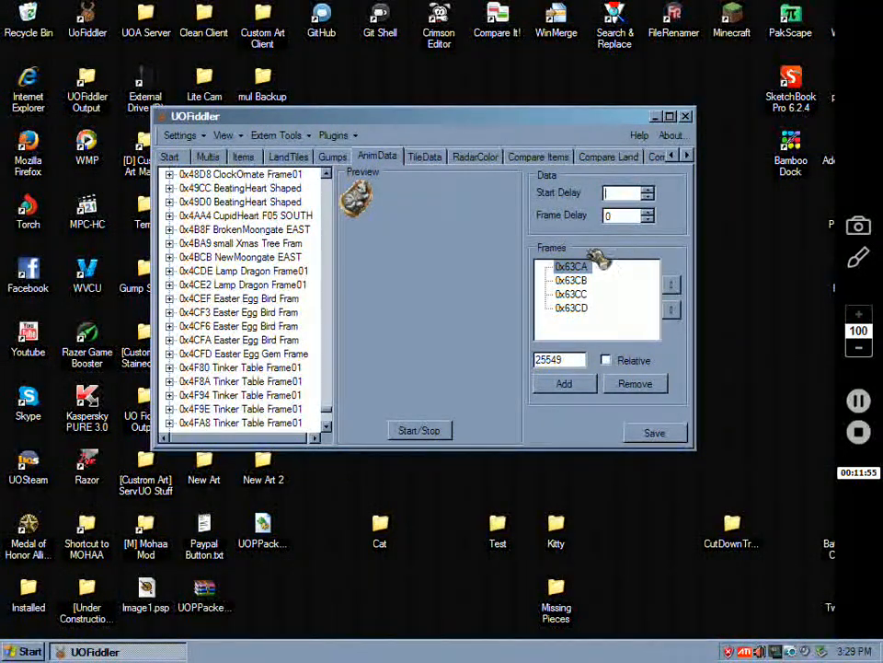
# Set start delay 0 and frame delay 3, preview the kitty animation, then view frame 0x63CB.
pyautogui.click(419, 430)
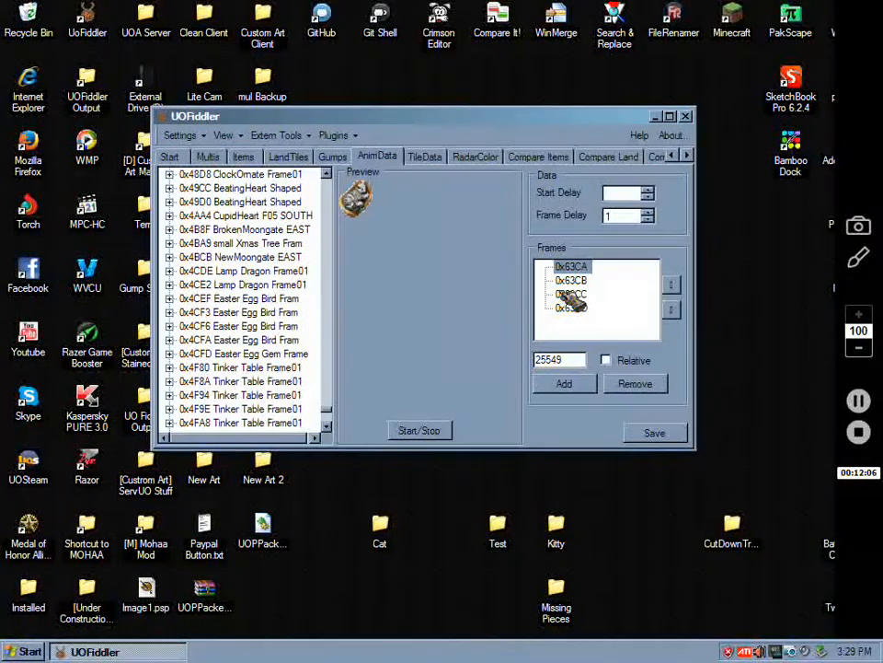
pyautogui.click(420, 431)
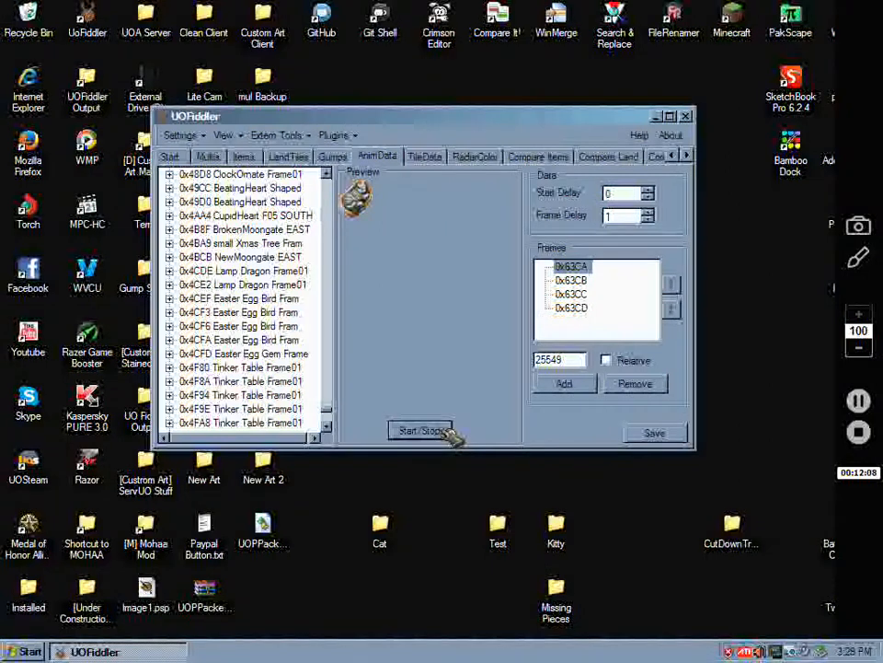
pyautogui.click(420, 429)
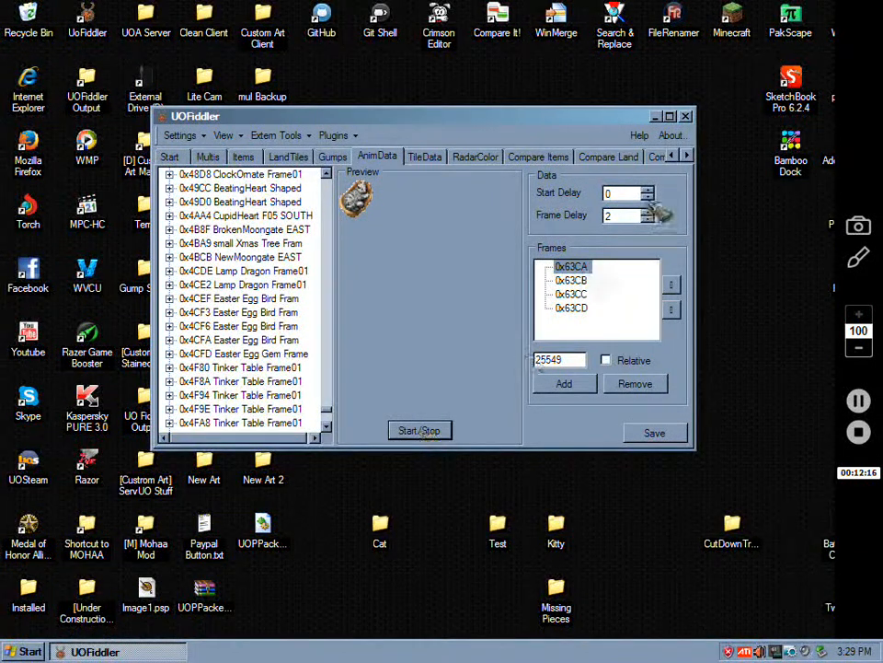
pyautogui.click(652, 211)
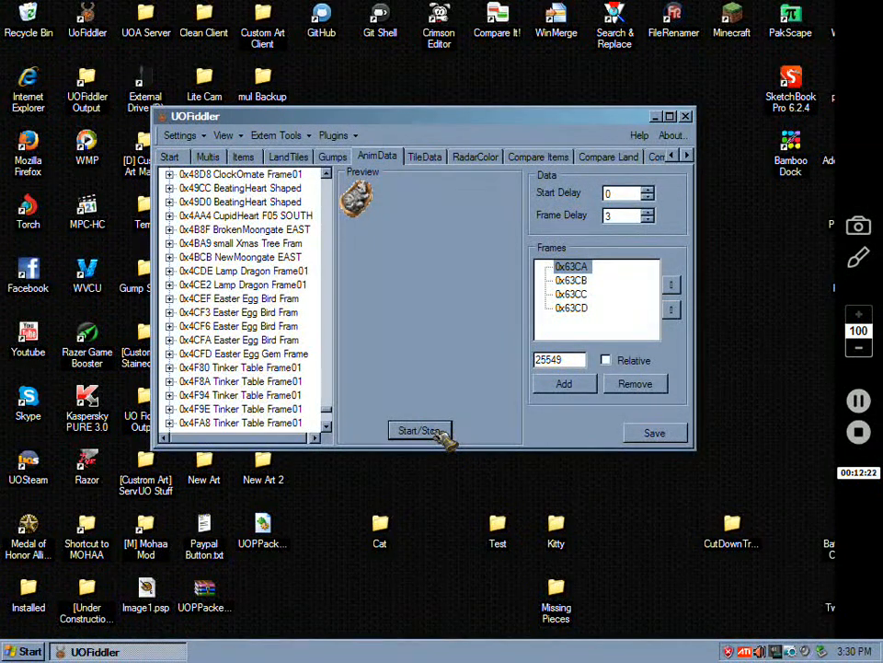
pyautogui.click(571, 279)
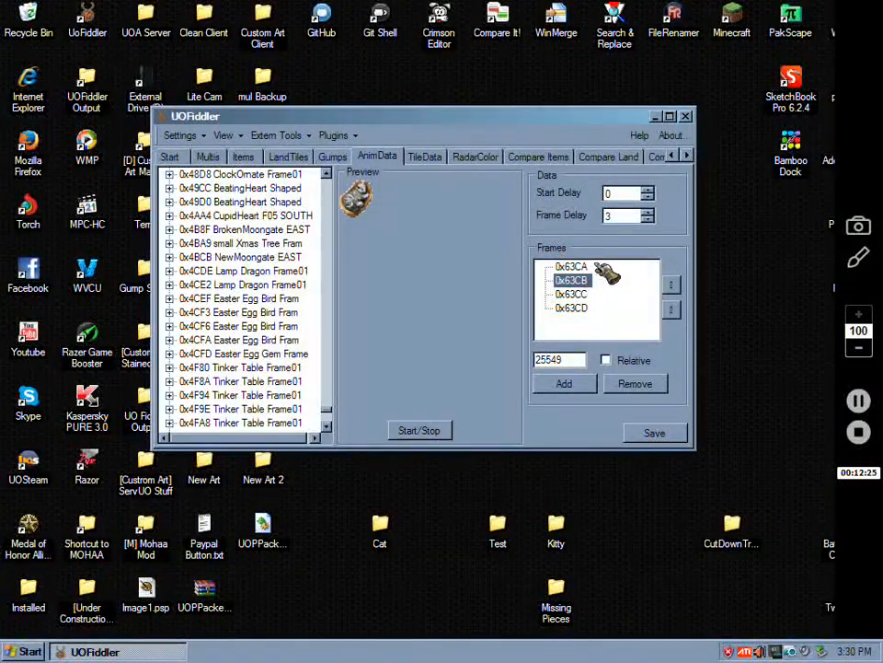
pyautogui.click(572, 307)
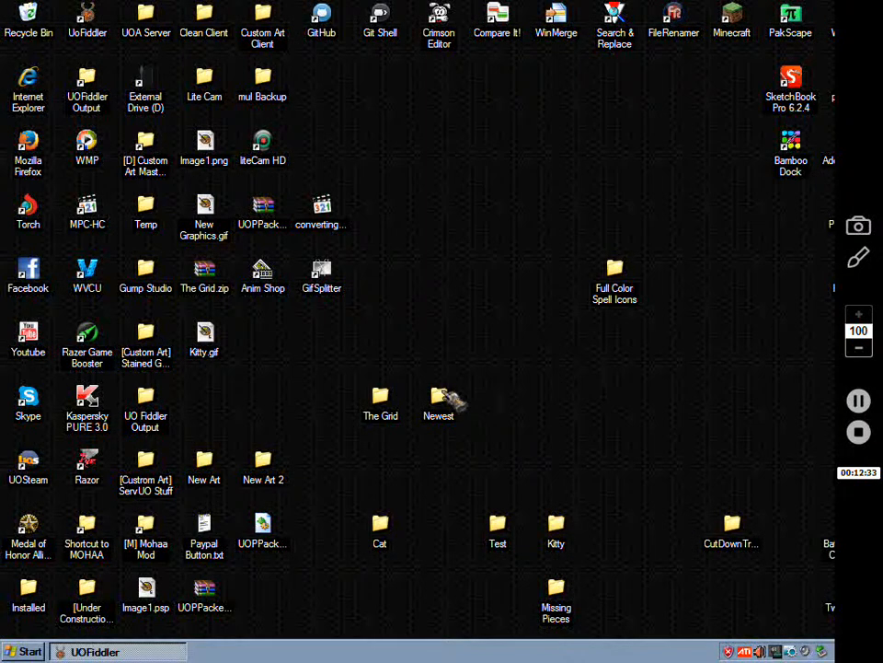
# Review animdata.mul, art.mul, artidx.mul and tiledata.mul in Newest, then close both Explorer windows.
pyautogui.doubleClick(438, 398)
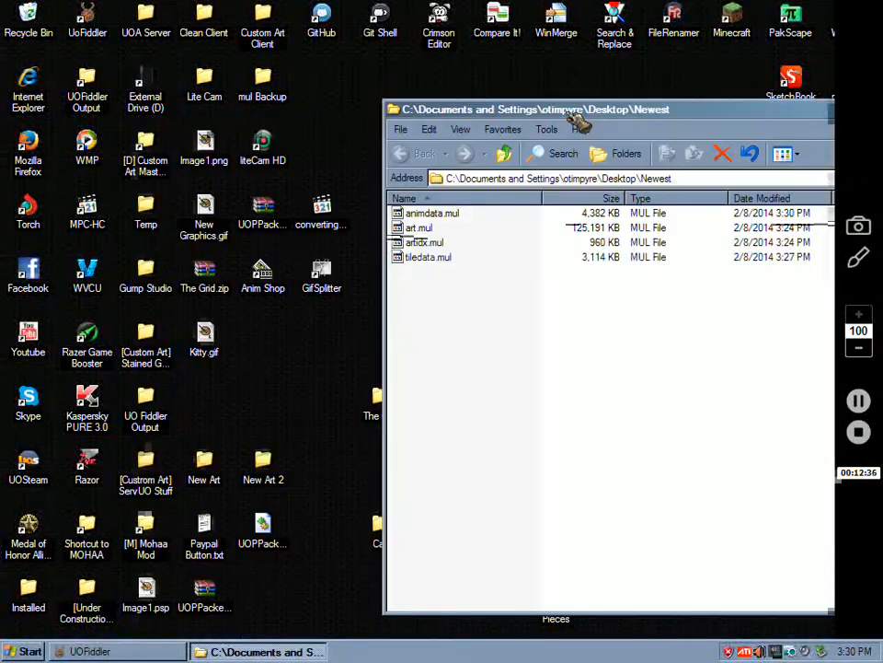
pyautogui.click(419, 227)
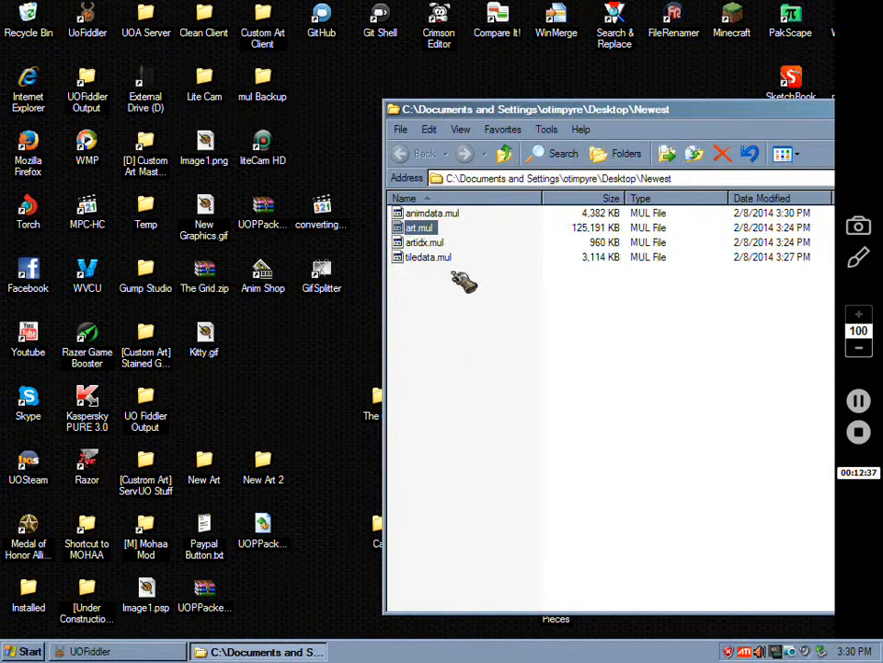
pyautogui.click(428, 257)
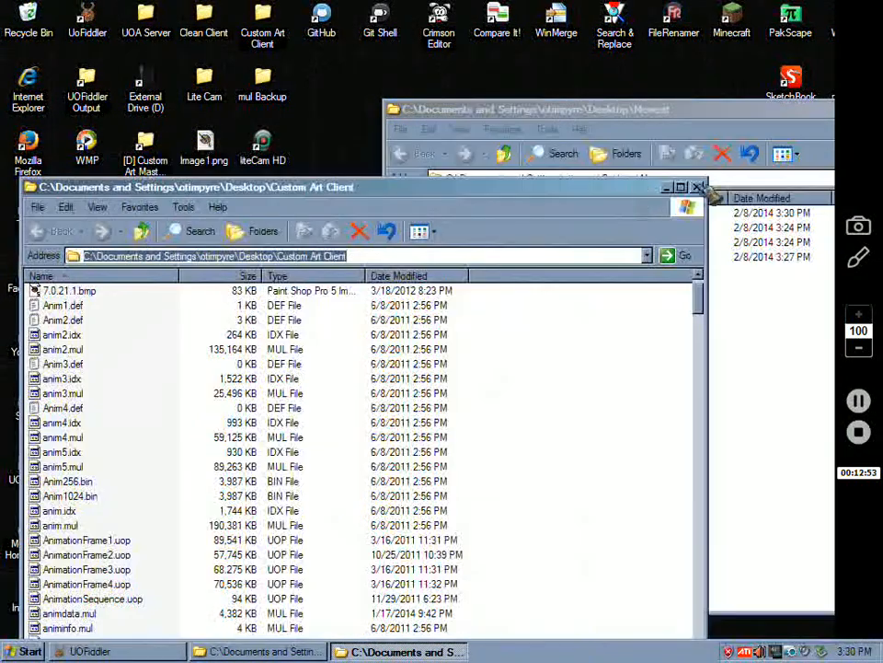
pyautogui.click(699, 186)
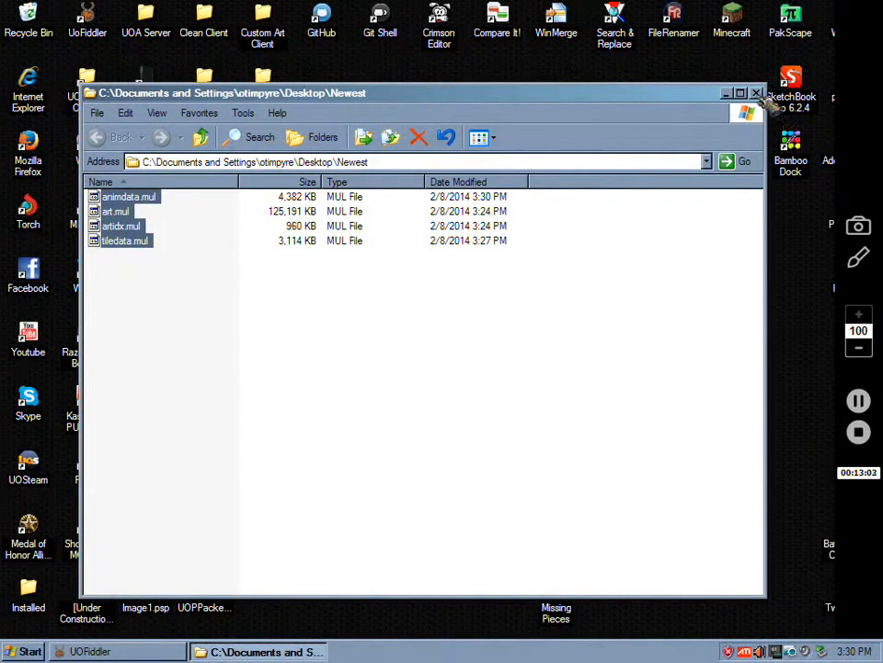
pyautogui.click(757, 93)
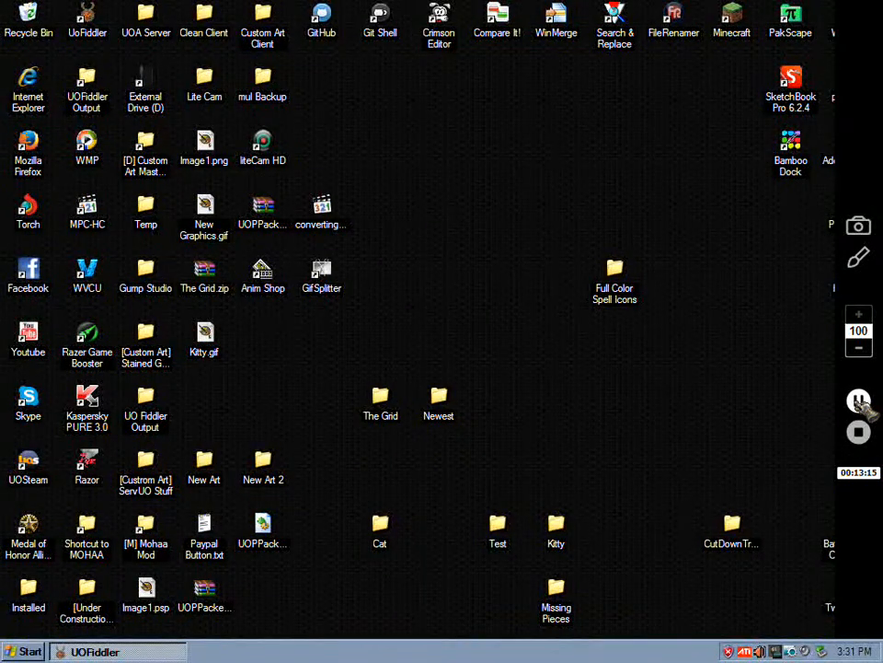
# Browse drive D into Custom Art Master File's Animated Fountian of Blood folder and select the preview image.
pyautogui.click(858, 400)
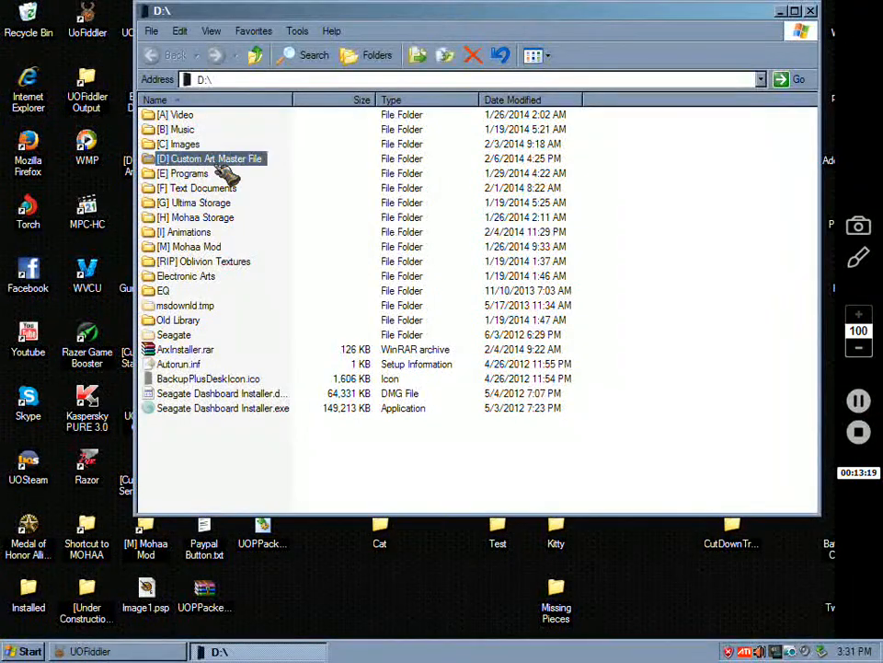
pyautogui.doubleClick(210, 158)
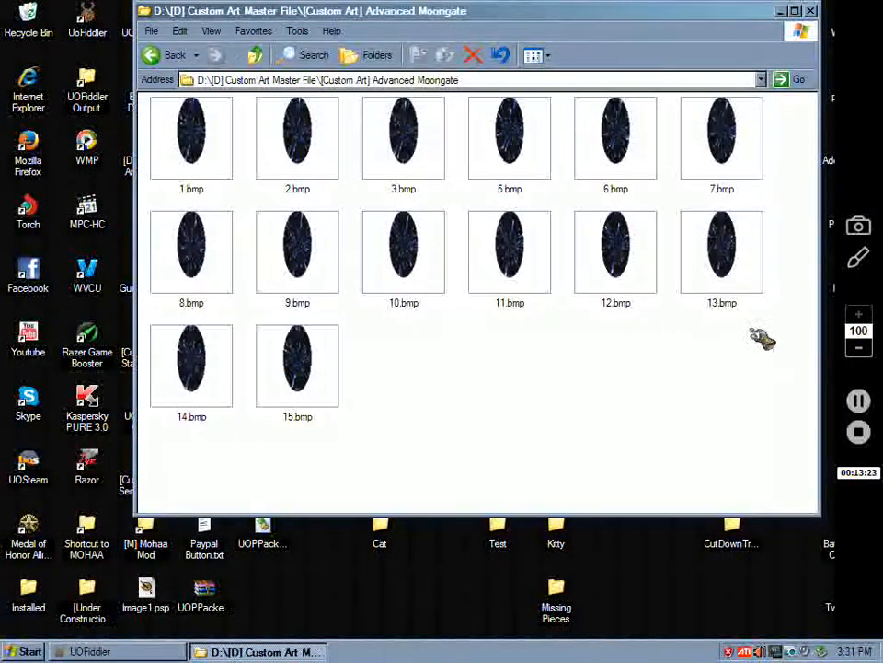
pyautogui.click(174, 54)
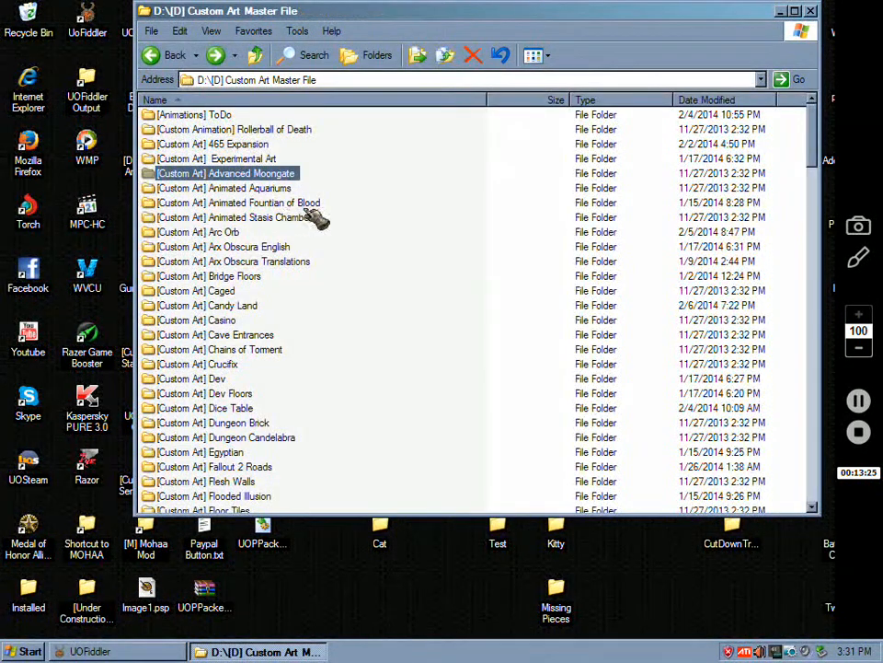
pyautogui.doubleClick(238, 203)
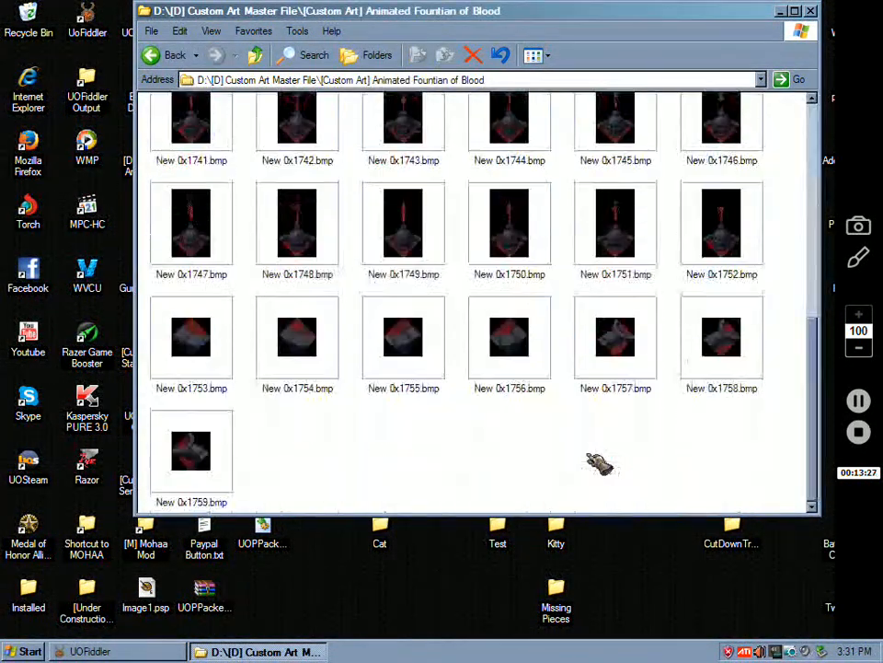
pyautogui.scroll(3)
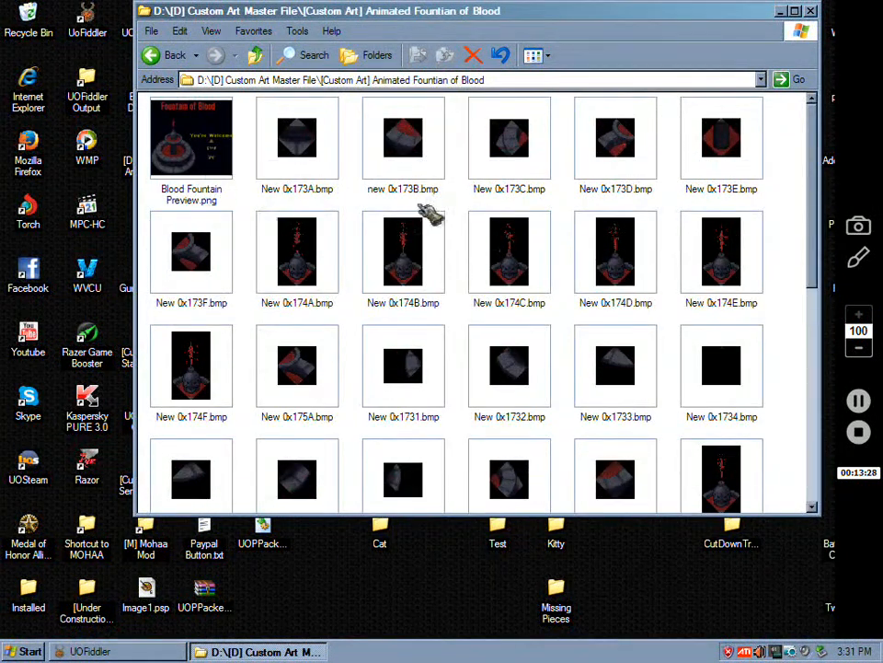
pyautogui.click(191, 138)
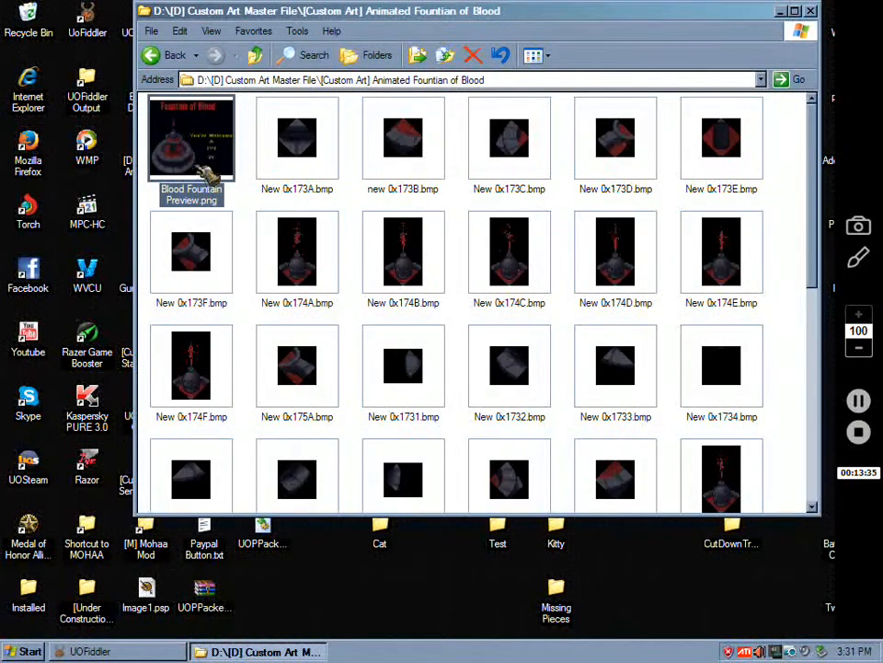
pyautogui.moveTo(373, 327)
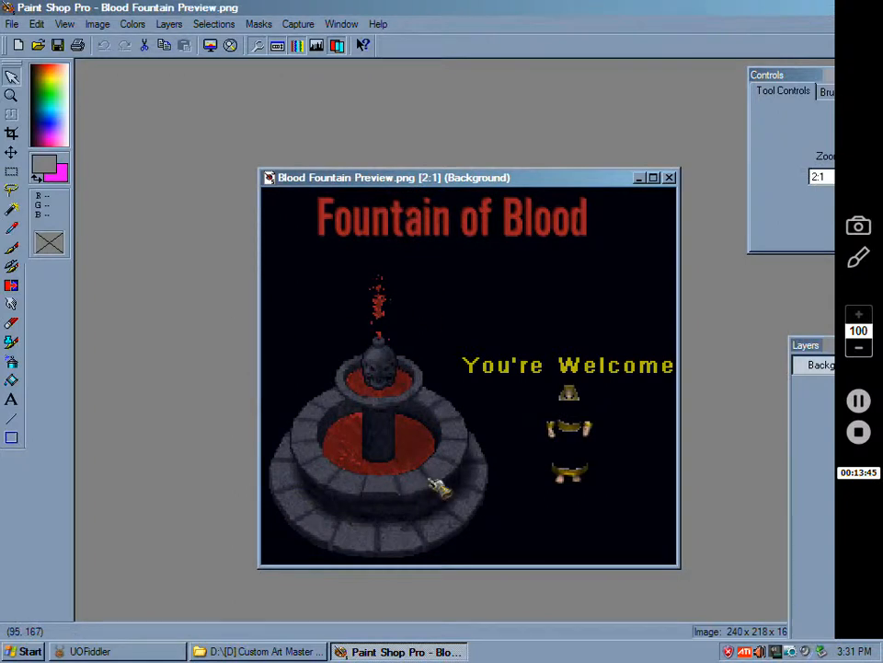
pyautogui.moveTo(345, 377)
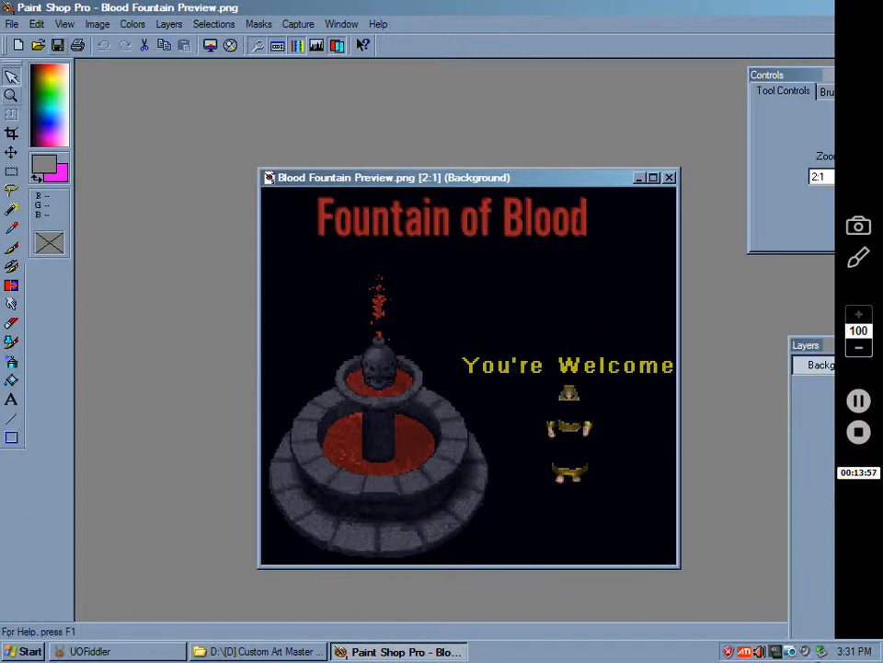
# Browse the fountain frames 0x173B.bmp and 0x174A.bmp, then the Blood Fountain Preview image.
pyautogui.click(258, 651)
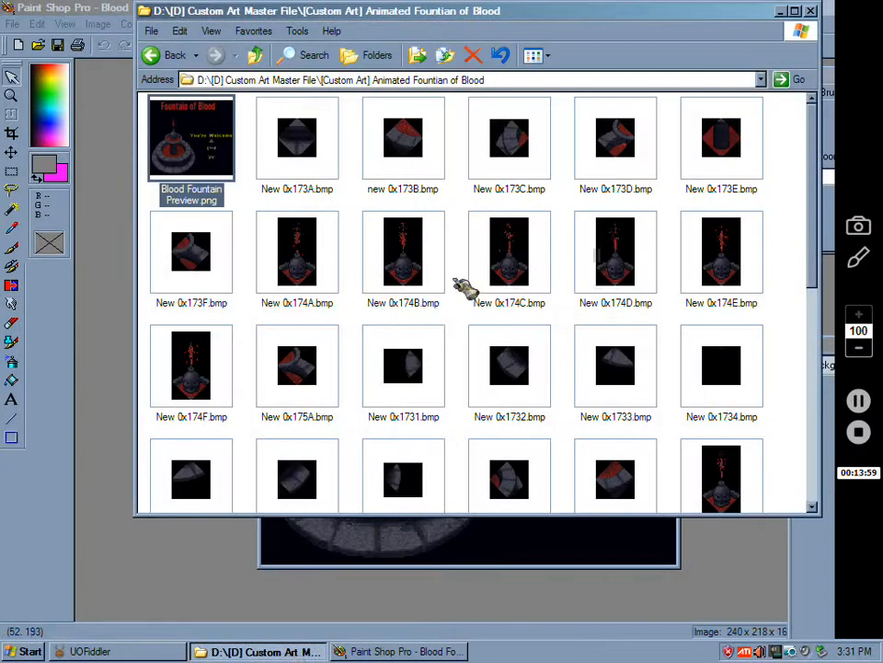
pyautogui.click(403, 138)
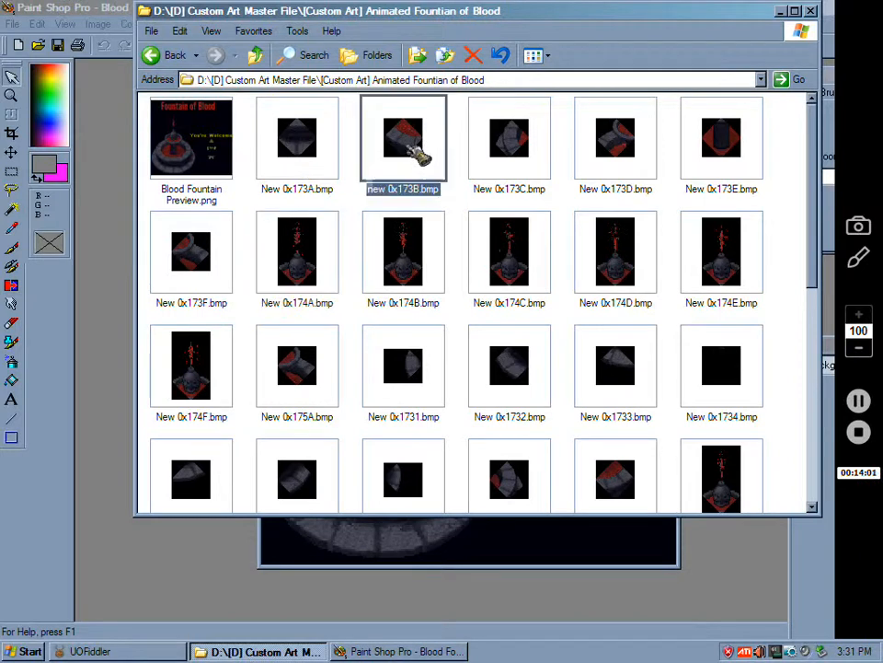
pyautogui.click(296, 251)
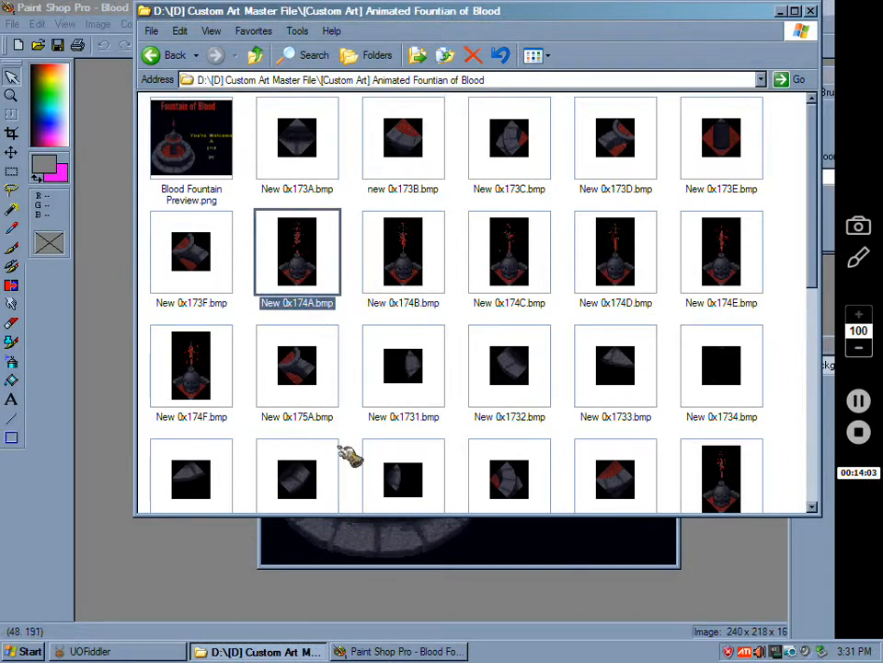
pyautogui.scroll(-3)
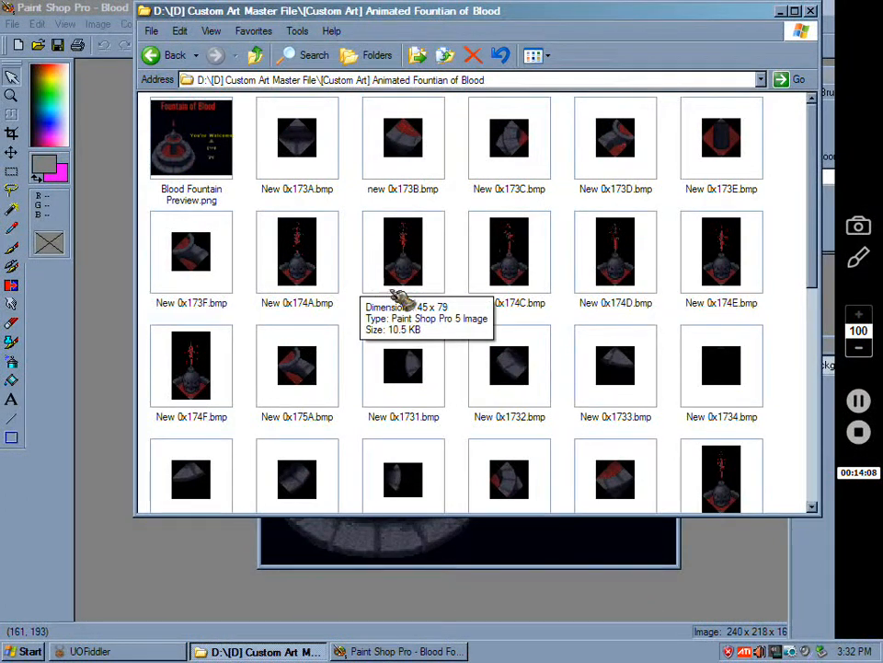
pyautogui.click(190, 138)
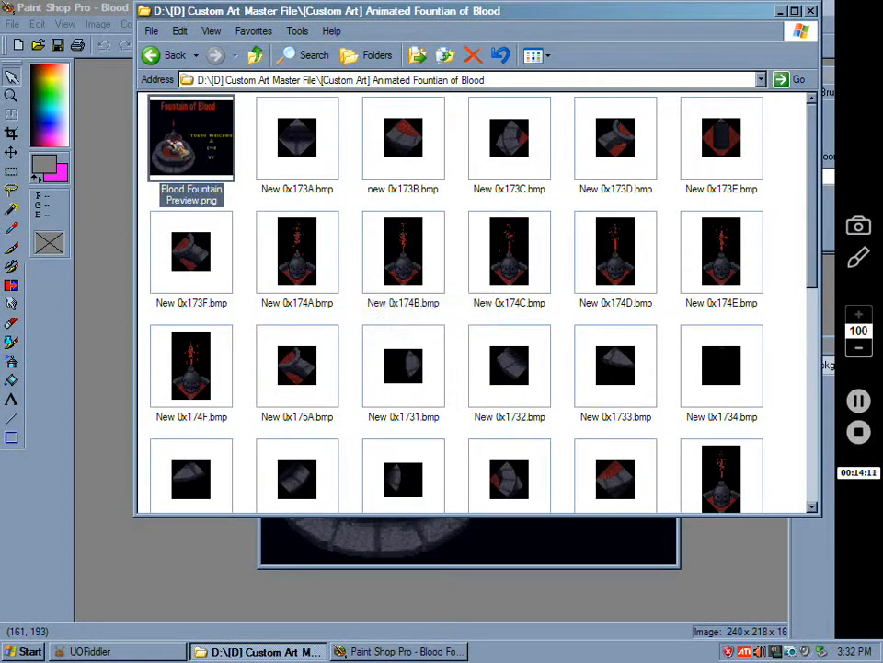